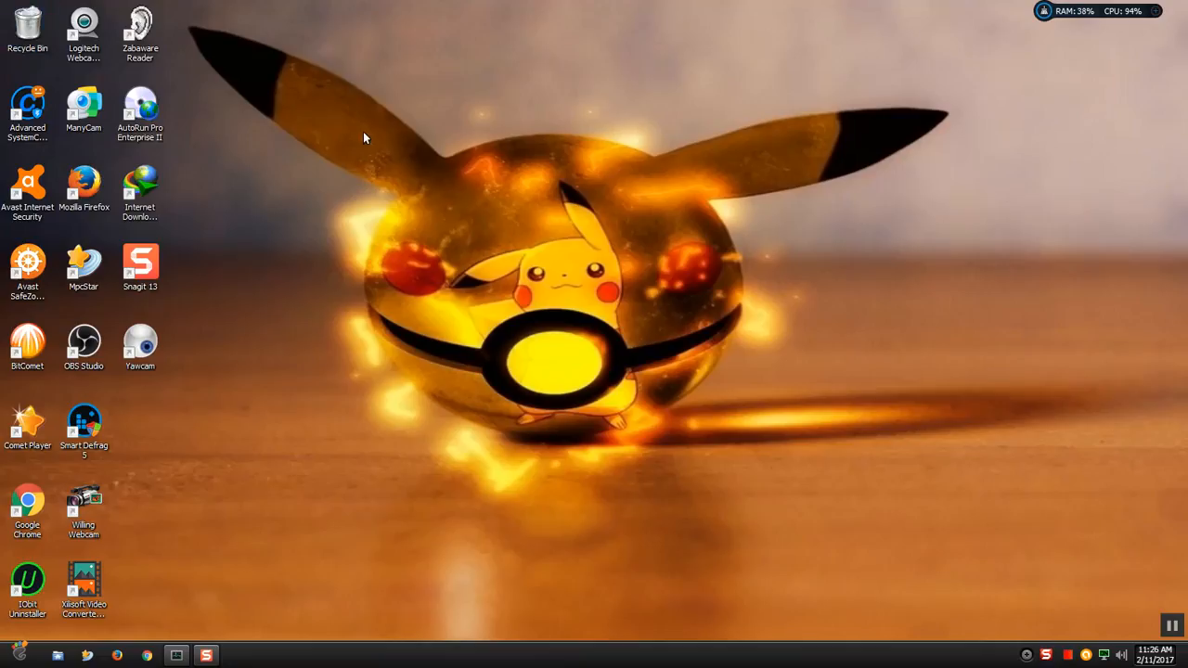
{"action": "mouse_move", "coordinate": [336, 179]}
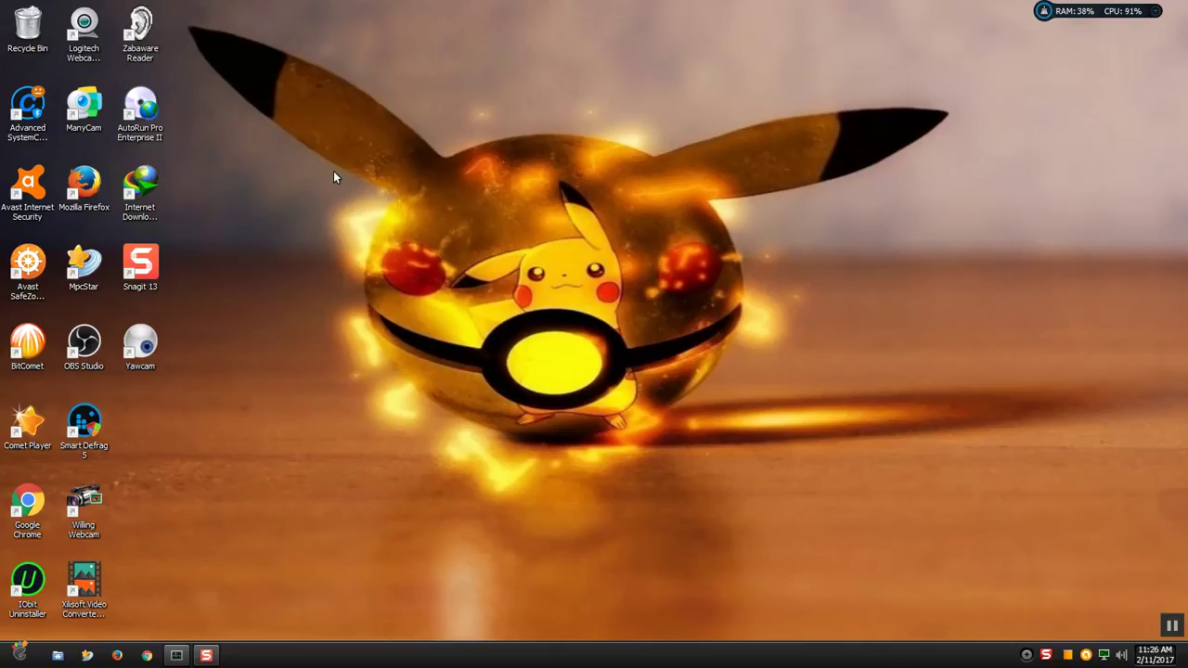
{"action": "mouse_move", "coordinate": [378, 282]}
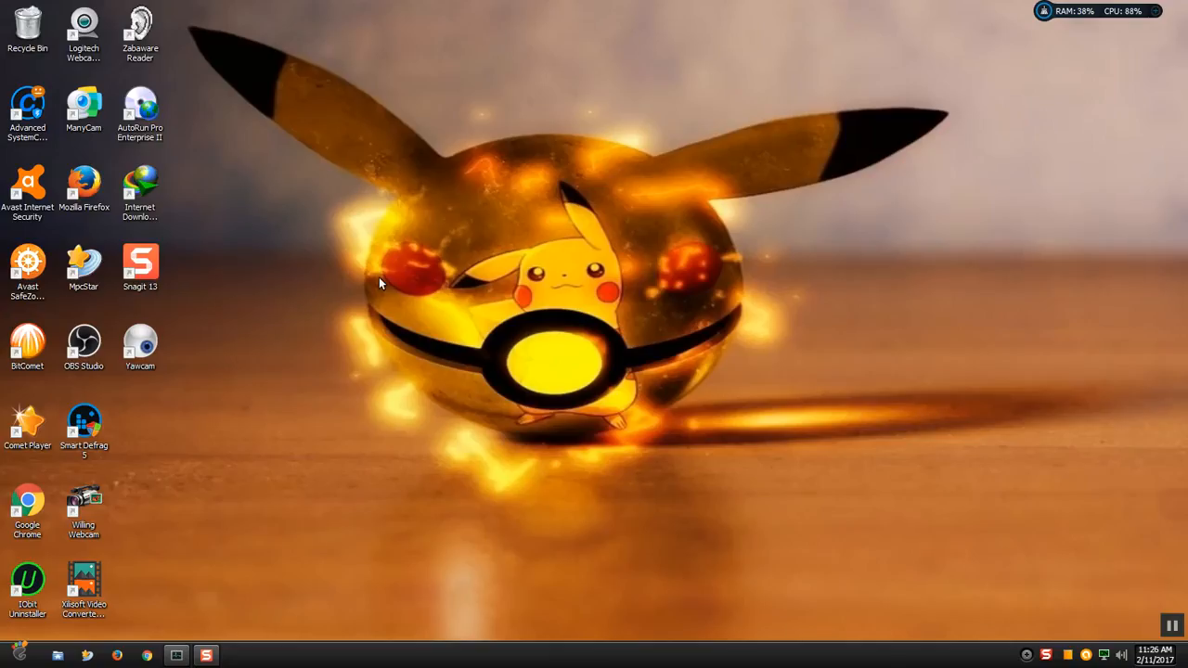
{"action": "mouse_move", "coordinate": [288, 410]}
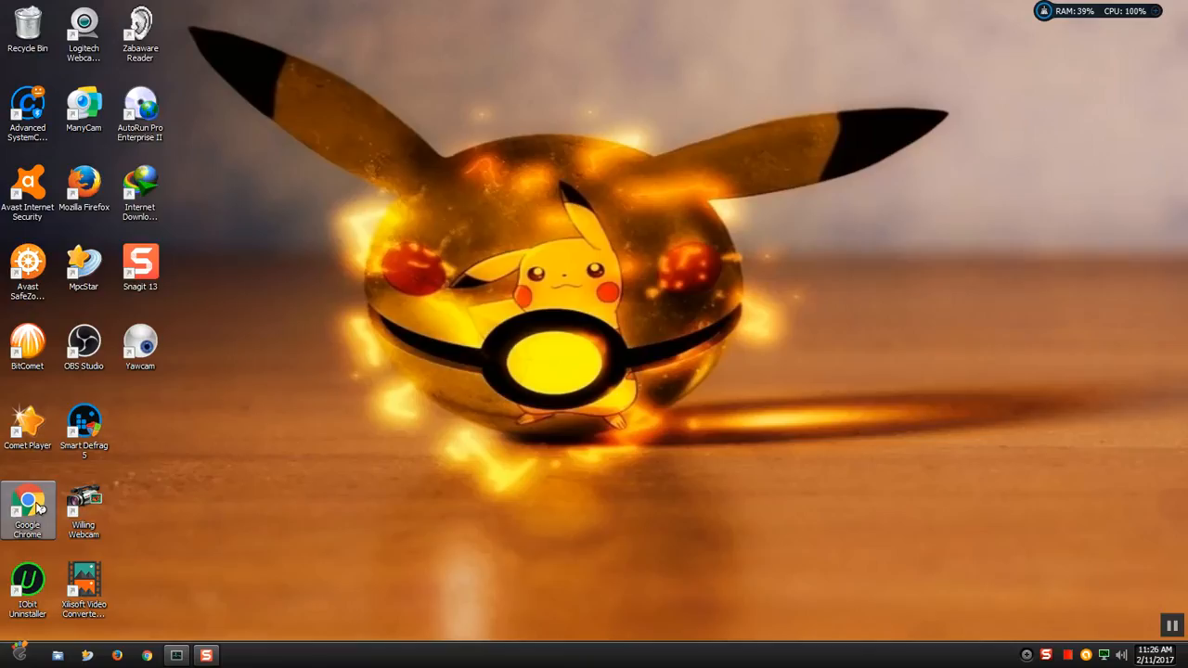
Launch Chrome and run a Google search for 'twitch'
{"action": "double_click", "coordinate": [28, 510]}
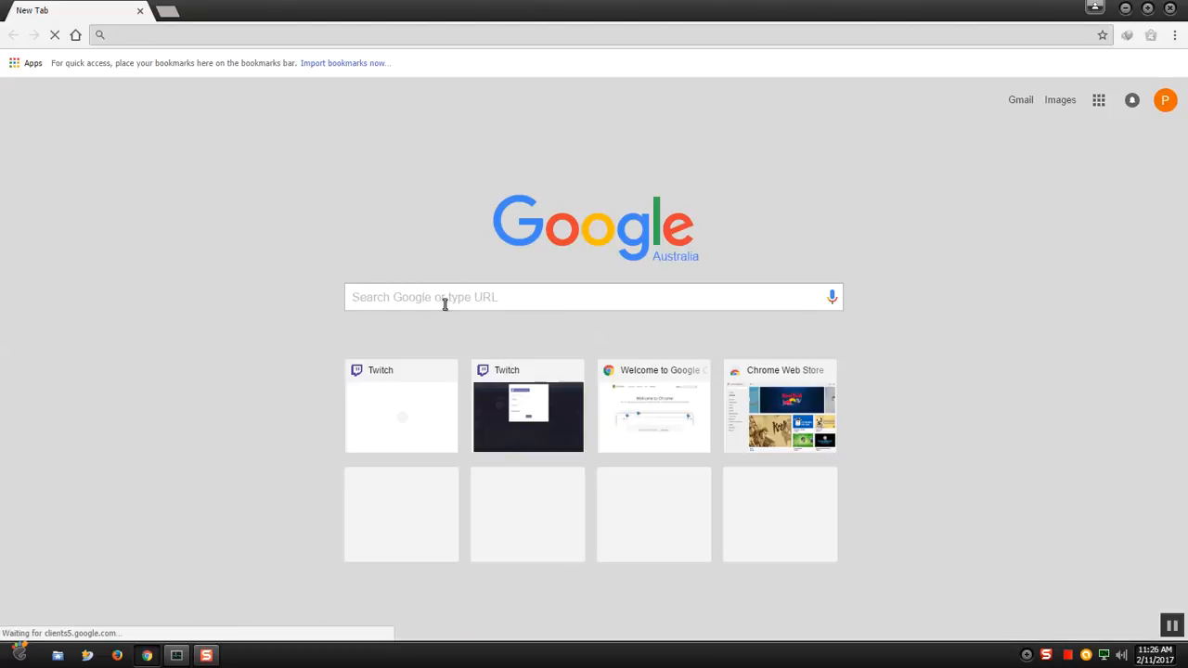
{"action": "left_click", "coordinate": [594, 297]}
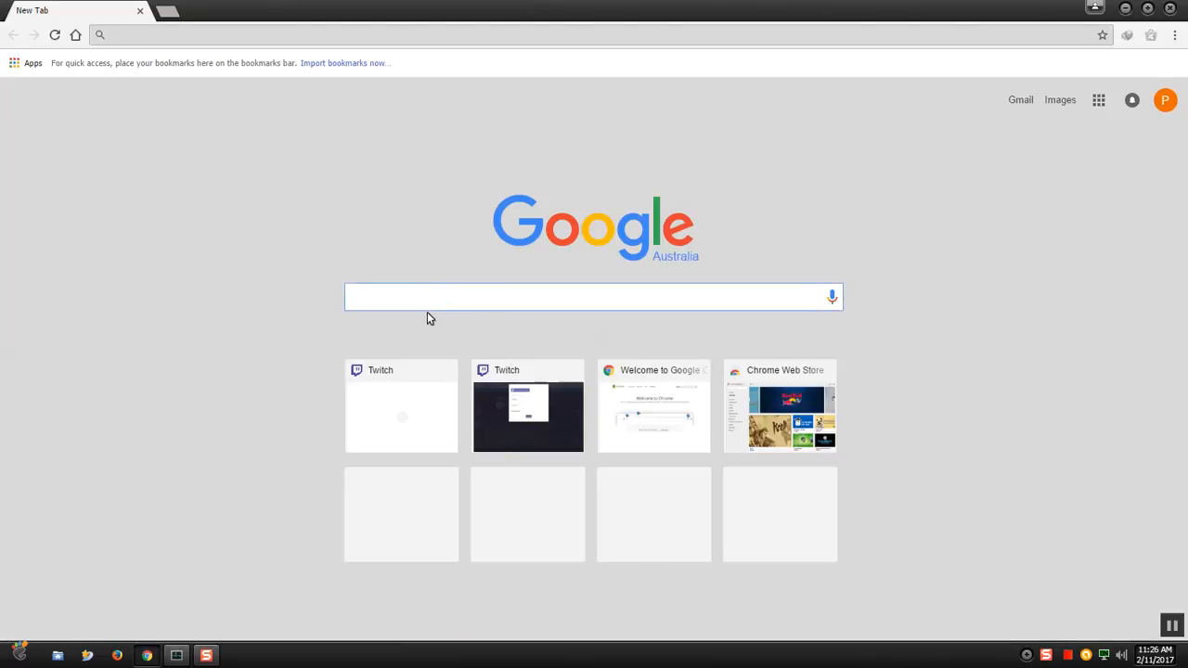
{"action": "type", "text": "twitch"}
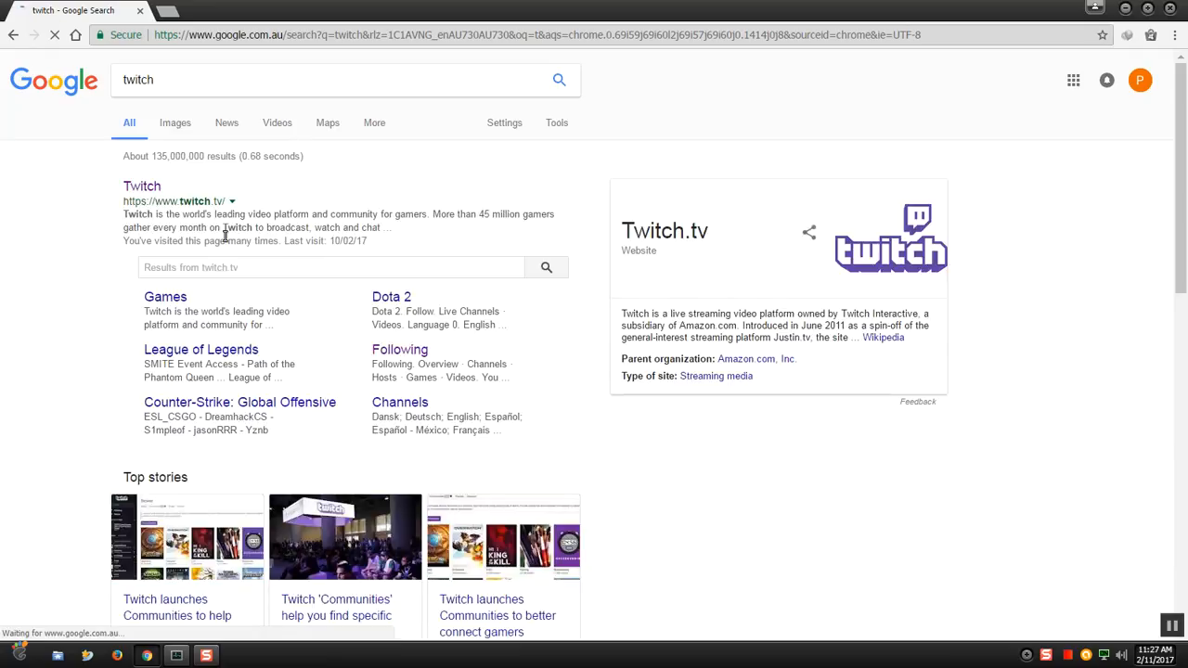
{"action": "mouse_move", "coordinate": [141, 185]}
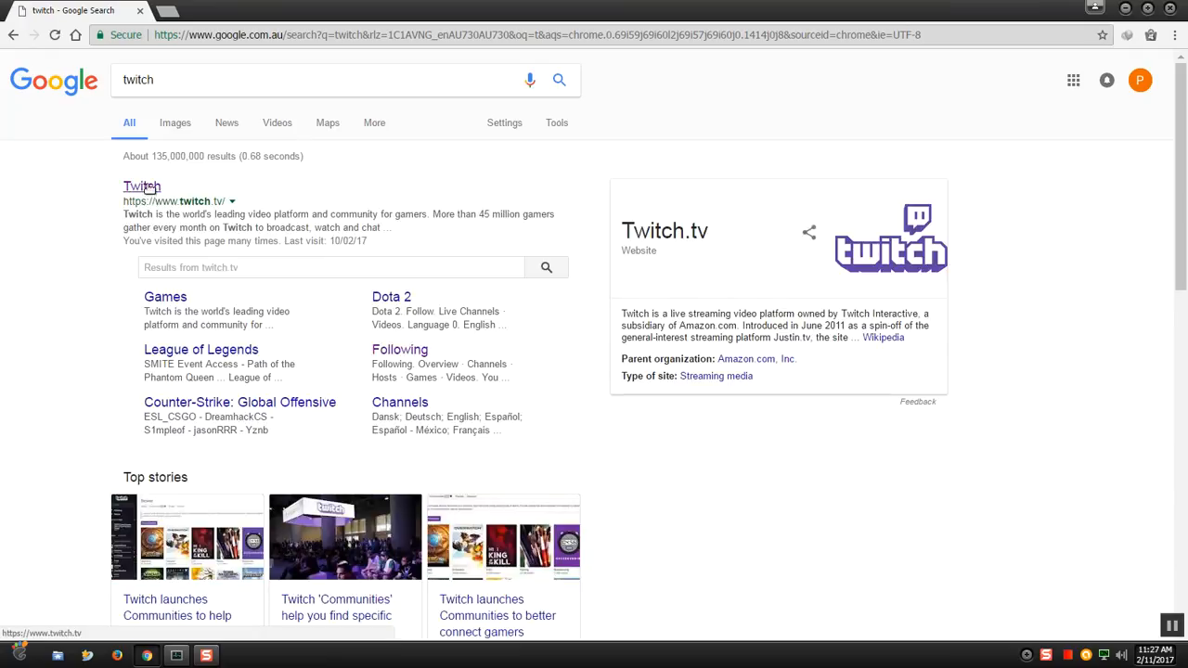
Follow the twitch.tv result to load the Twitch homepage
{"action": "left_click", "coordinate": [141, 185]}
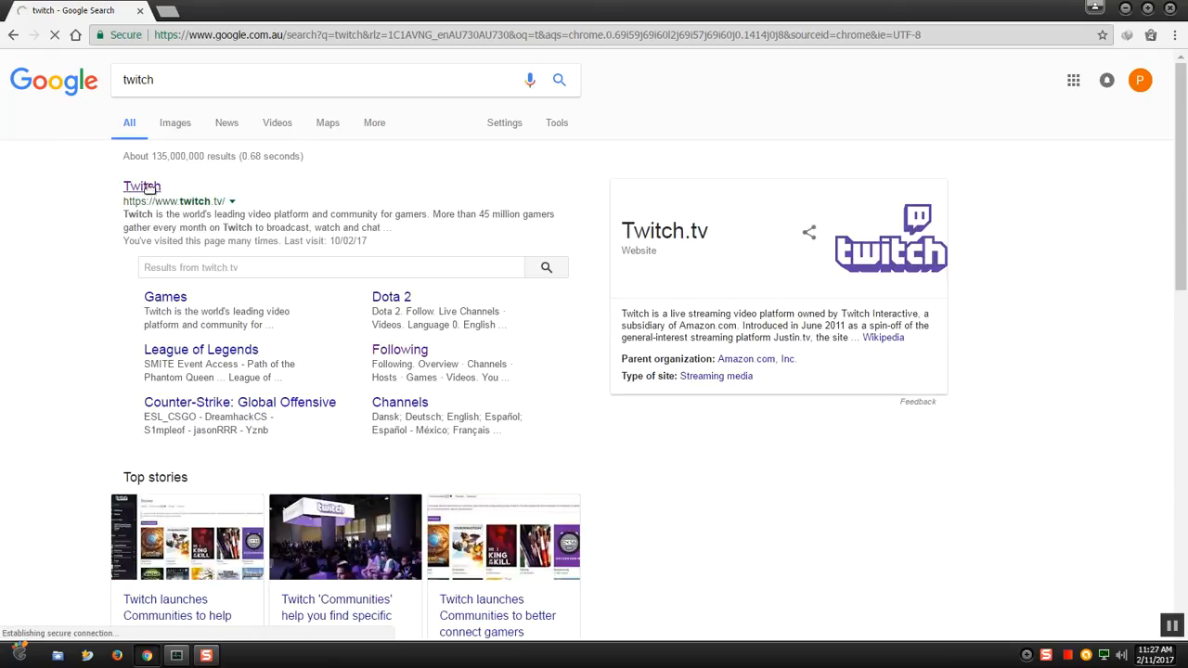
{"action": "left_click", "coordinate": [141, 185]}
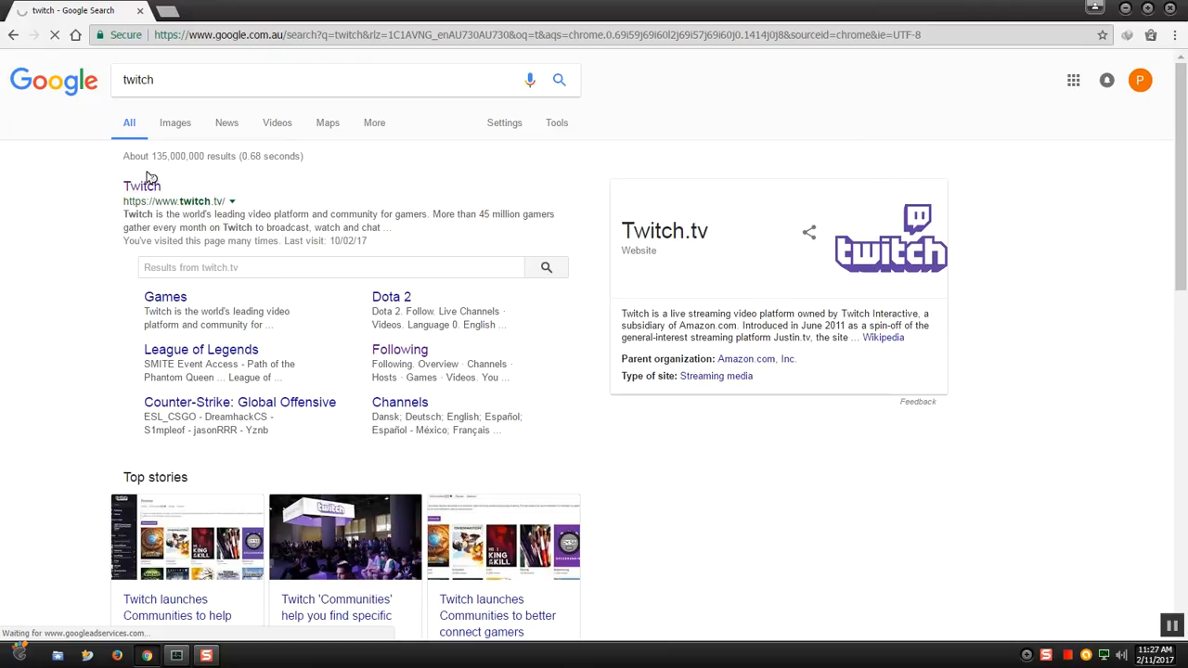
{"action": "left_click", "coordinate": [141, 186]}
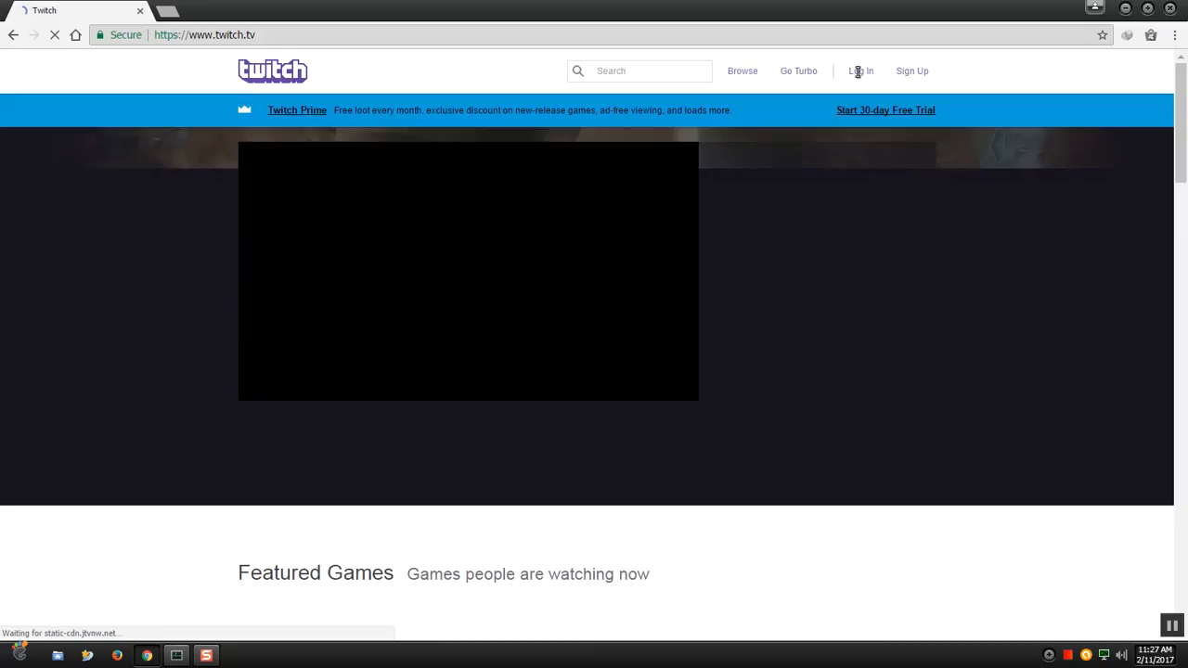
{"action": "mouse_move", "coordinate": [861, 71]}
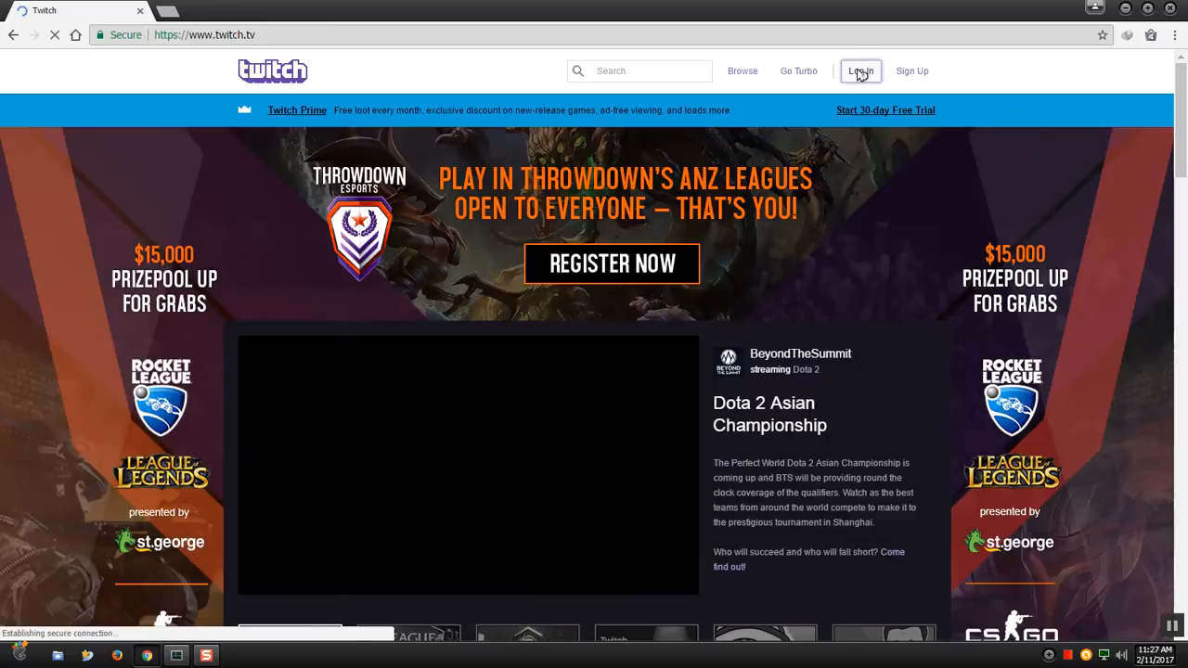
Bring up the Twitch login form and enter the username 'red11shenron922'
{"action": "left_click", "coordinate": [859, 71]}
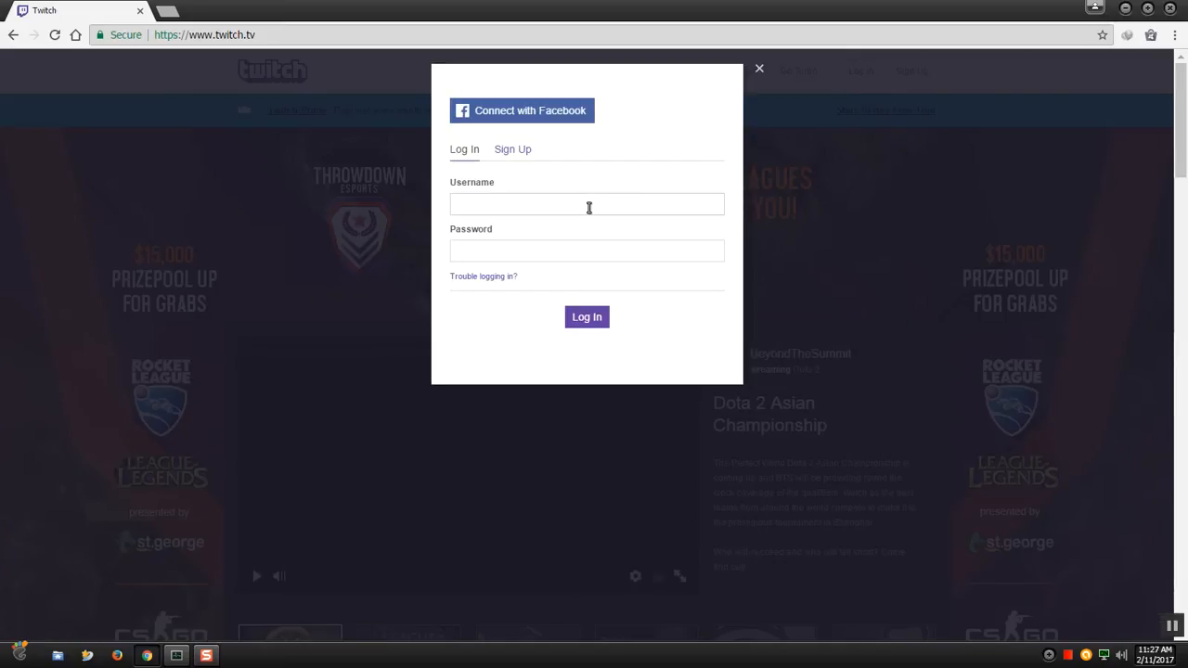
{"action": "left_click", "coordinate": [586, 205]}
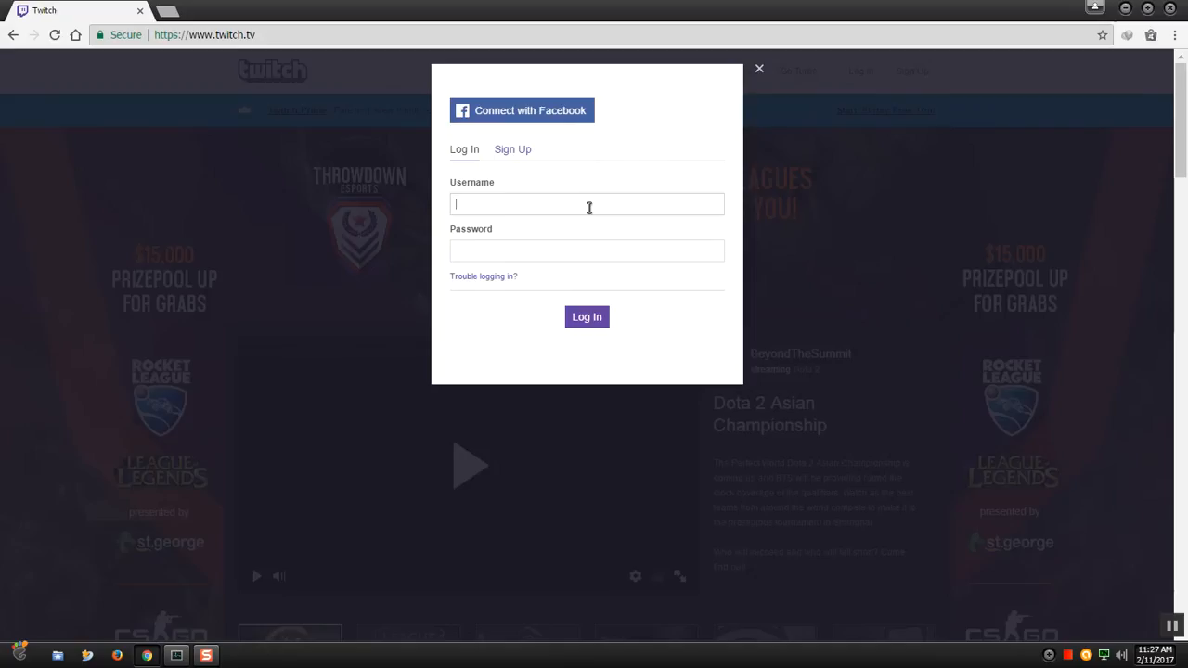
{"action": "type", "text": "red"}
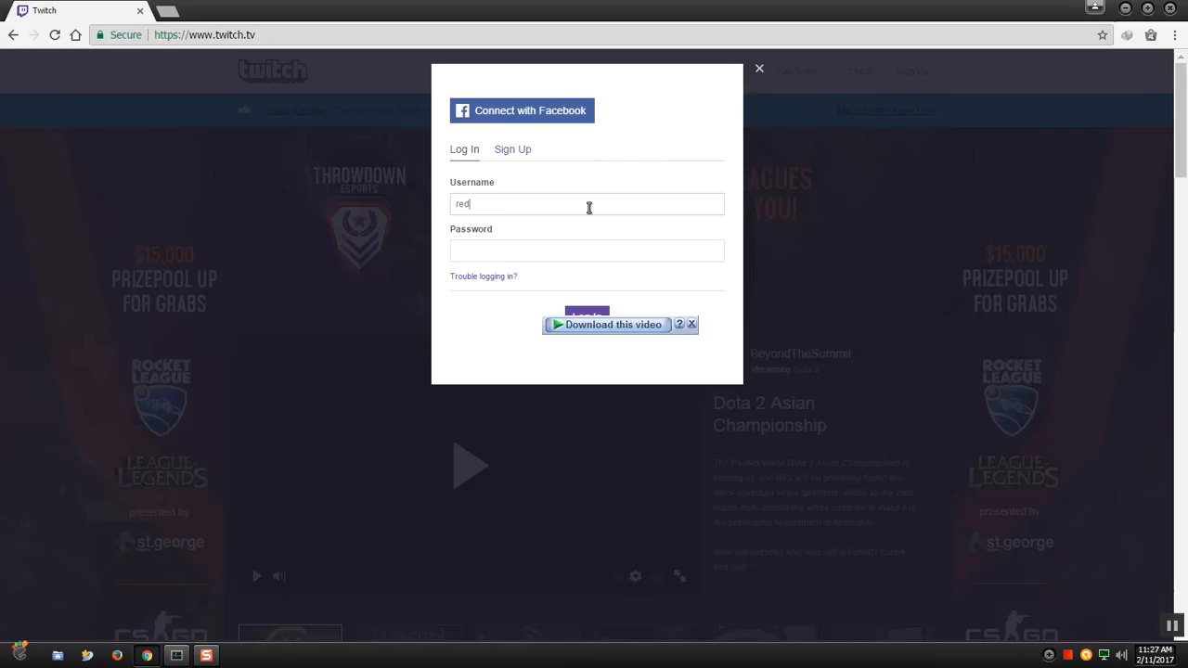
{"action": "type", "text": "11"}
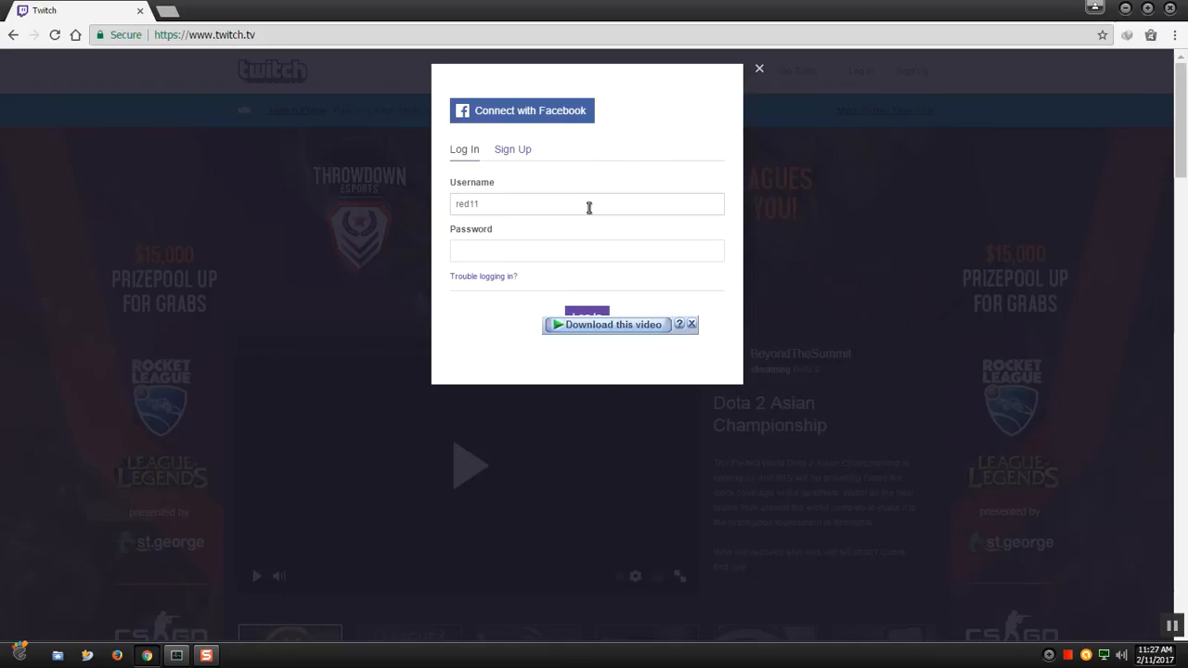
{"action": "type", "text": "shenr"}
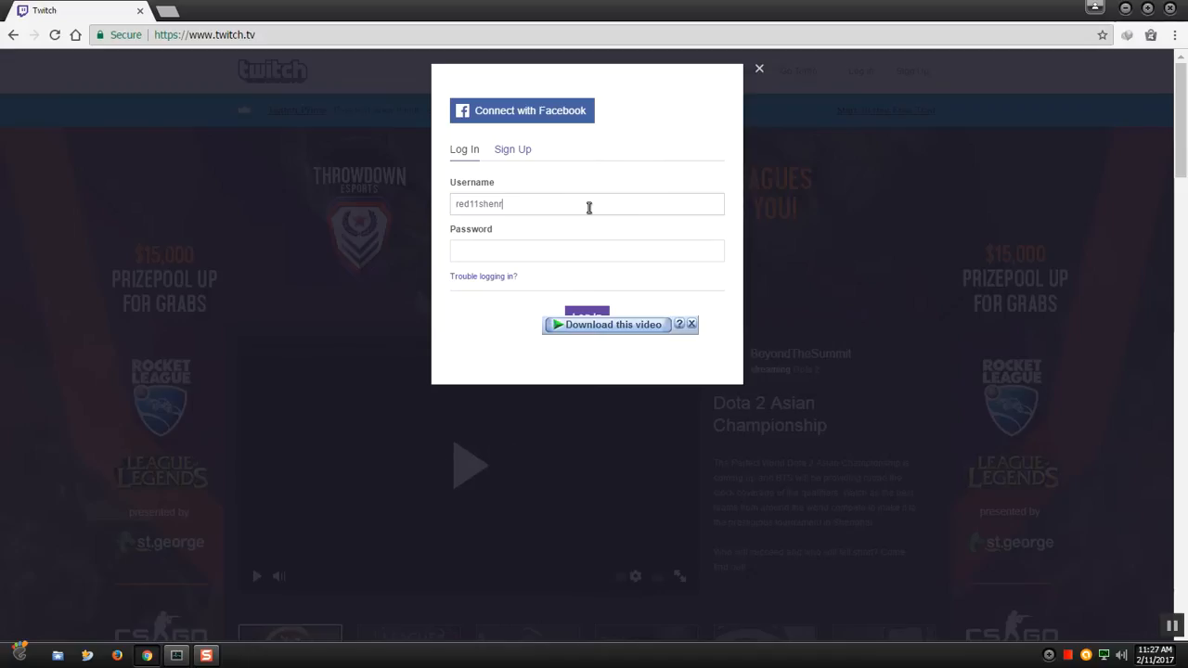
{"action": "type", "text": "on"}
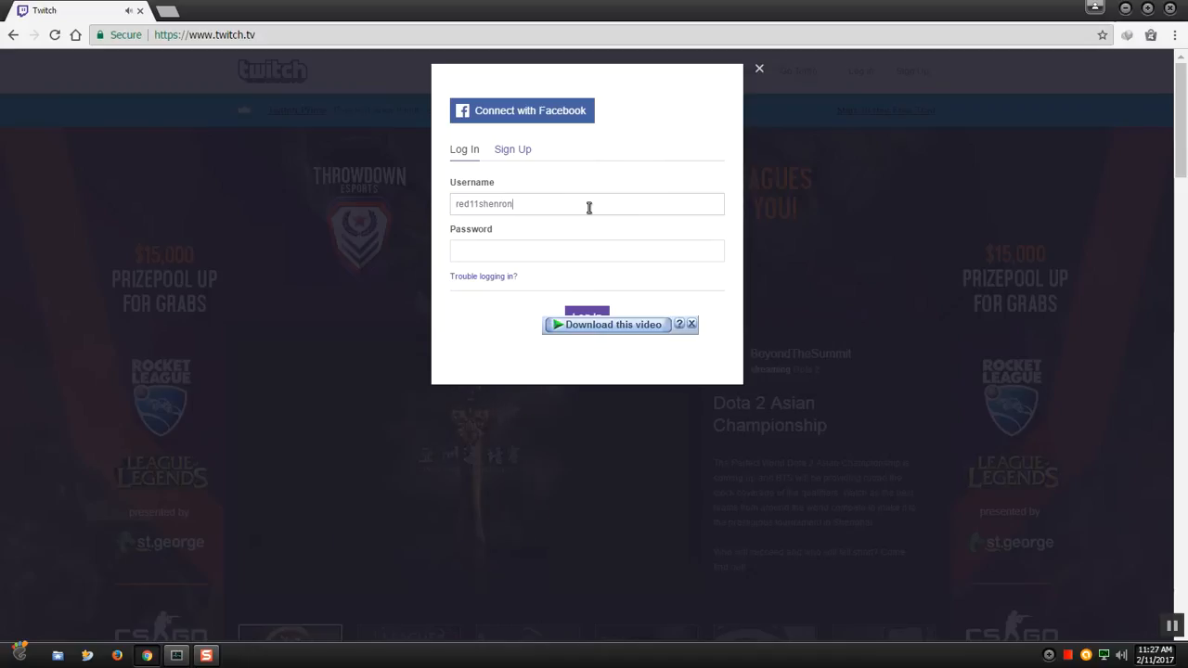
{"action": "type", "text": "9"}
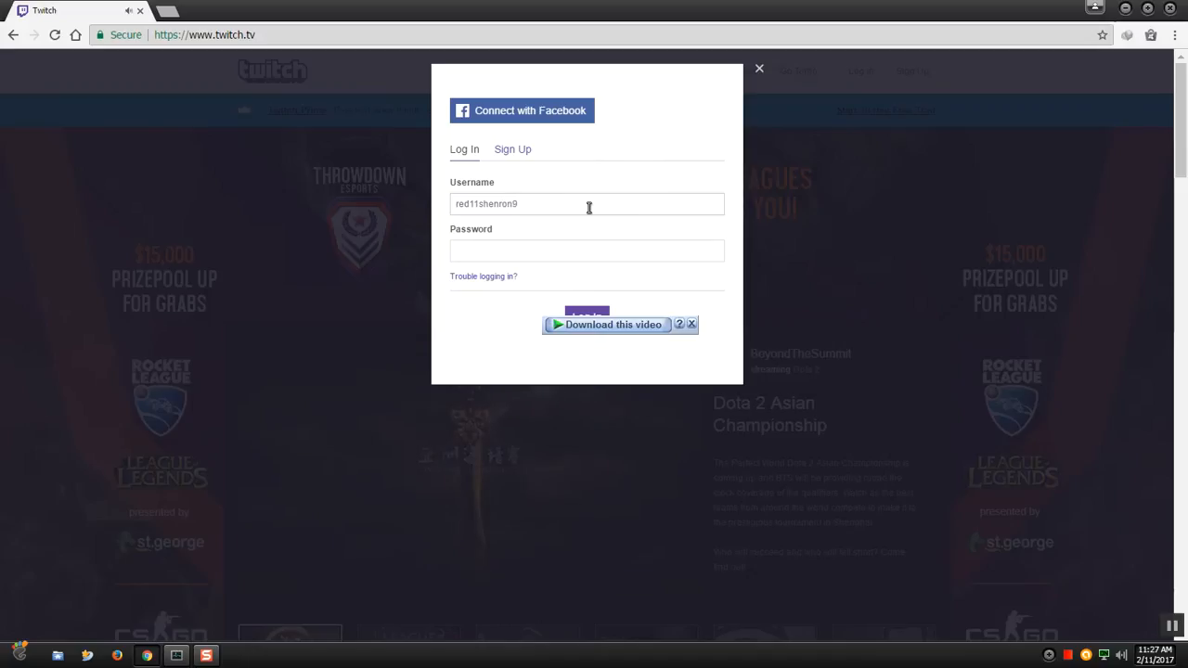
{"action": "type", "text": "22"}
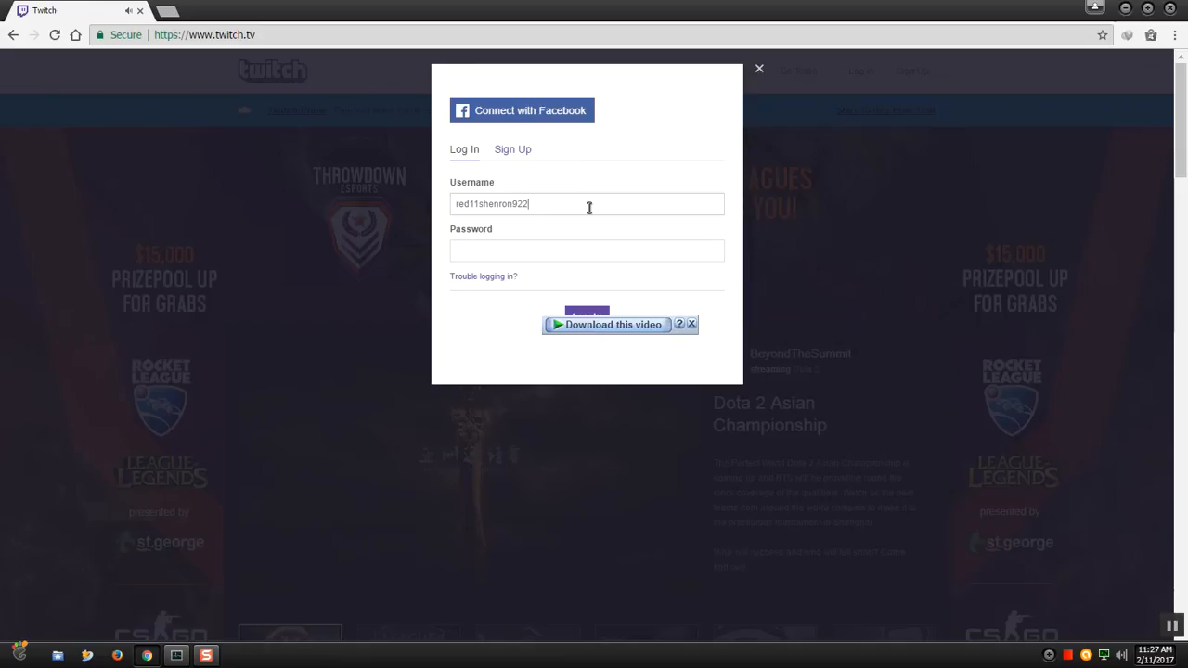
Fill in the password and submit the login details
{"action": "left_click", "coordinate": [587, 251]}
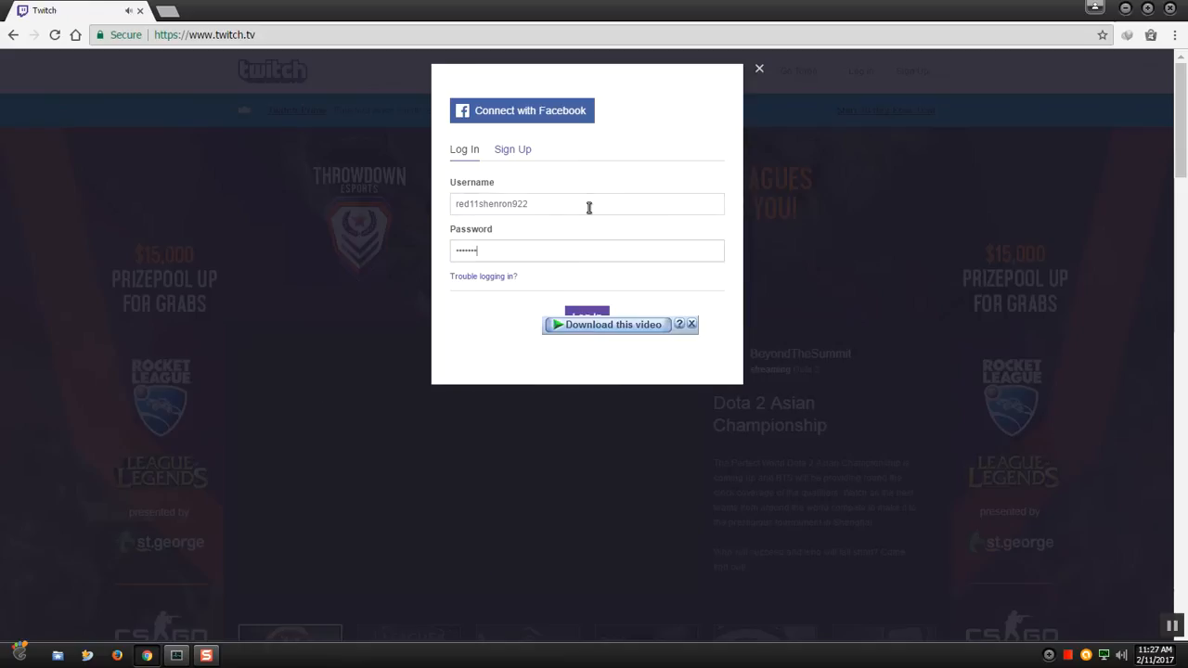
{"action": "left_click", "coordinate": [587, 314]}
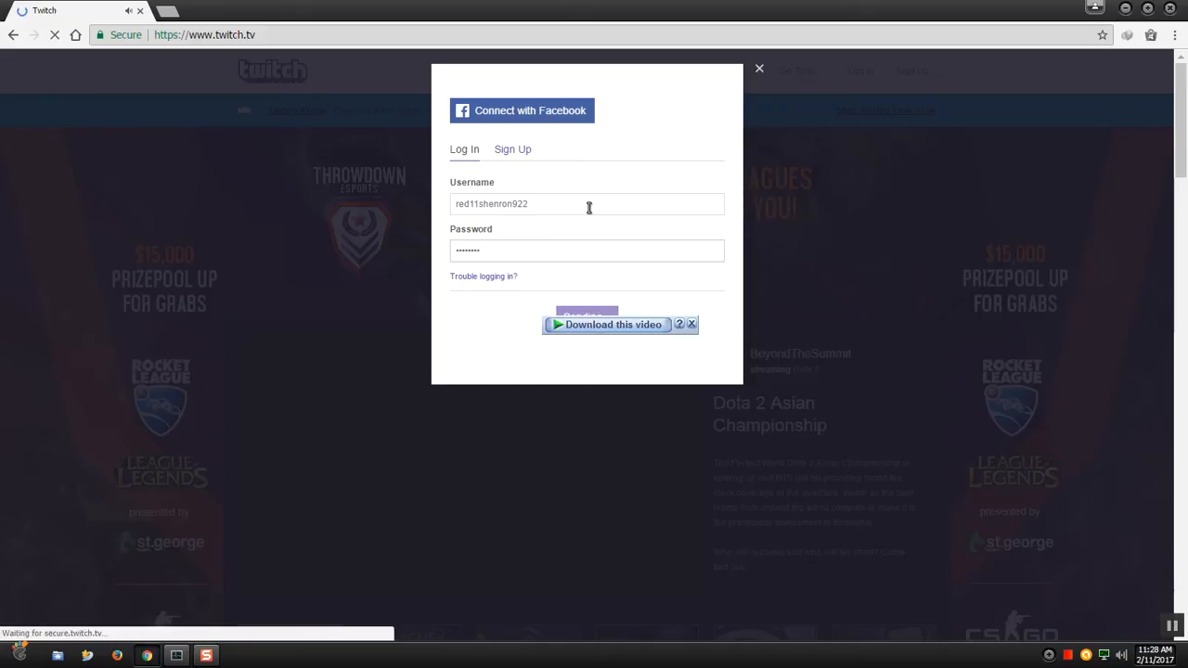
{"action": "left_click", "coordinate": [586, 316]}
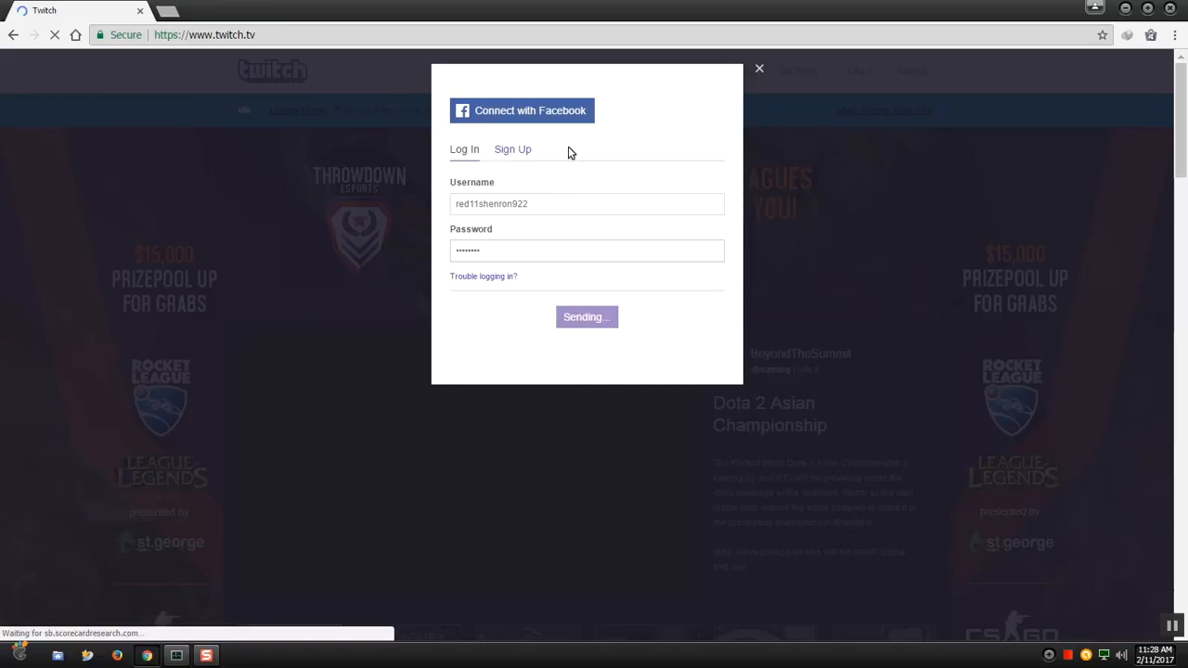
From the account dropdown, go to your own channel page
{"action": "left_click", "coordinate": [587, 315]}
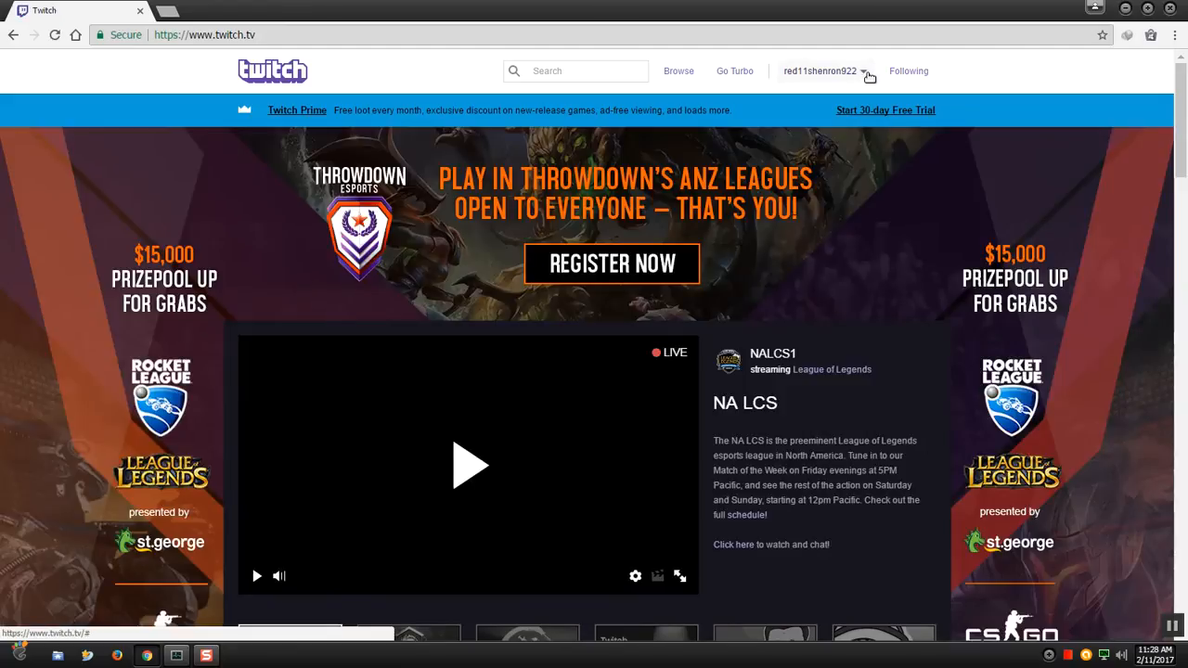
{"action": "left_click", "coordinate": [820, 70]}
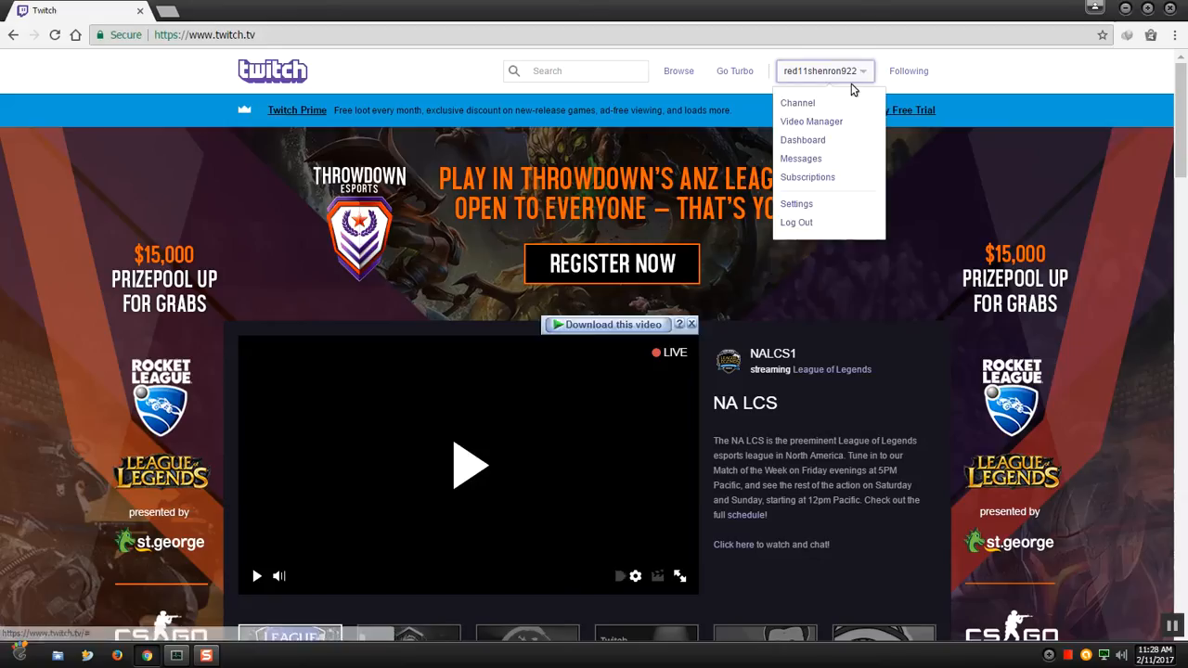
{"action": "mouse_move", "coordinate": [798, 104]}
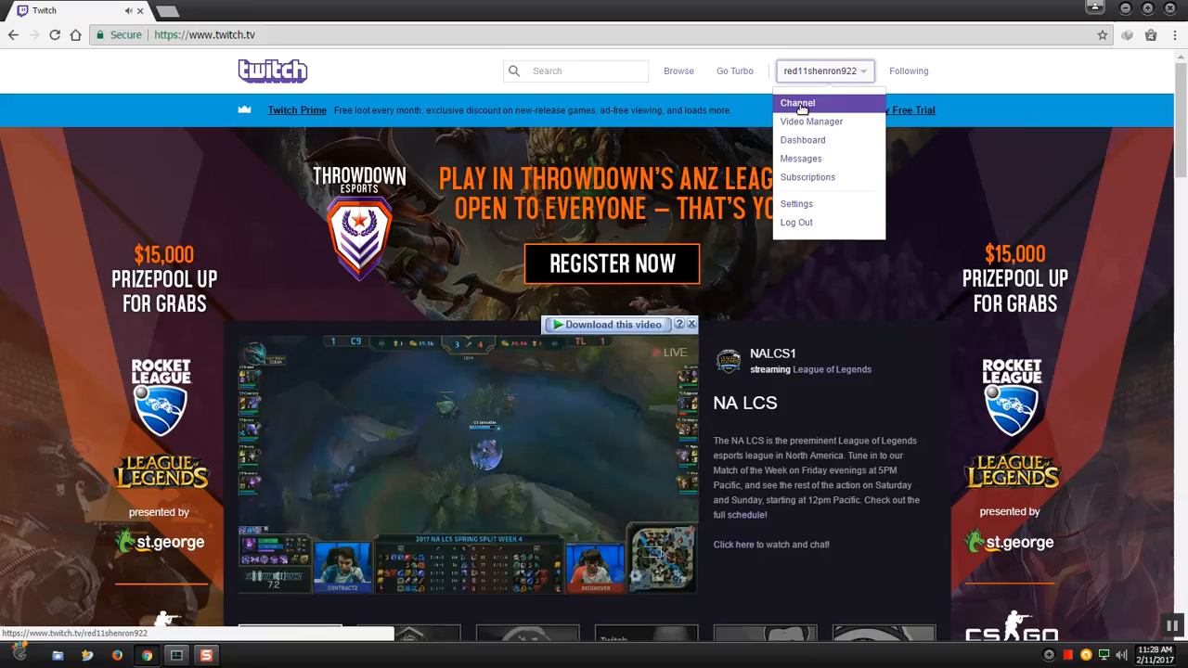
{"action": "left_click", "coordinate": [798, 104]}
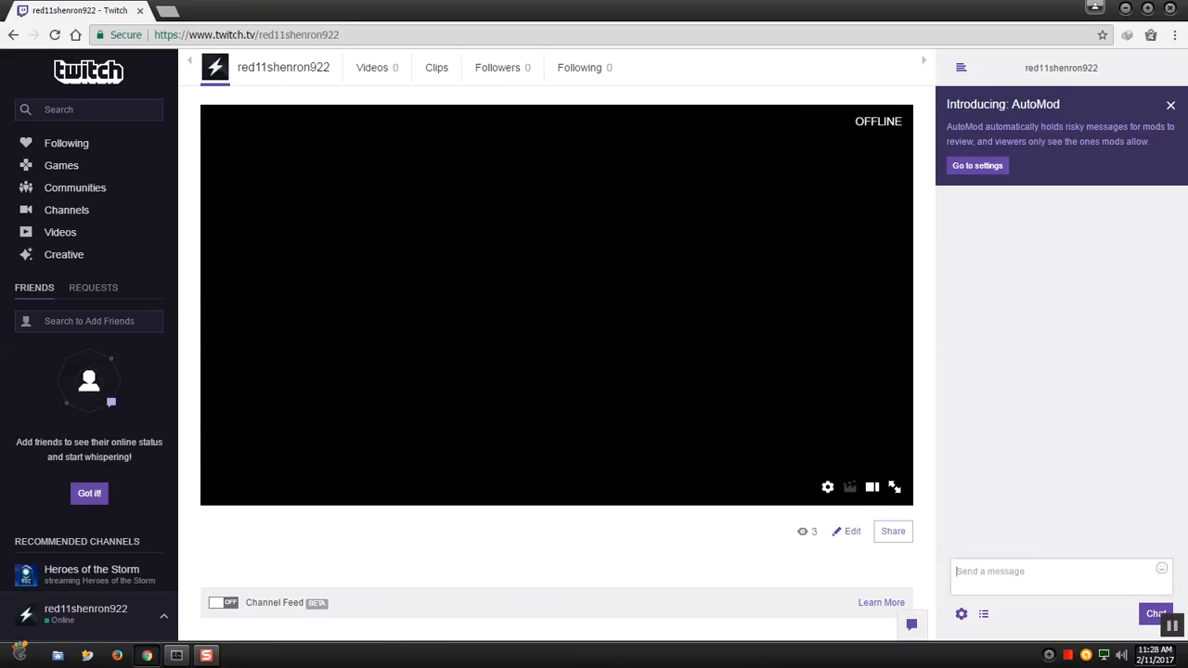
{"action": "mouse_move", "coordinate": [475, 224]}
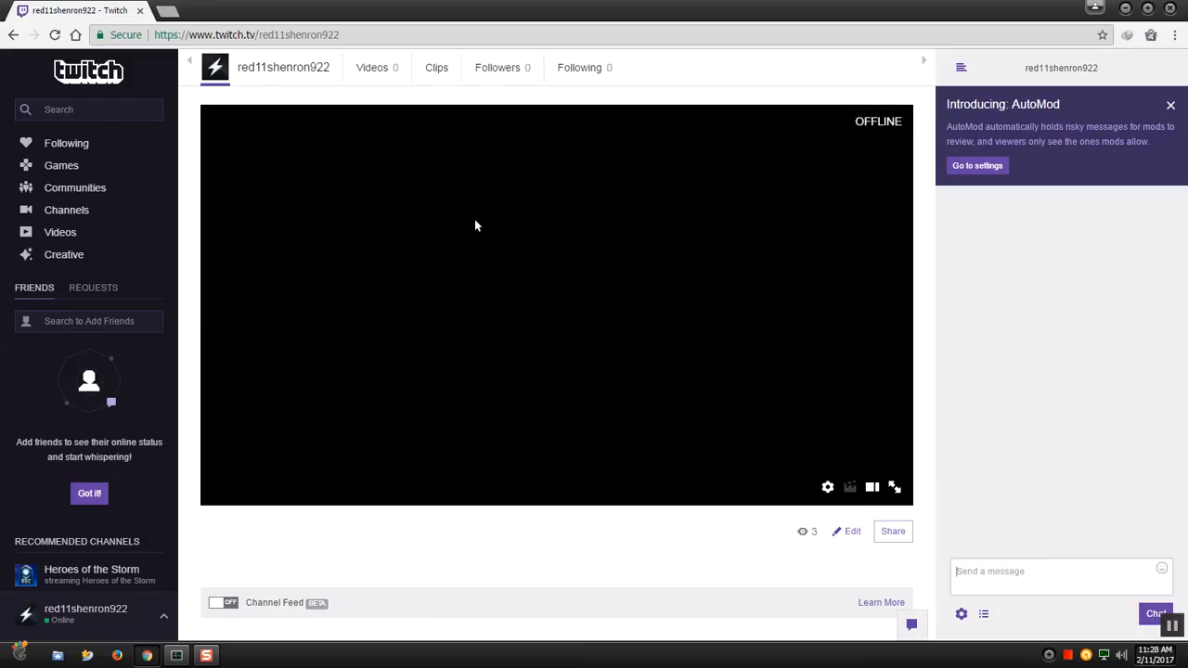
{"action": "mouse_move", "coordinate": [676, 323]}
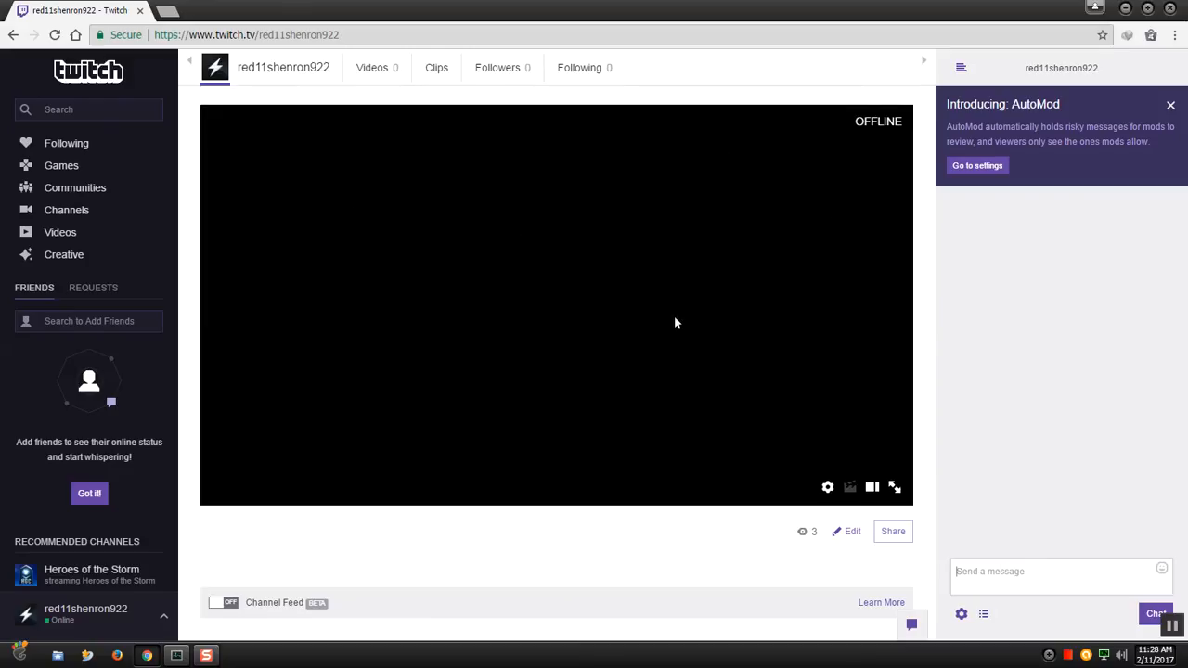
{"action": "mouse_move", "coordinate": [543, 152]}
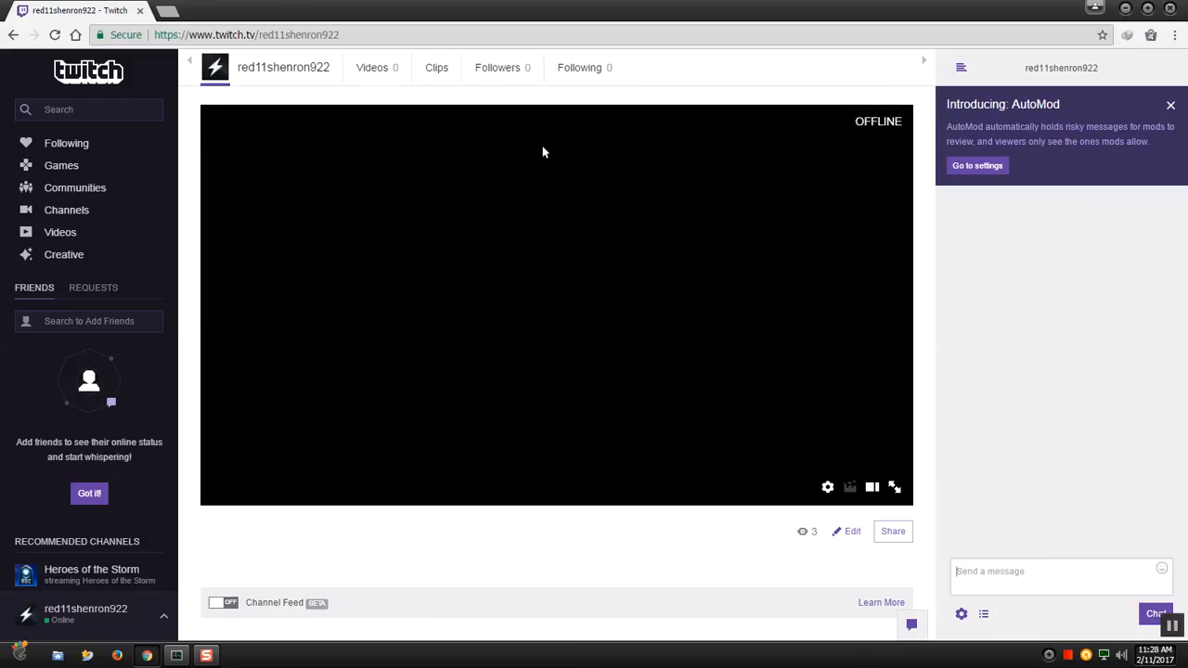
{"action": "mouse_move", "coordinate": [845, 148]}
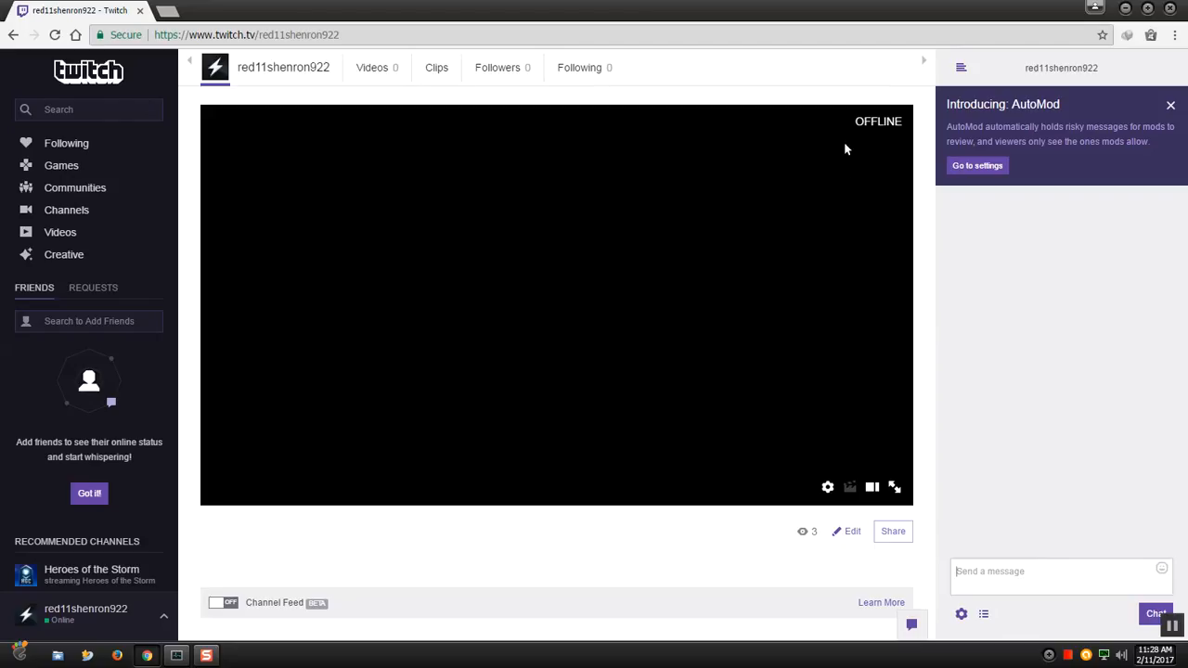
{"action": "mouse_move", "coordinate": [909, 130]}
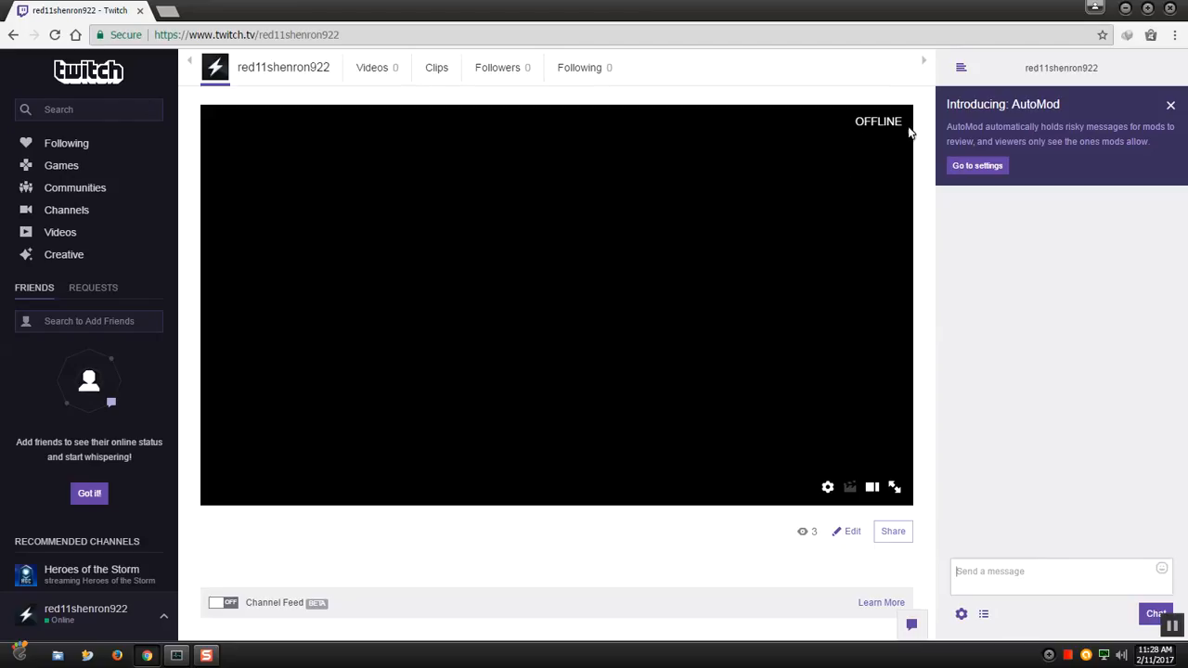
{"action": "mouse_move", "coordinate": [874, 343]}
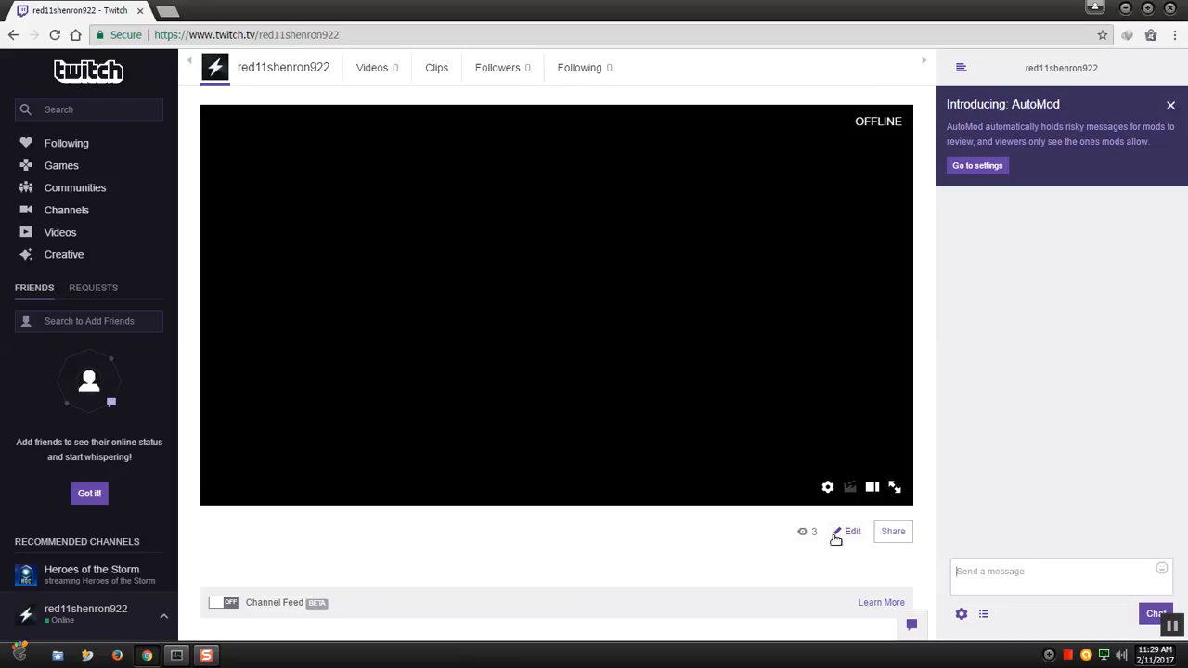
{"action": "mouse_move", "coordinate": [804, 531]}
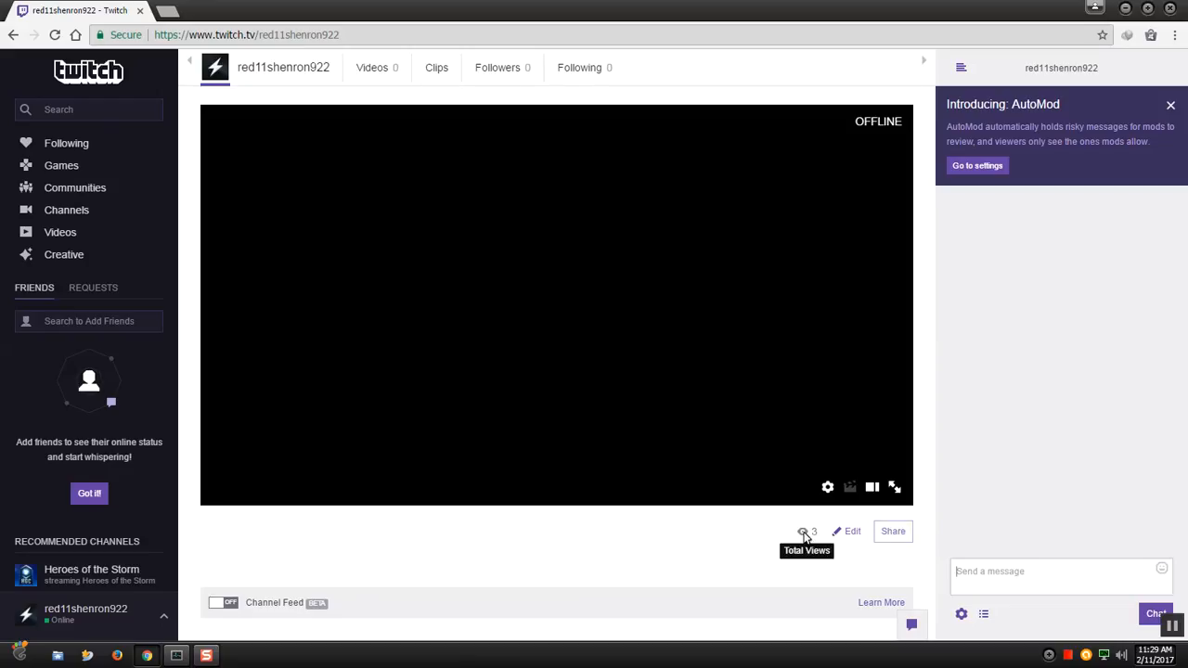
{"action": "mouse_move", "coordinate": [841, 542]}
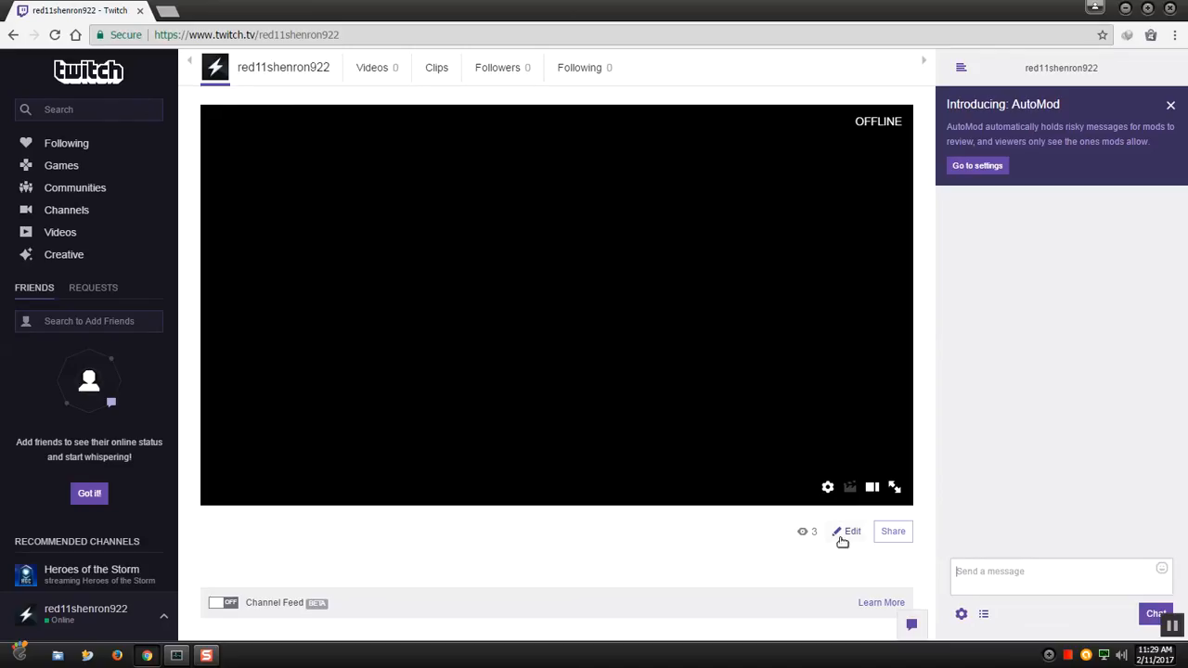
{"action": "mouse_move", "coordinate": [846, 535]}
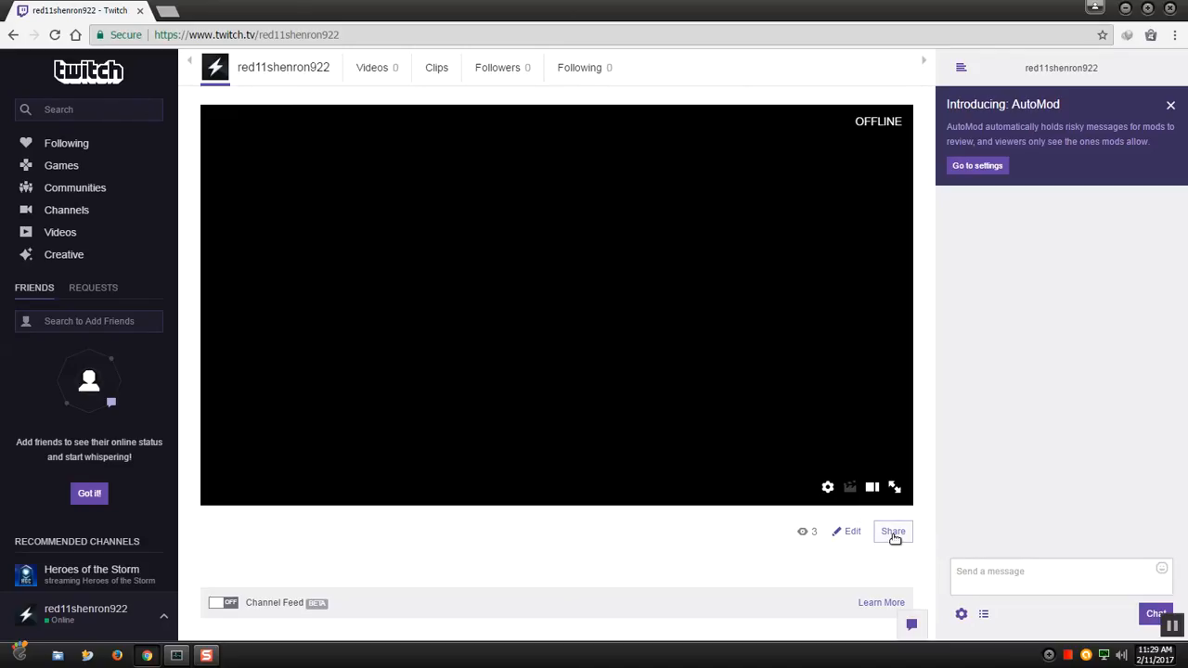
Copy the Embed Chat code from the channel's Share options and bring up the Start menu
{"action": "left_click", "coordinate": [891, 531]}
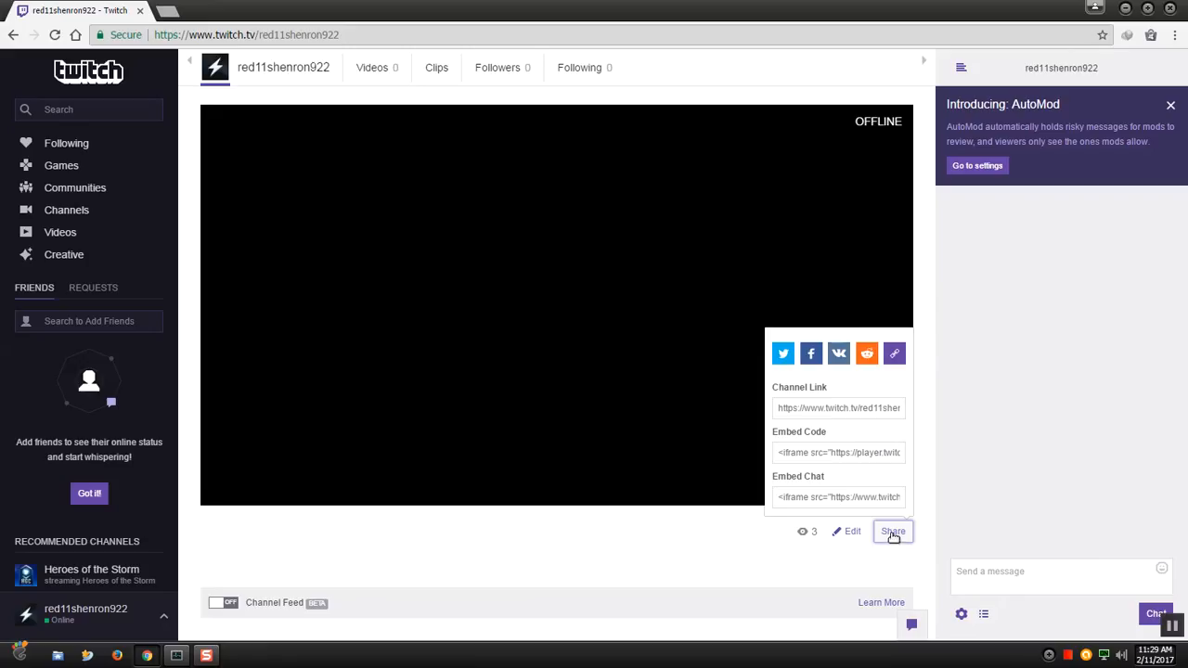
{"action": "mouse_move", "coordinate": [891, 530]}
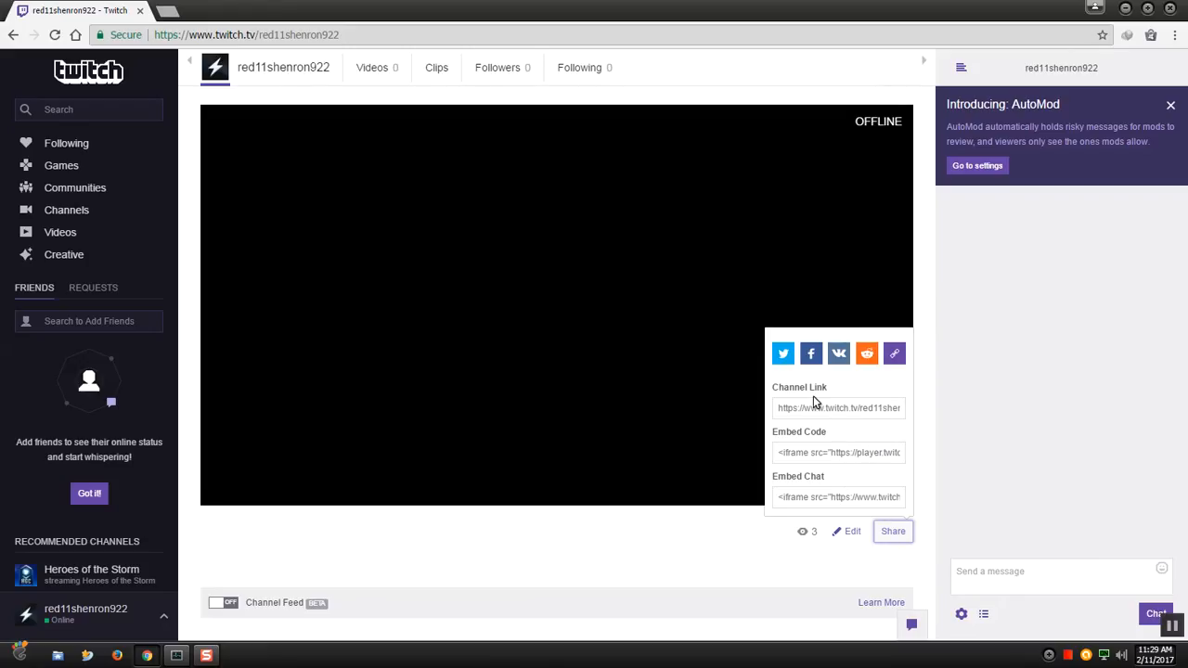
{"action": "mouse_move", "coordinate": [849, 417]}
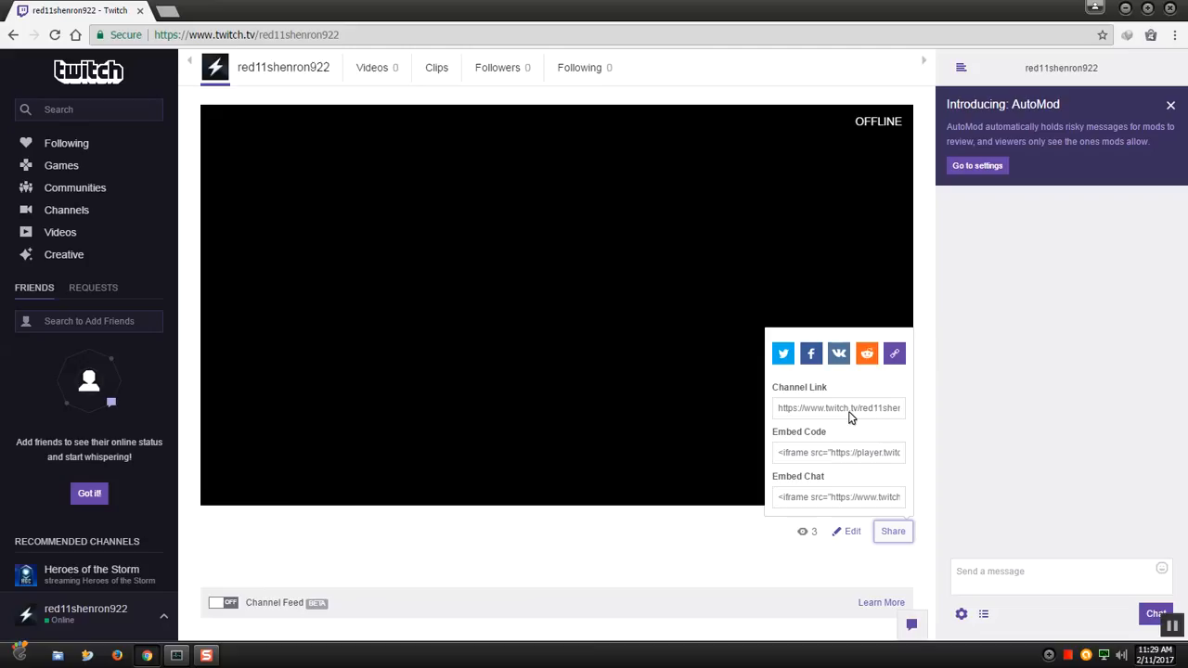
{"action": "mouse_move", "coordinate": [831, 446]}
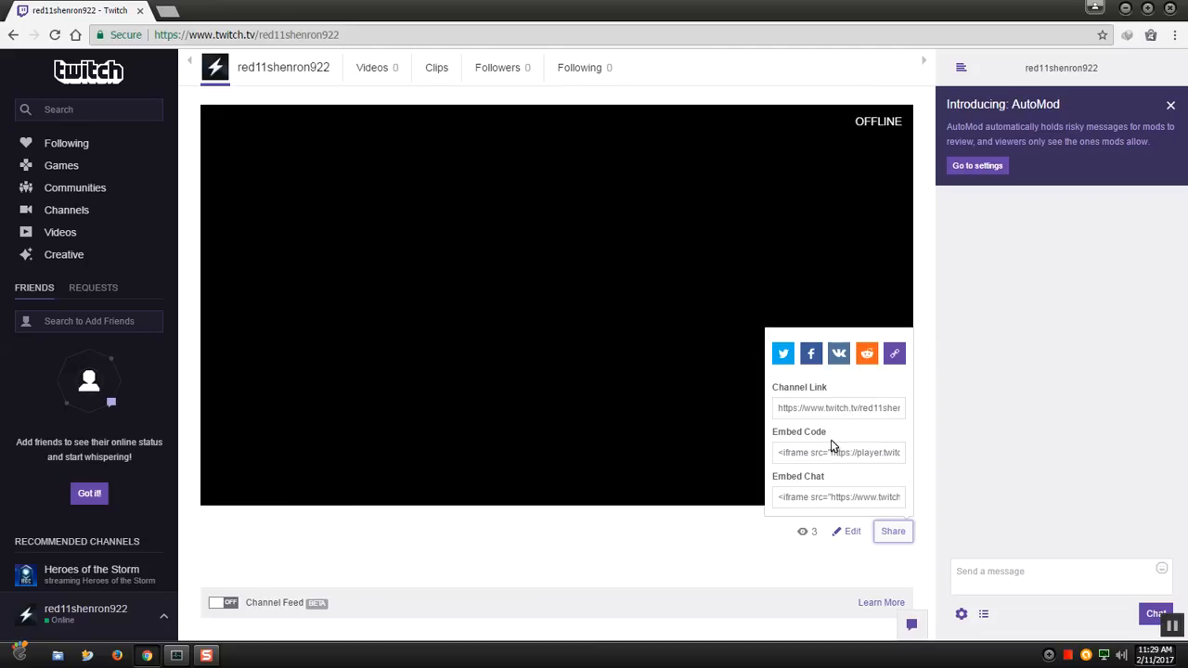
{"action": "mouse_move", "coordinate": [787, 479]}
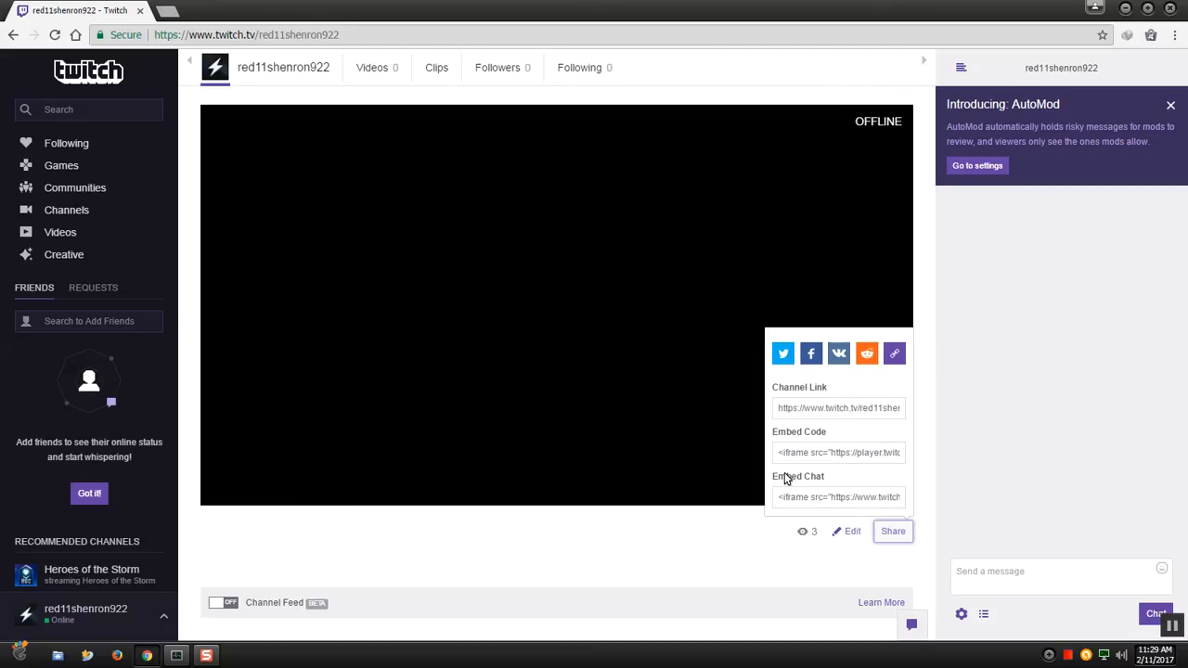
{"action": "mouse_move", "coordinate": [779, 504]}
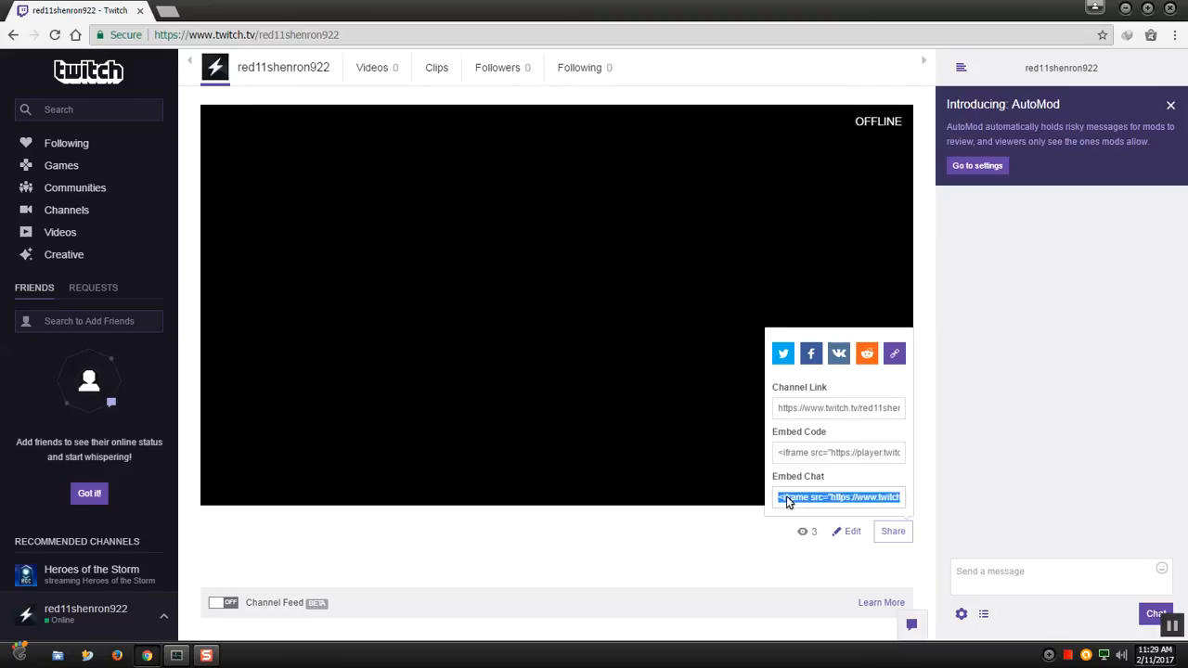
{"action": "mouse_move", "coordinate": [895, 353]}
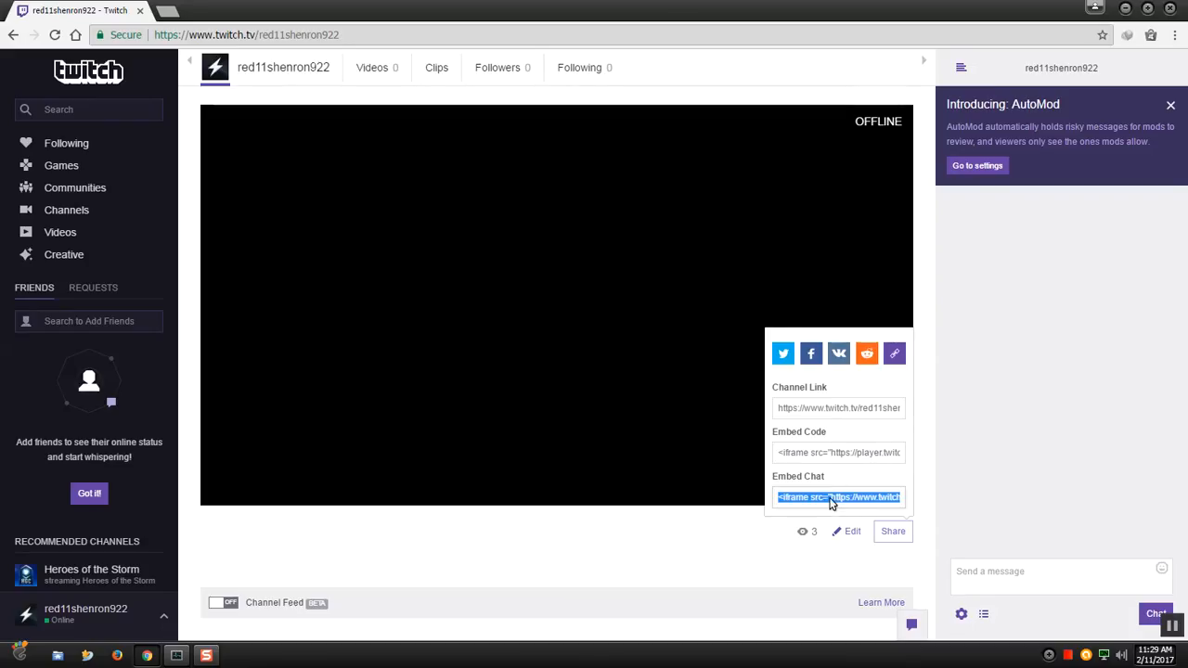
{"action": "right_click", "coordinate": [839, 497]}
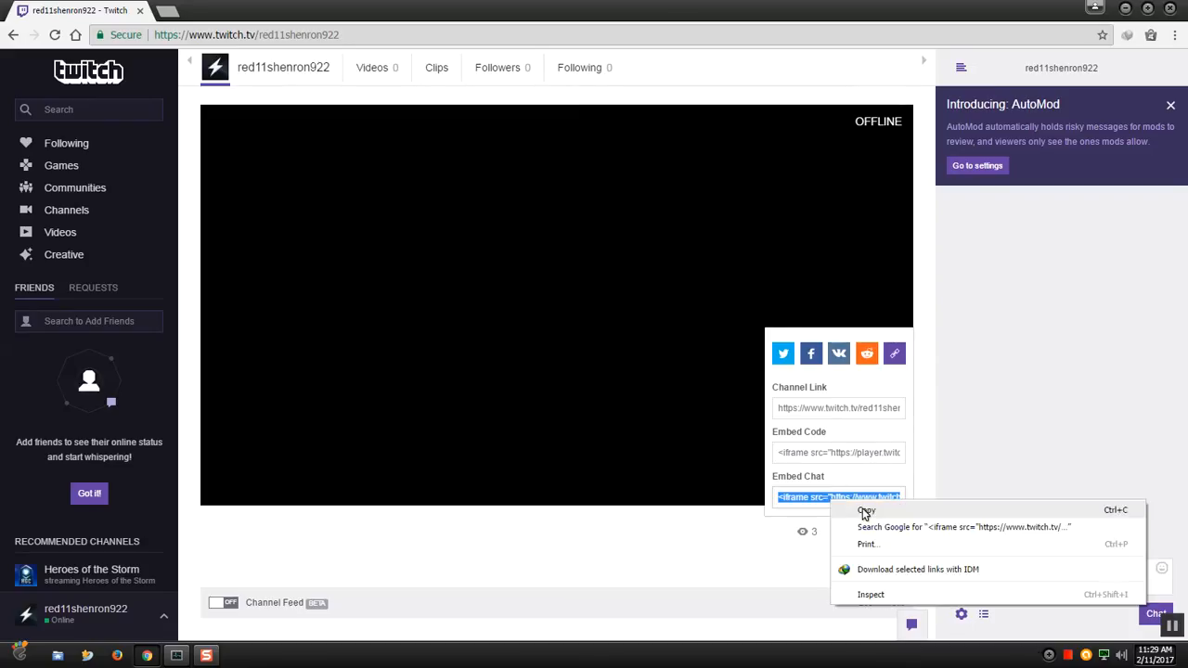
{"action": "left_click", "coordinate": [865, 510]}
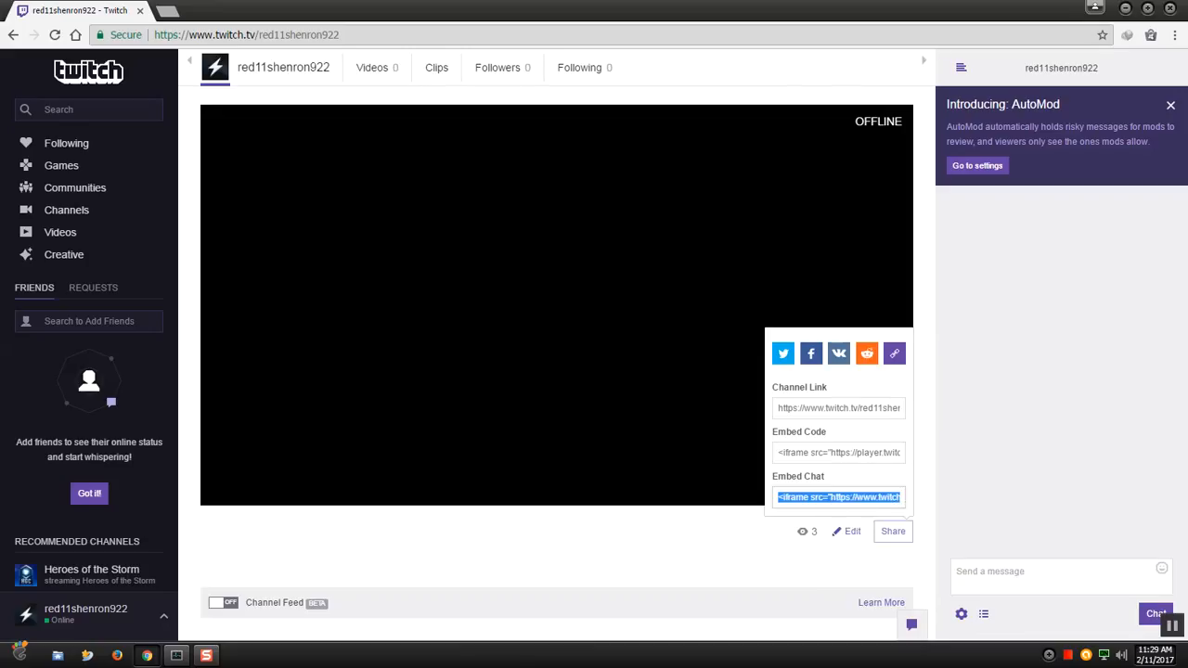
{"action": "left_click", "coordinate": [17, 653]}
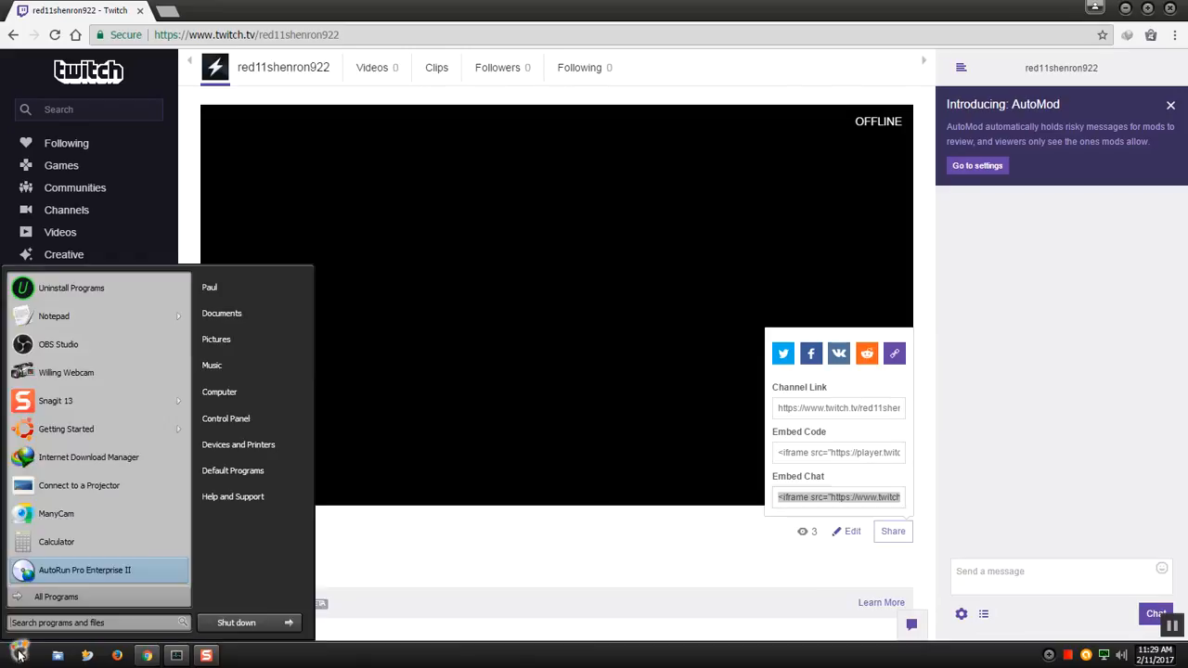
{"action": "mouse_move", "coordinate": [54, 316]}
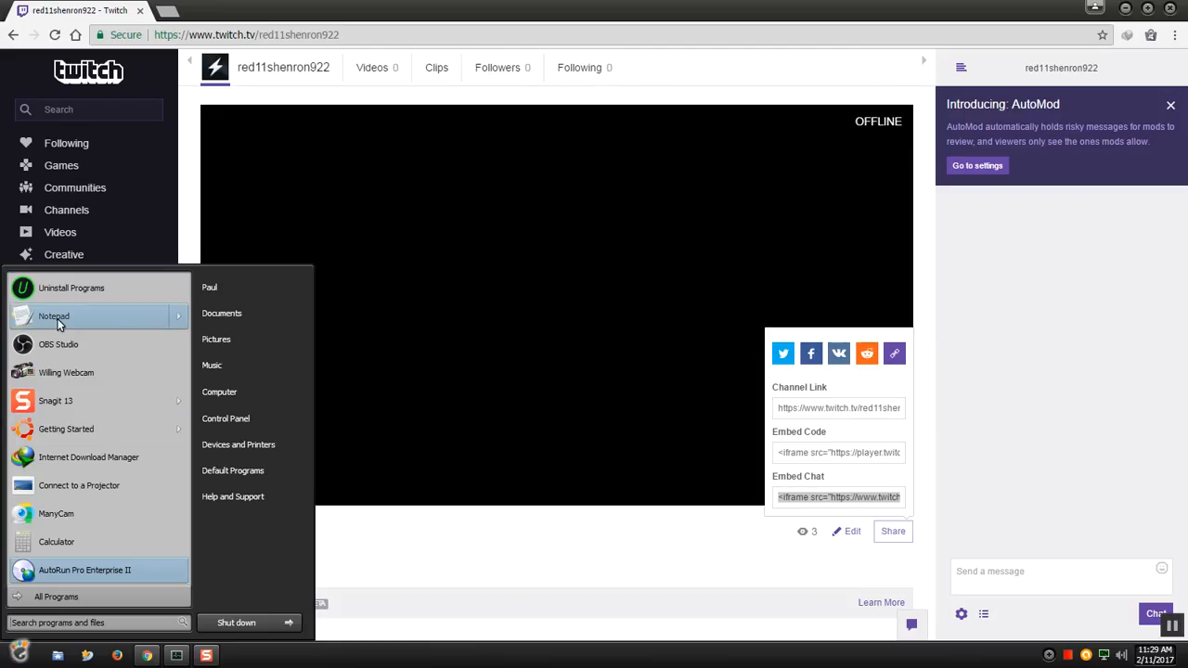
Paste the chat embed code into a new Notepad note and start Save As
{"action": "left_click", "coordinate": [54, 315]}
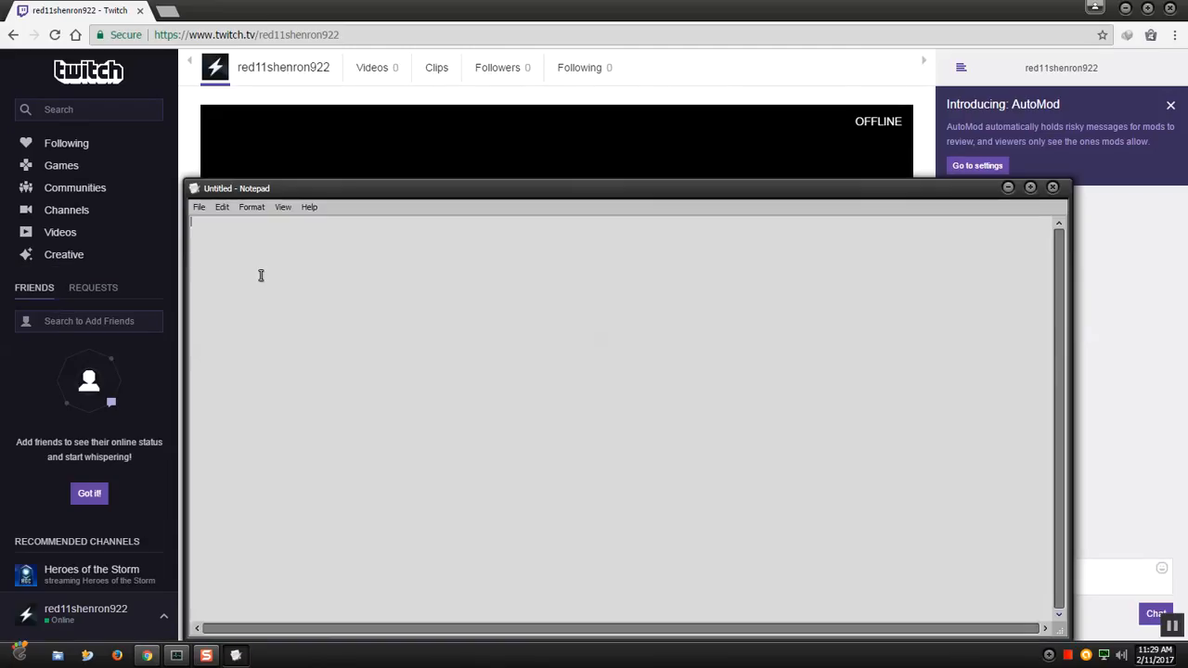
{"action": "right_click", "coordinate": [260, 274]}
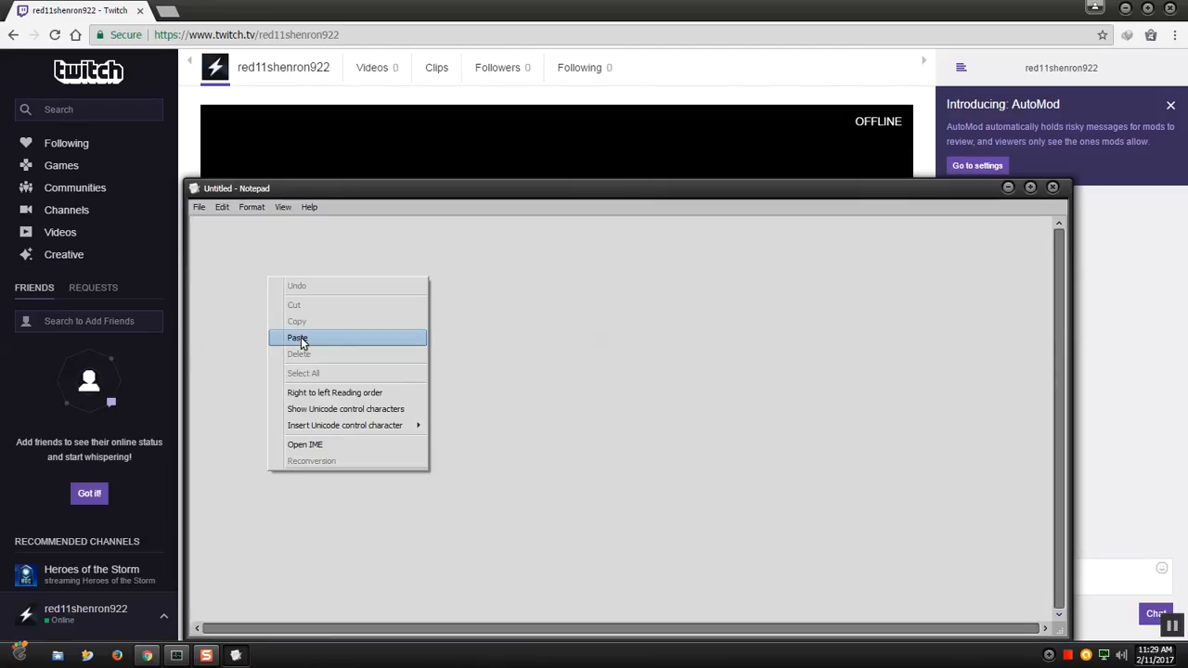
{"action": "left_click", "coordinate": [297, 338]}
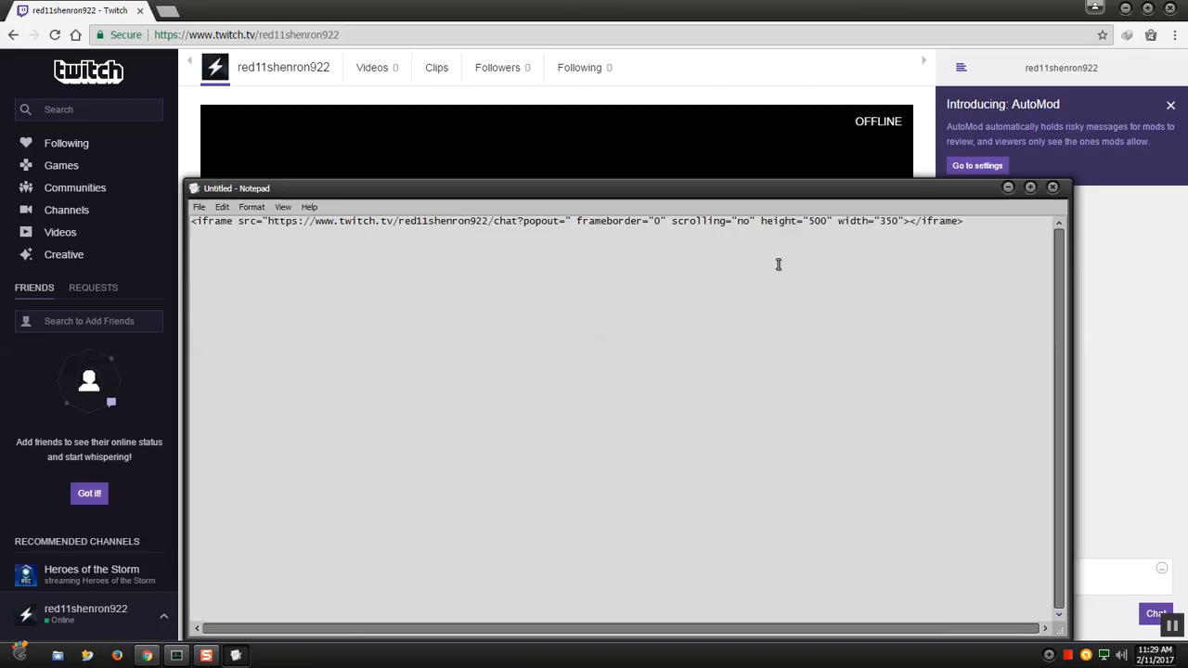
{"action": "mouse_move", "coordinate": [818, 230]}
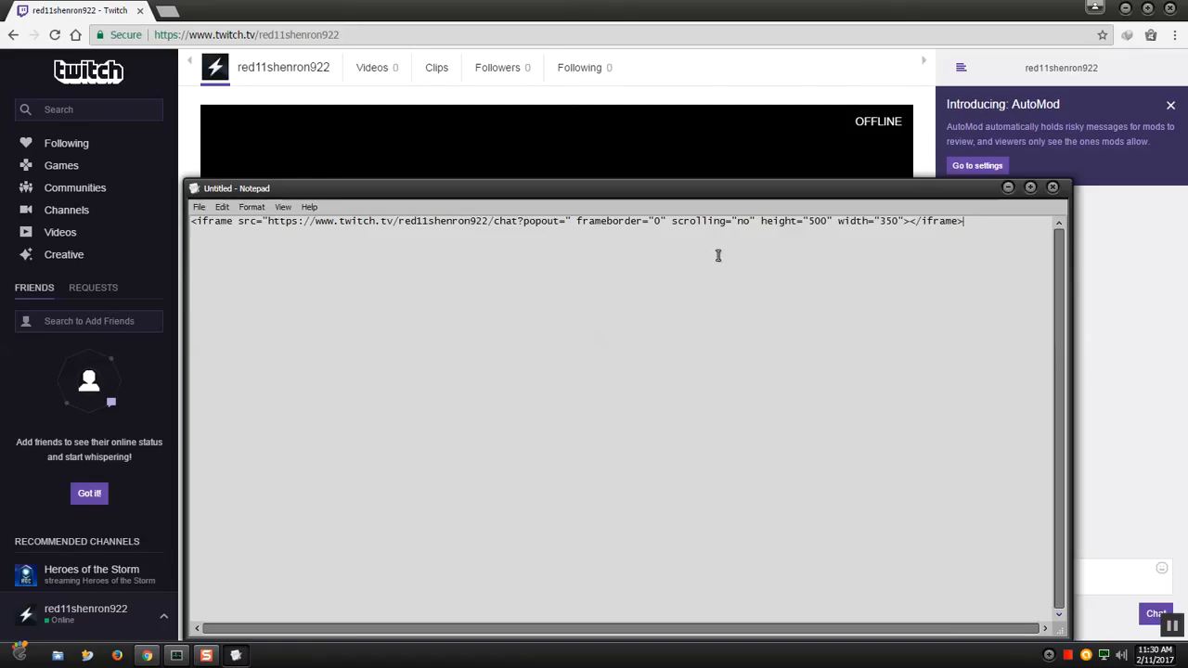
{"action": "mouse_move", "coordinate": [664, 260]}
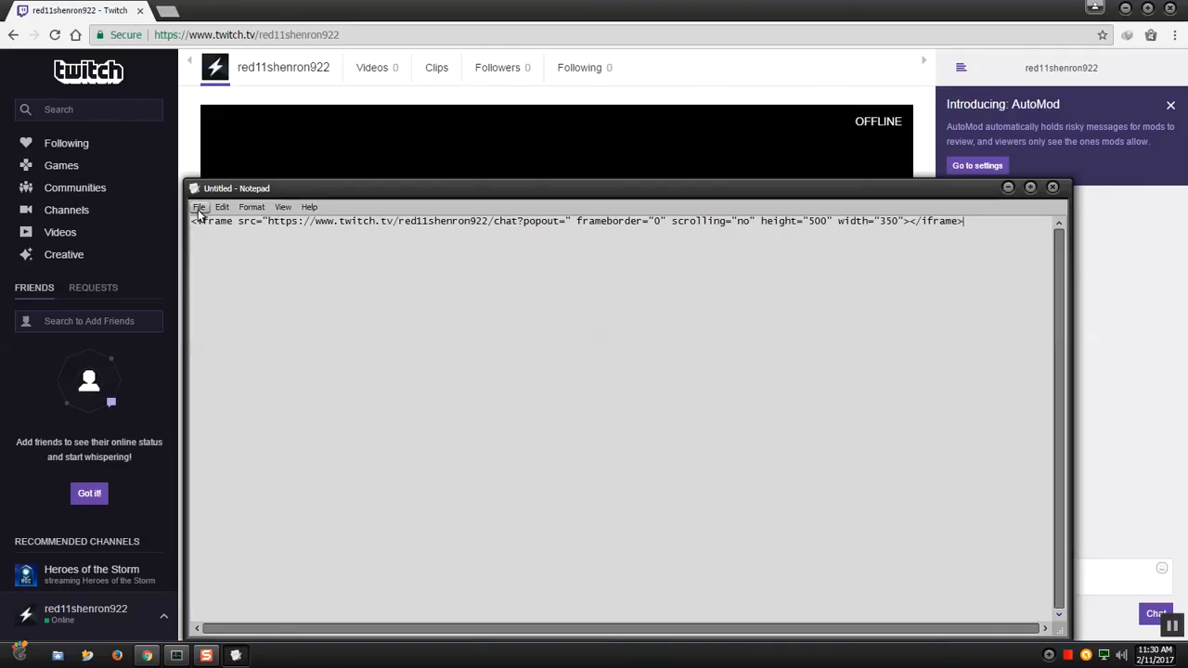
{"action": "left_click", "coordinate": [198, 206]}
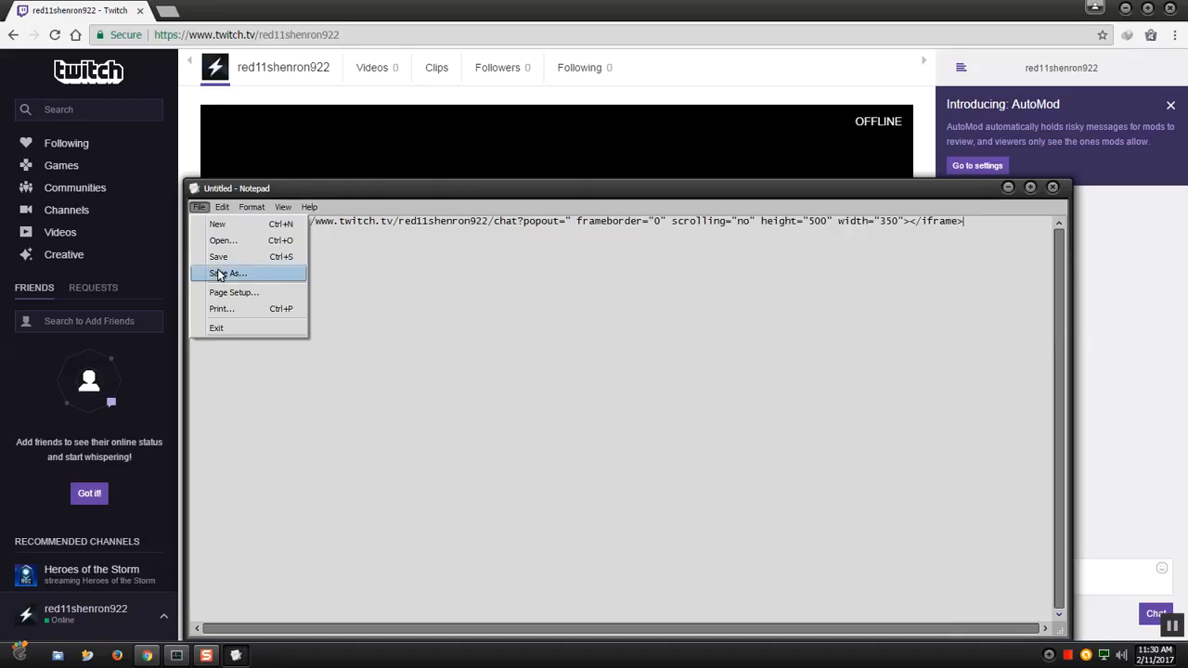
{"action": "mouse_move", "coordinate": [220, 273]}
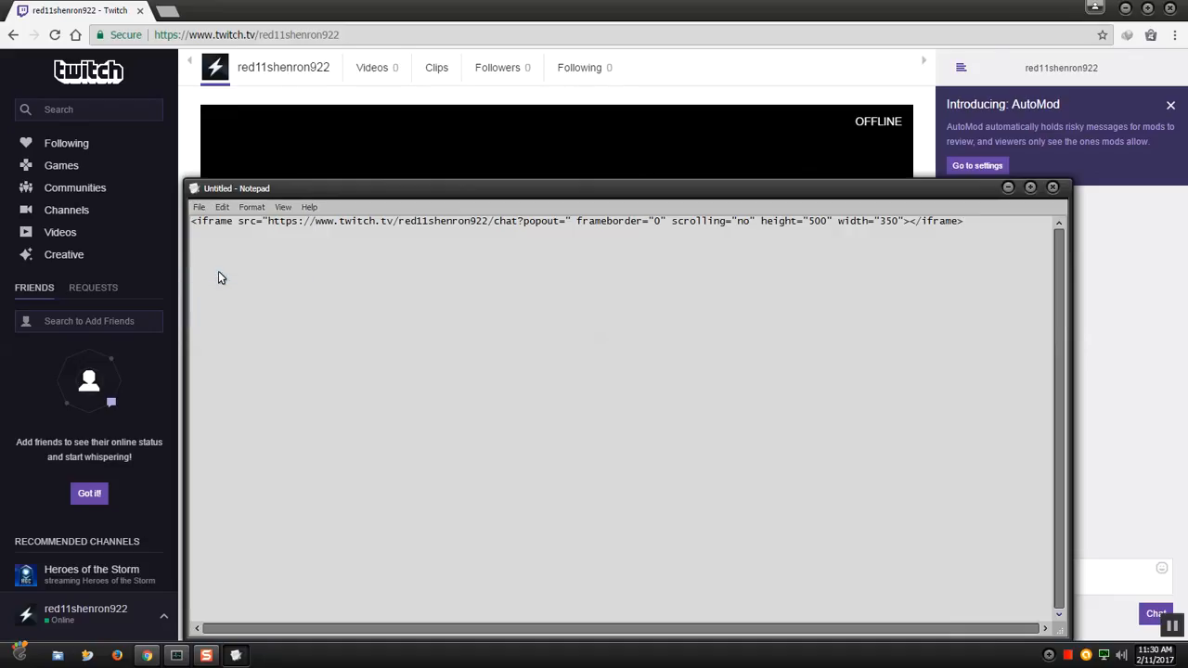
{"action": "left_click", "coordinate": [198, 208]}
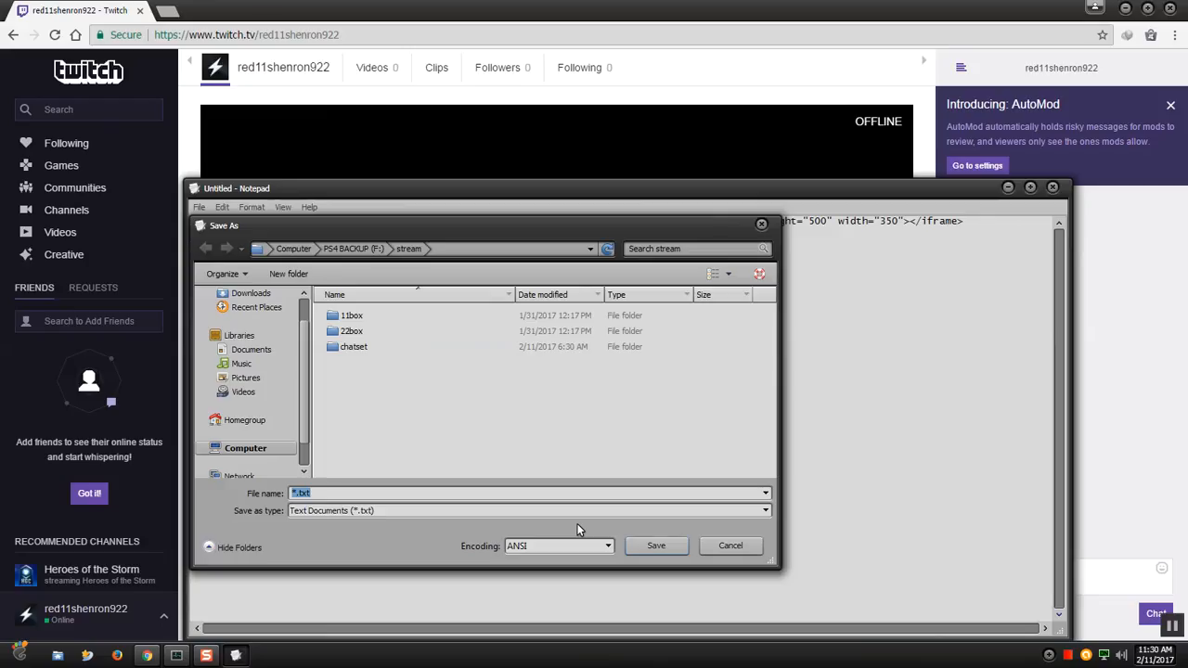
Save the code as demo.html in the F:\stream folder
{"action": "type", "text": "dem"}
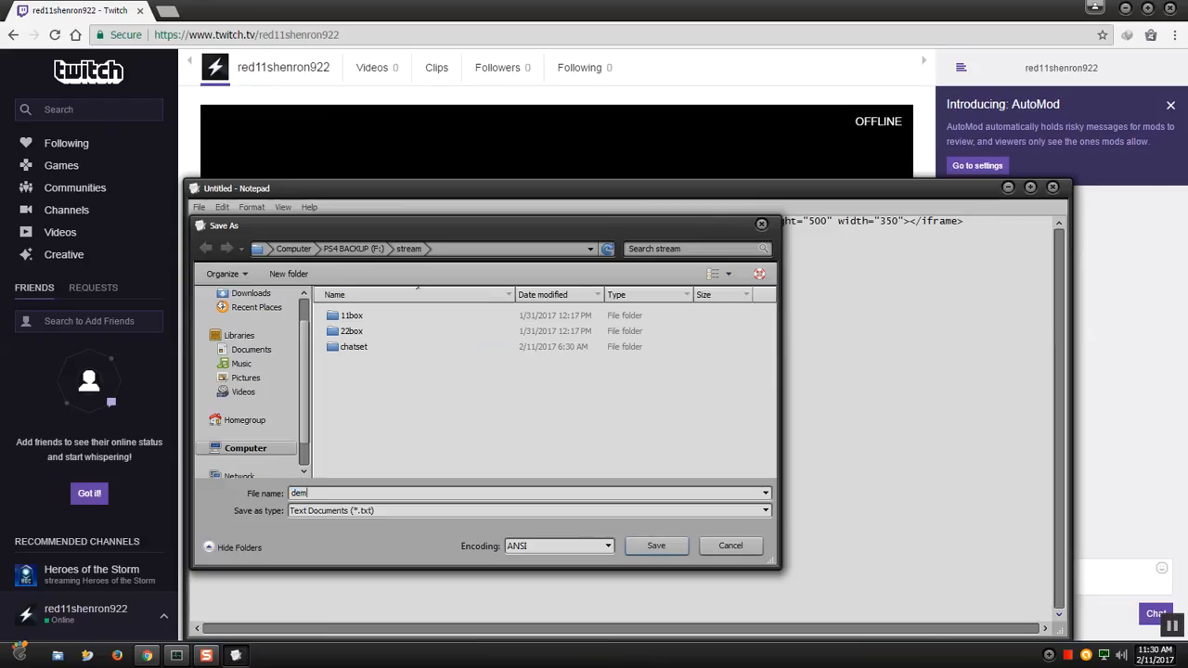
{"action": "type", "text": "o"}
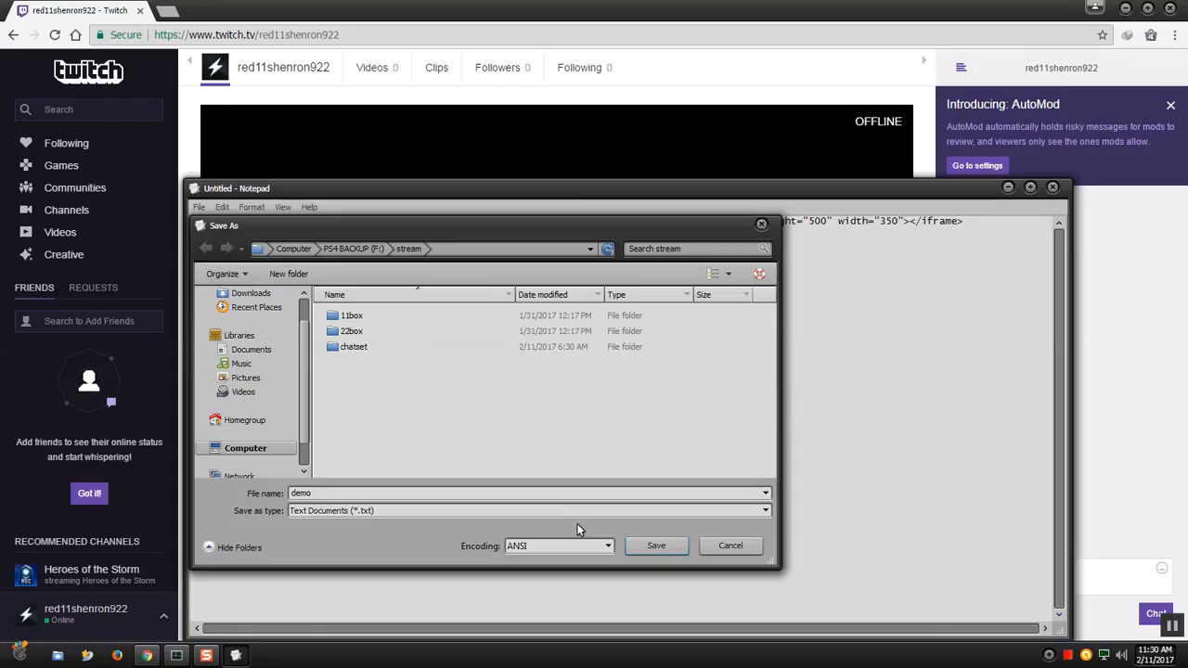
{"action": "type", "text": ".html"}
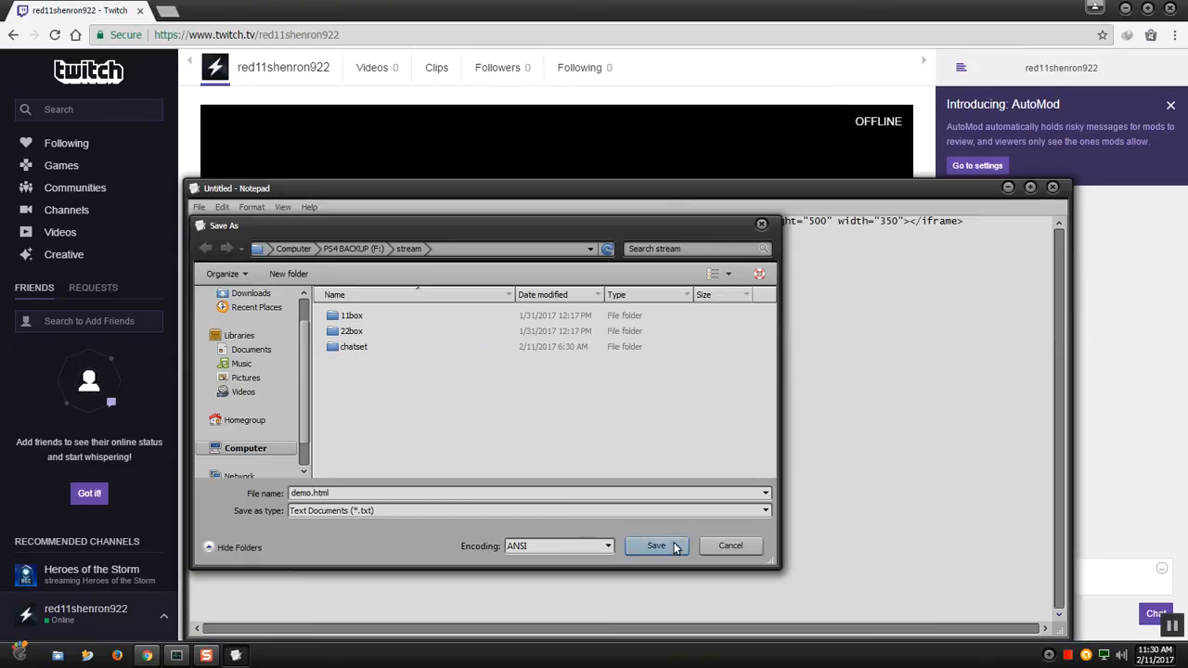
{"action": "mouse_move", "coordinate": [672, 547]}
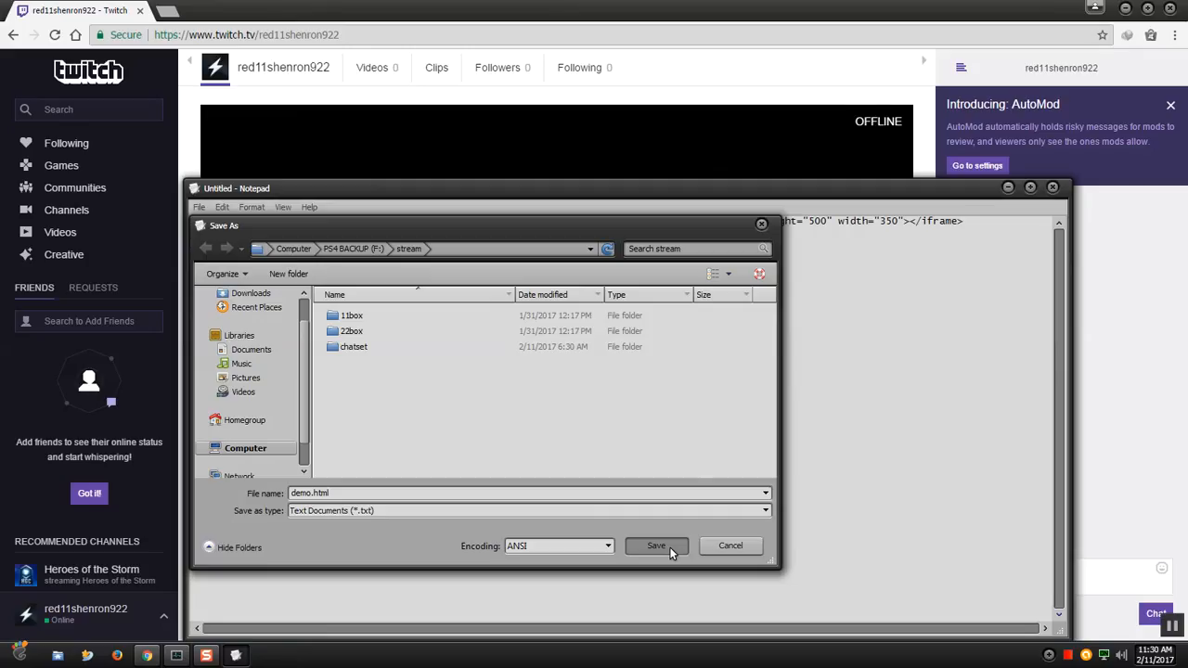
{"action": "left_click", "coordinate": [657, 545]}
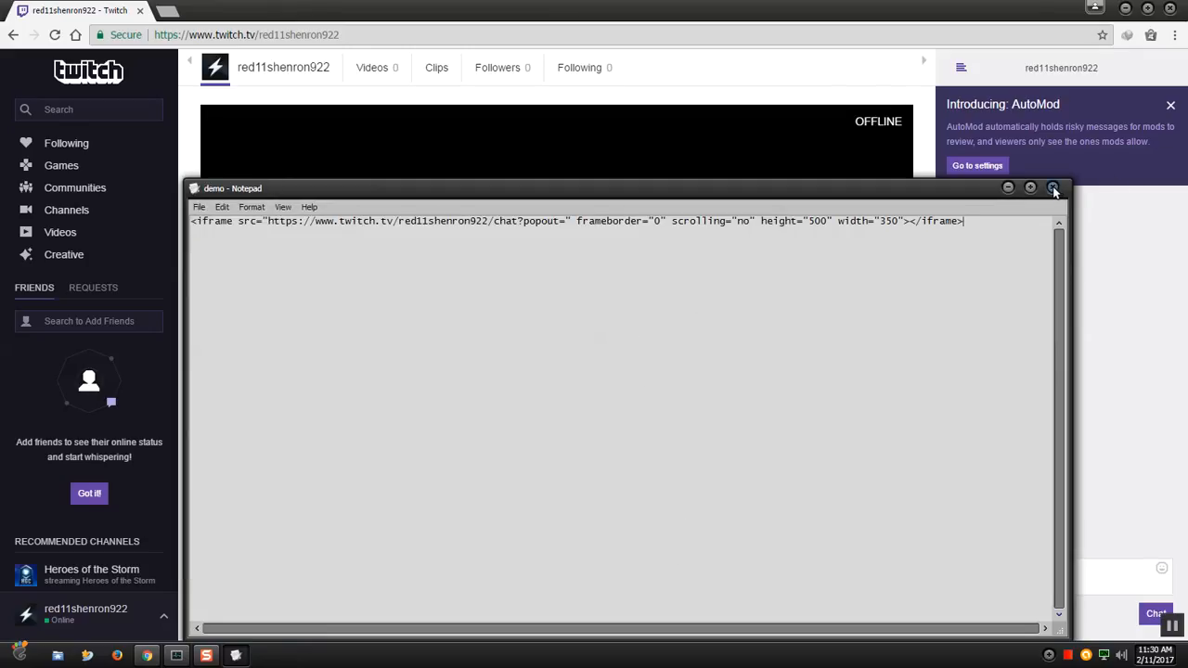
Close Notepad and browse Computer to the stream folder on PS4BACKUP (F:)
{"action": "left_click", "coordinate": [1054, 189]}
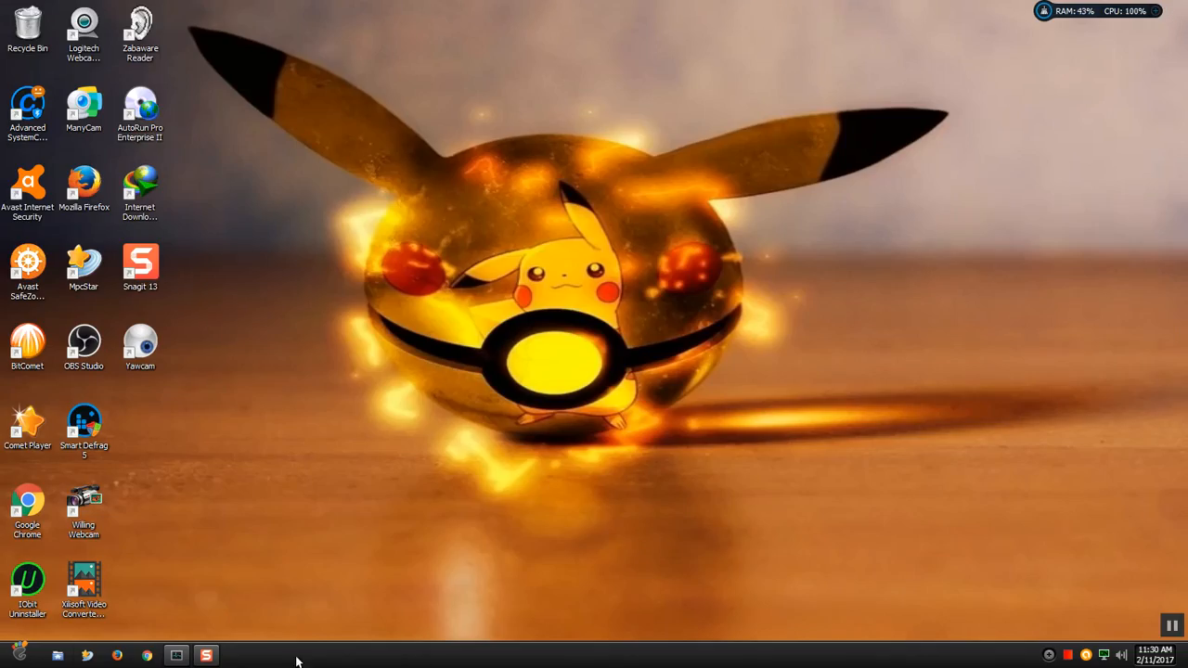
{"action": "left_click", "coordinate": [18, 653]}
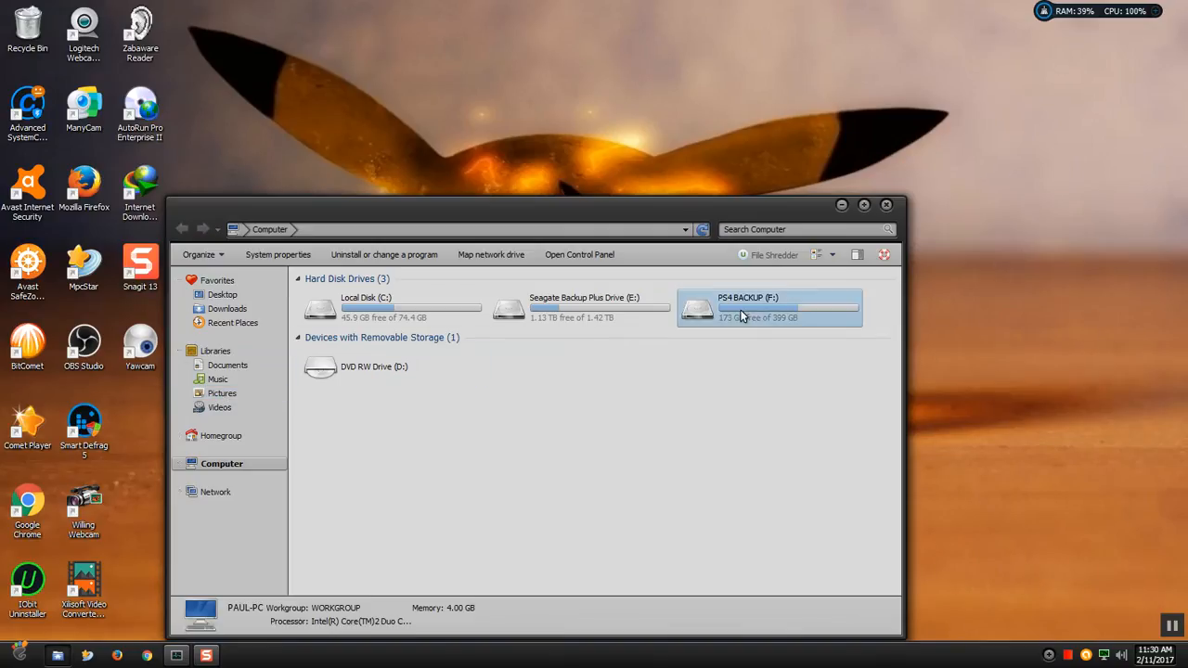
{"action": "double_click", "coordinate": [769, 308]}
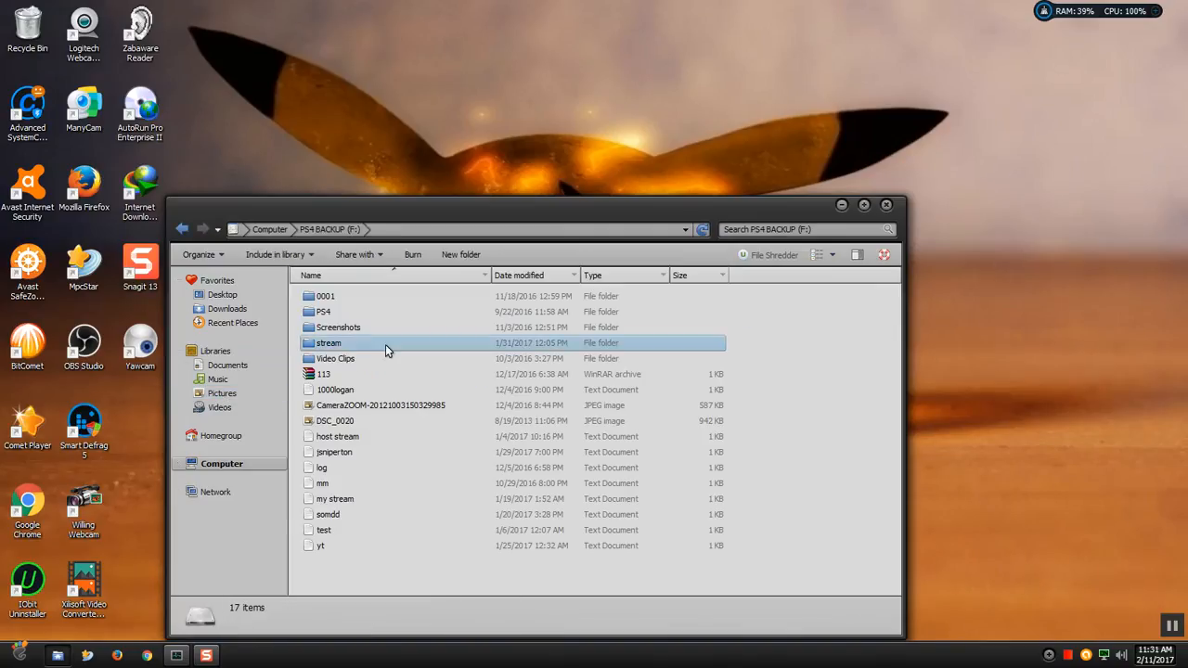
{"action": "mouse_move", "coordinate": [329, 343]}
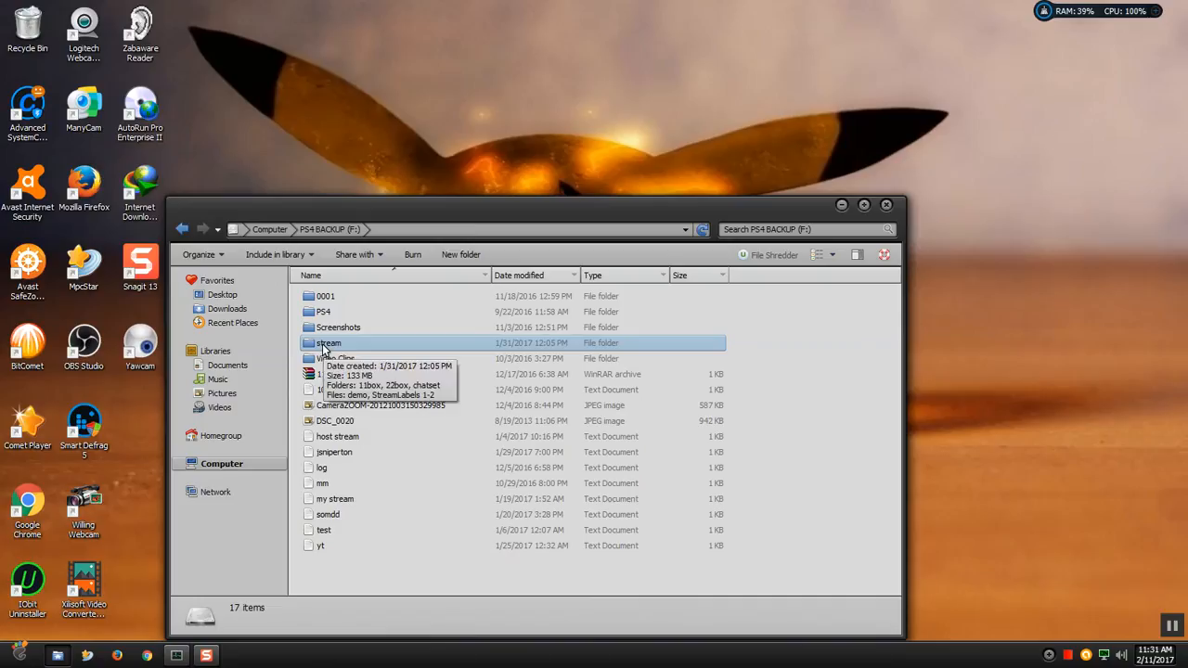
{"action": "double_click", "coordinate": [328, 341]}
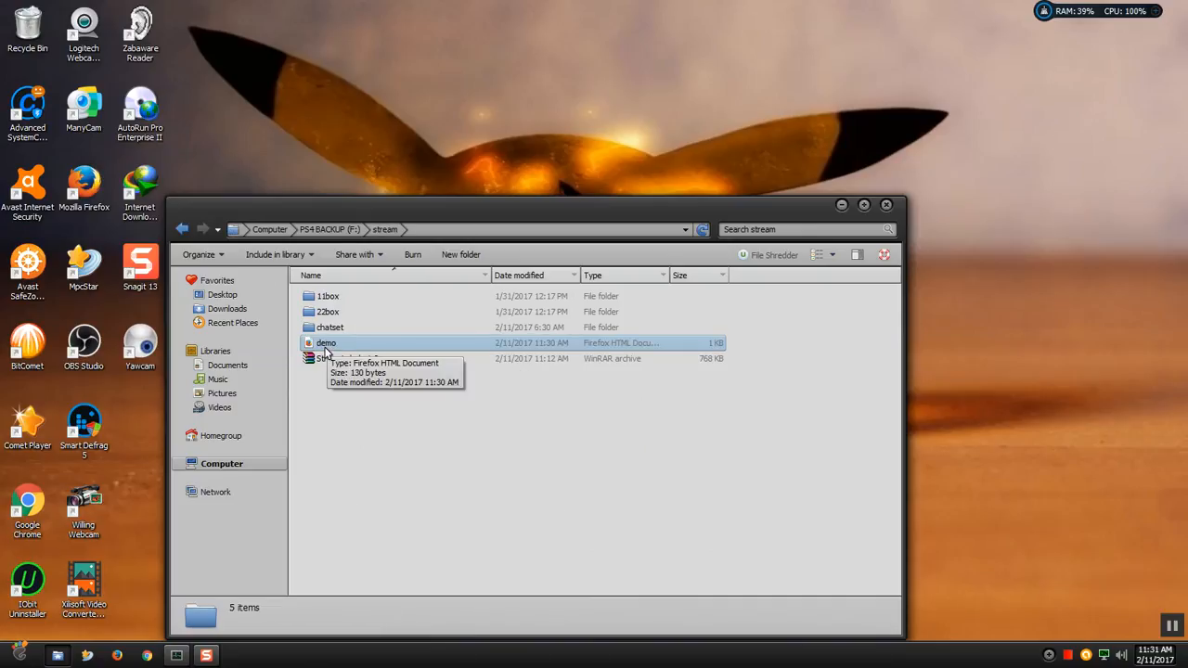
{"action": "mouse_move", "coordinate": [379, 349]}
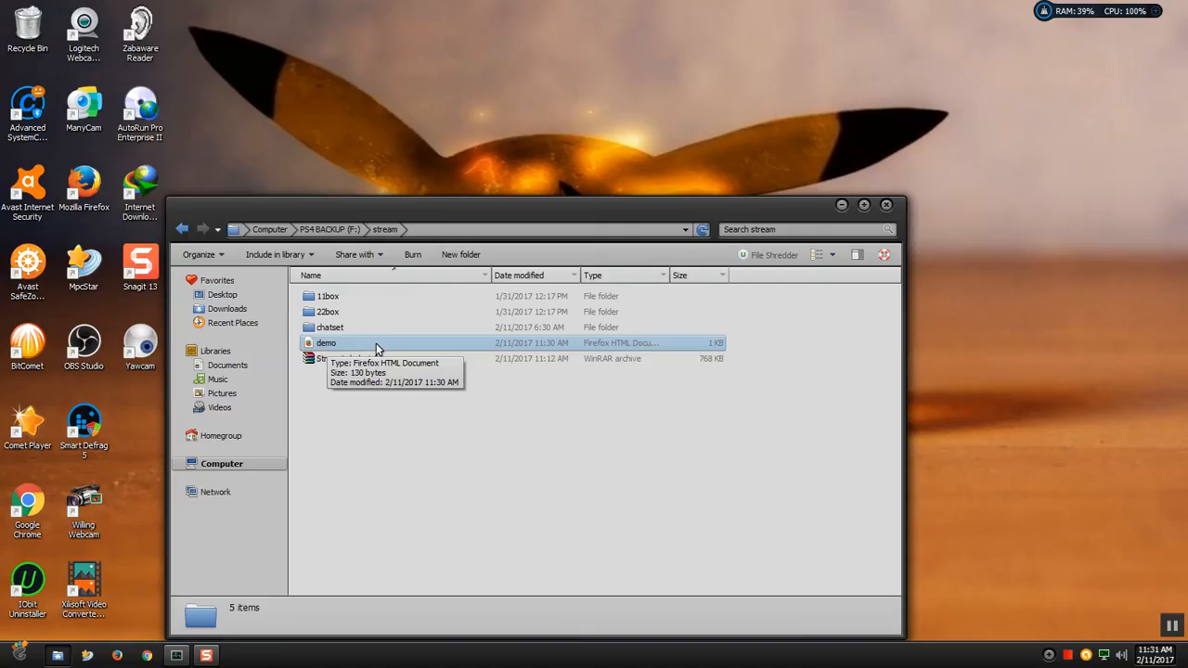
Launch demo.html from the stream folder so it opens in Firefox
{"action": "left_click", "coordinate": [326, 341]}
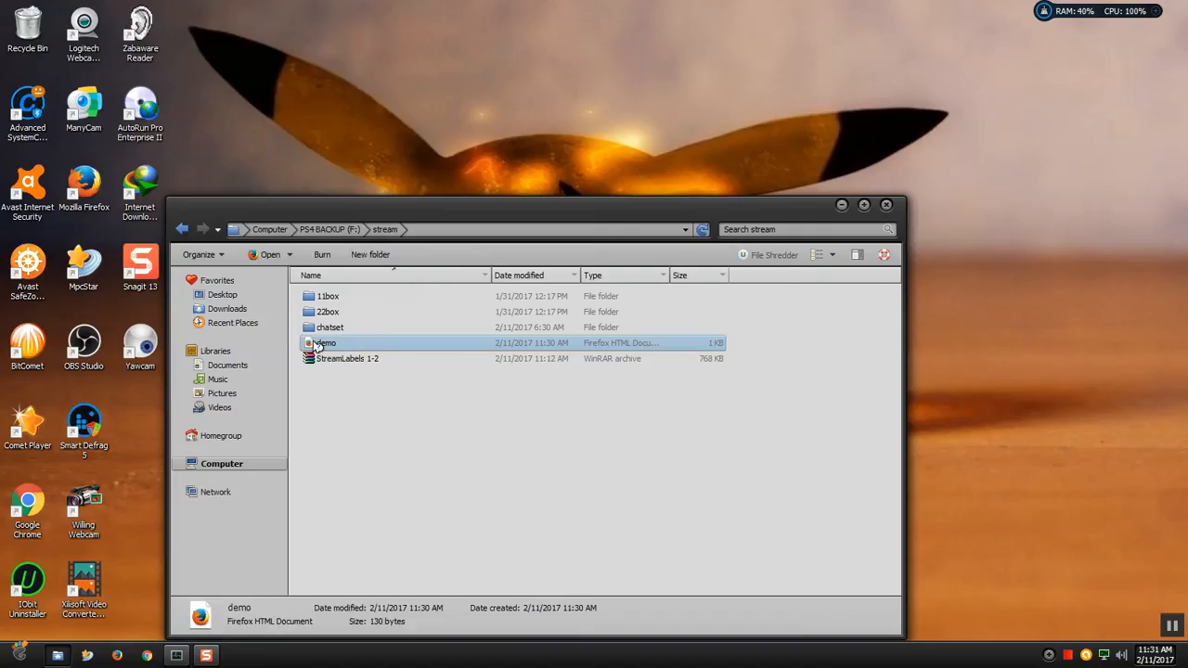
{"action": "mouse_move", "coordinate": [324, 344]}
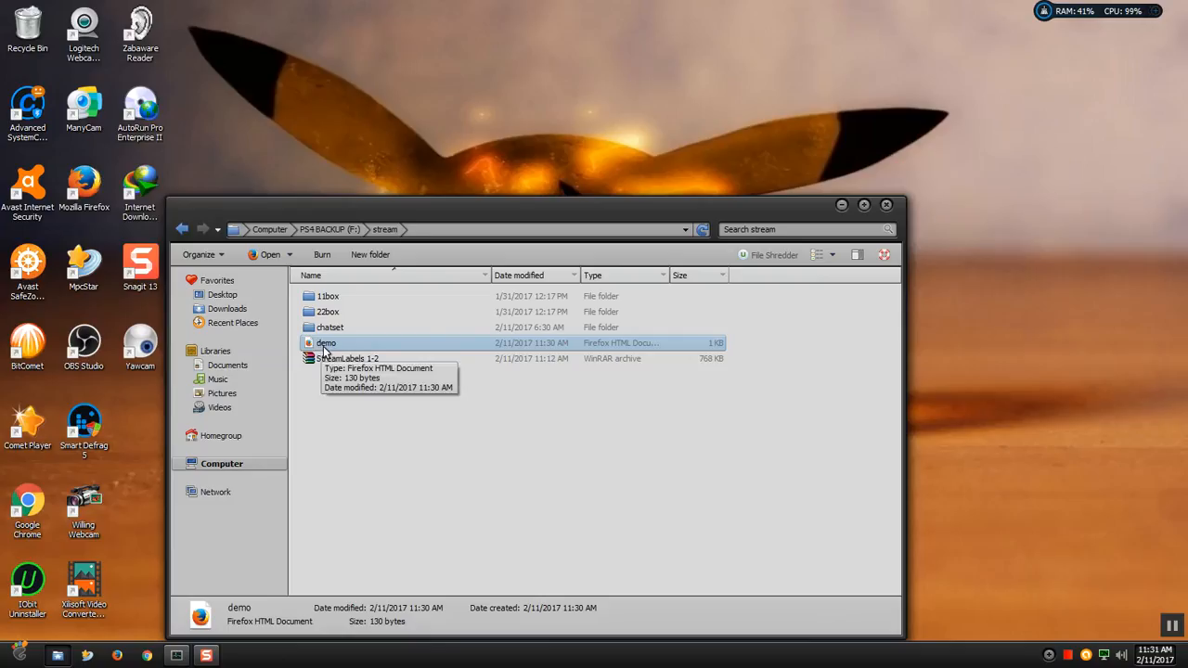
{"action": "double_click", "coordinate": [326, 341]}
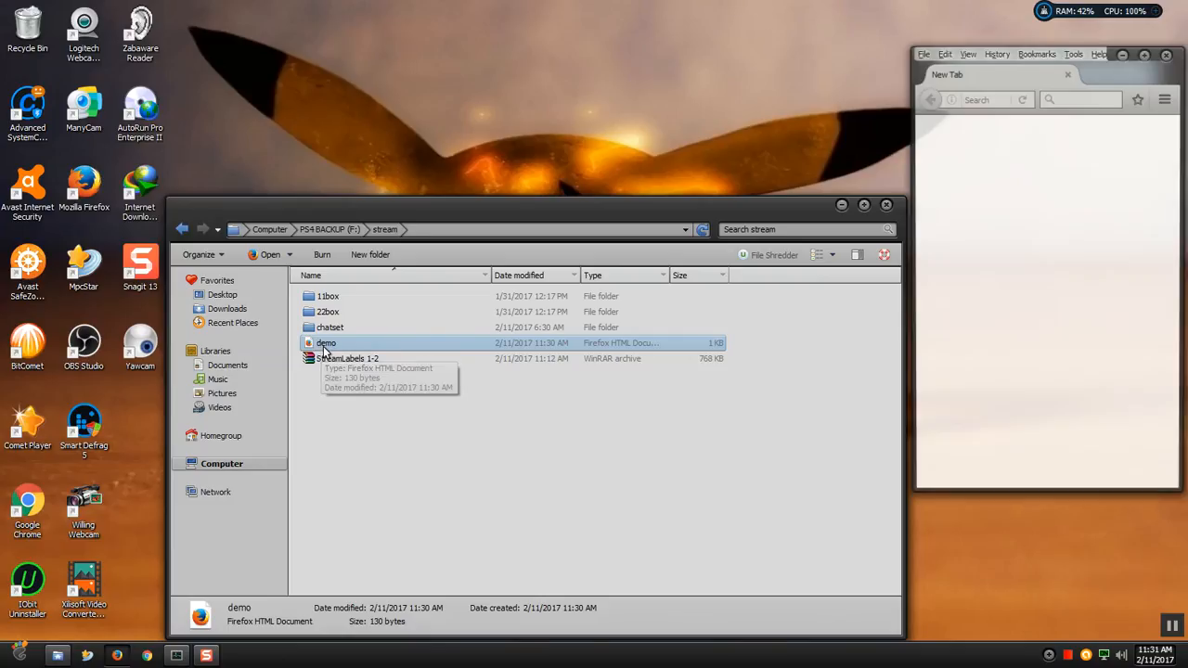
{"action": "double_click", "coordinate": [327, 341]}
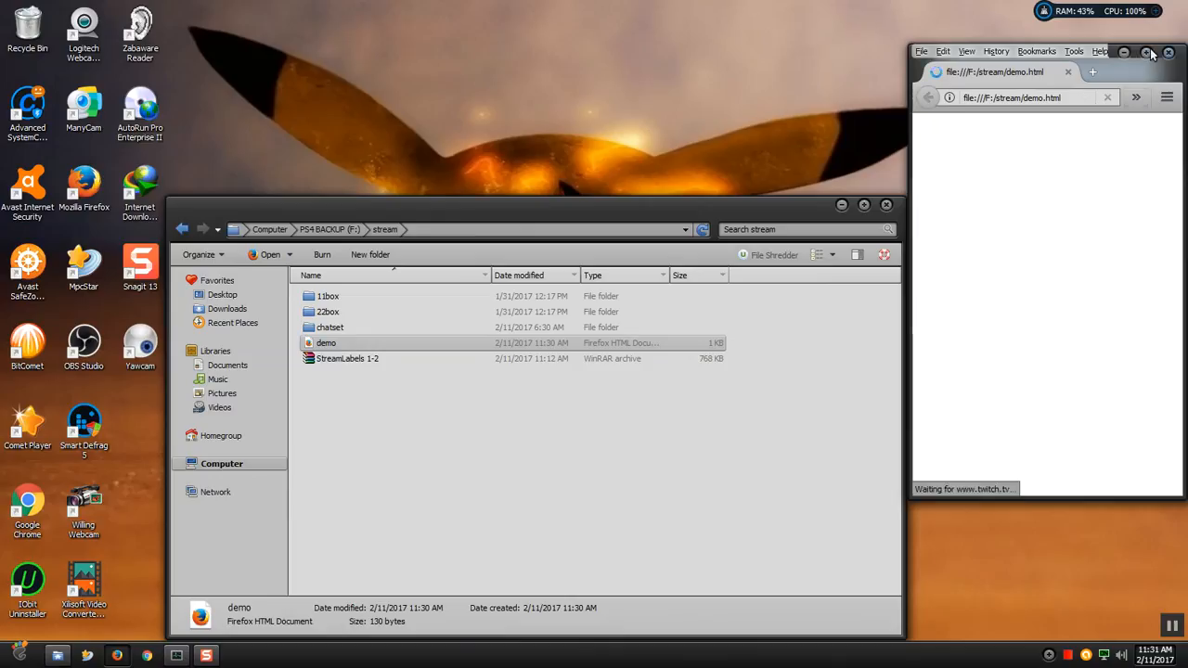
Maximize the Firefox chat page and place the cursor in the message box
{"action": "left_click", "coordinate": [1146, 52]}
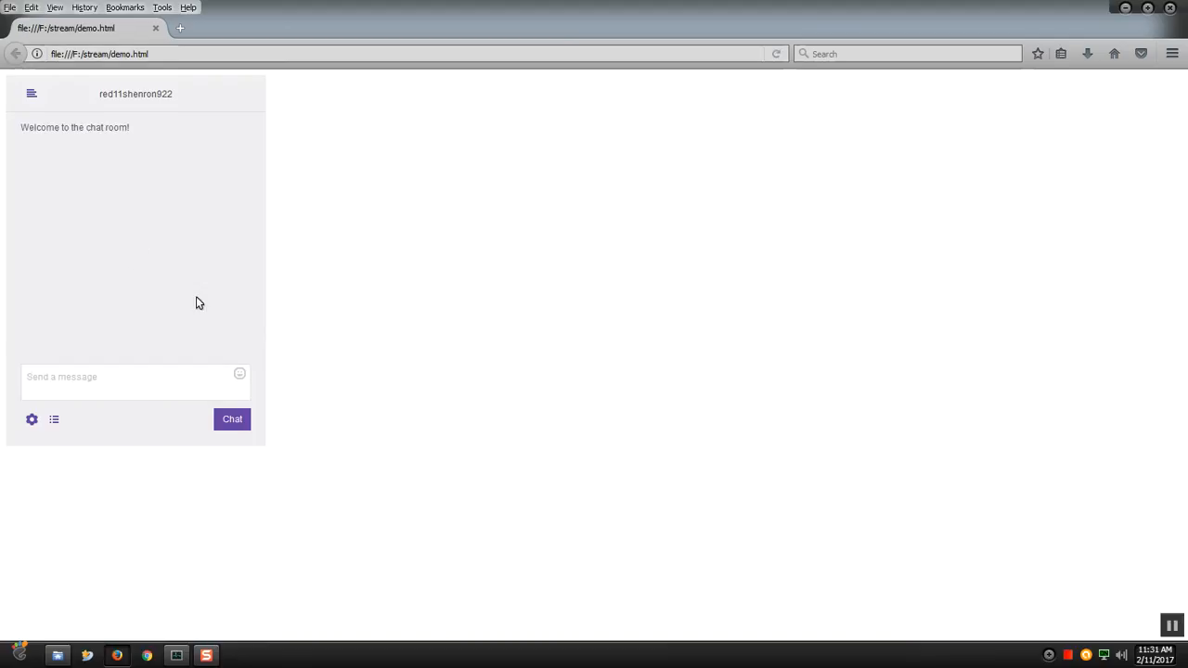
{"action": "mouse_move", "coordinate": [67, 128]}
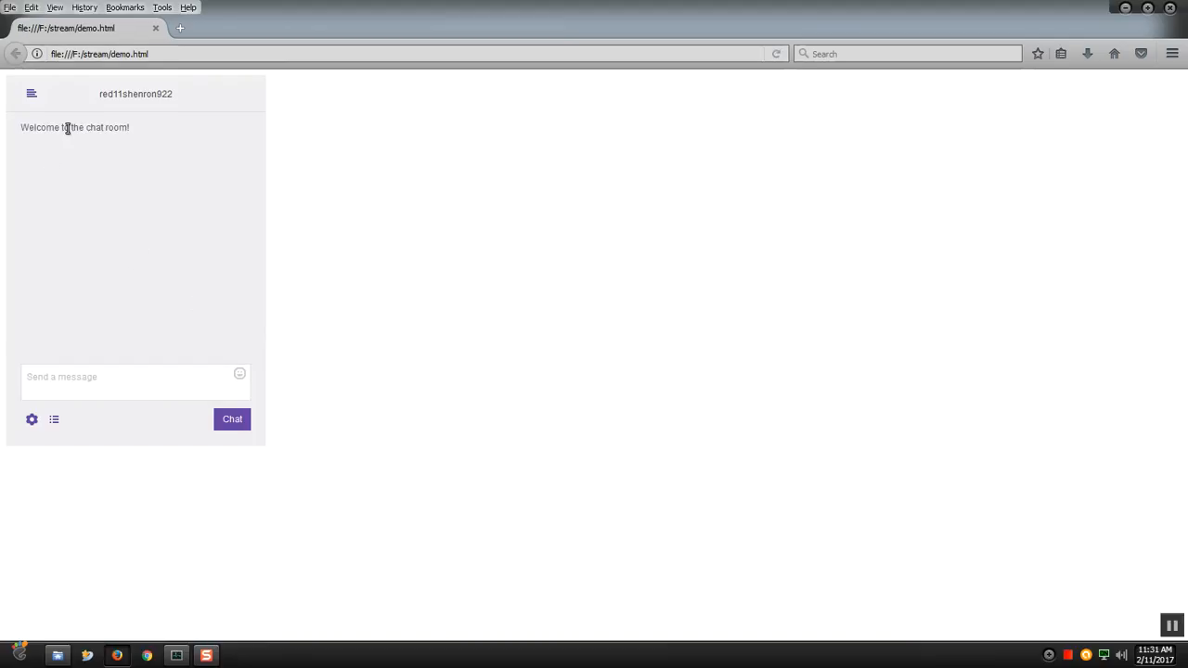
{"action": "mouse_move", "coordinate": [67, 141]}
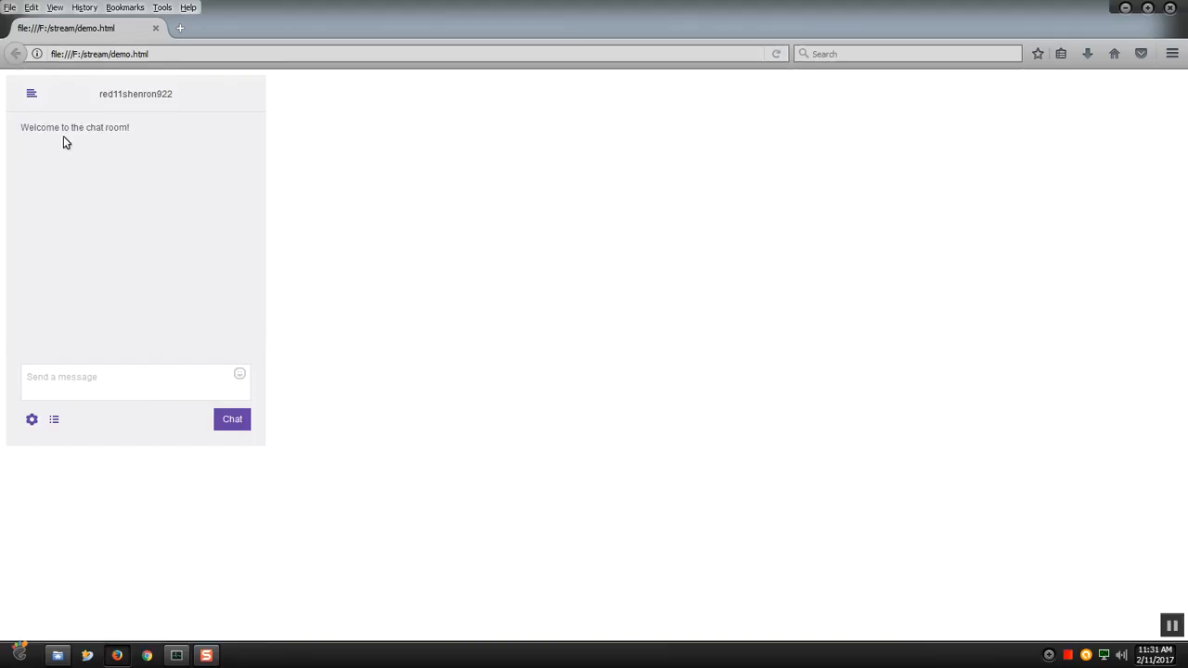
{"action": "left_click", "coordinate": [130, 382]}
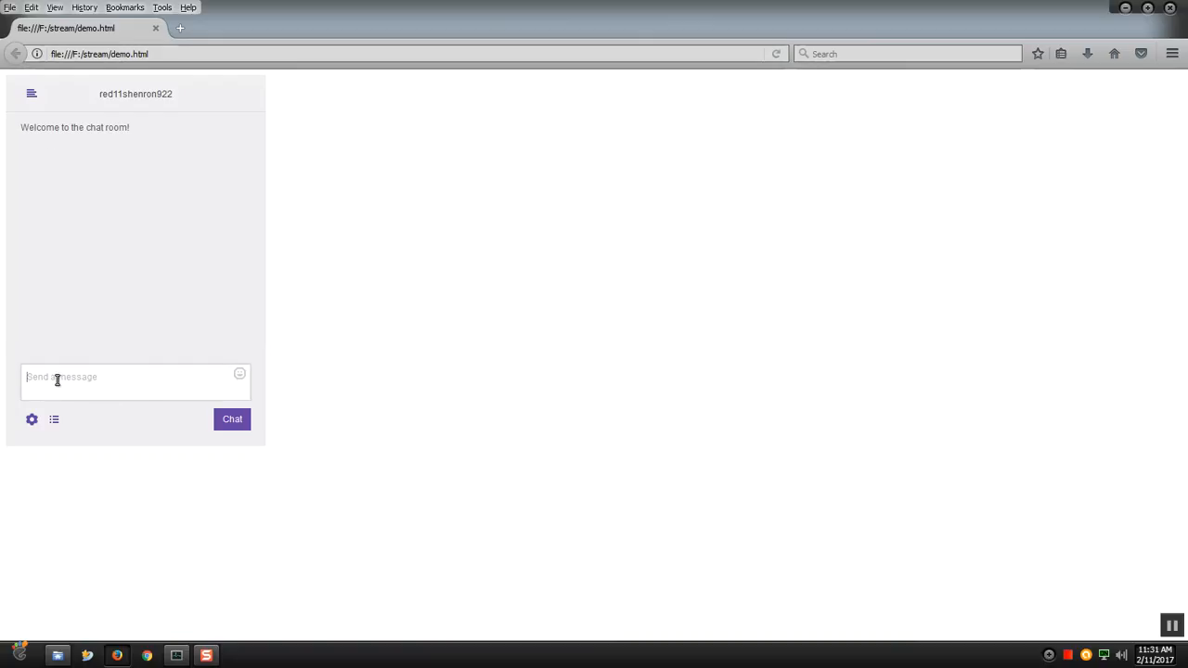
{"action": "mouse_move", "coordinate": [814, 245]}
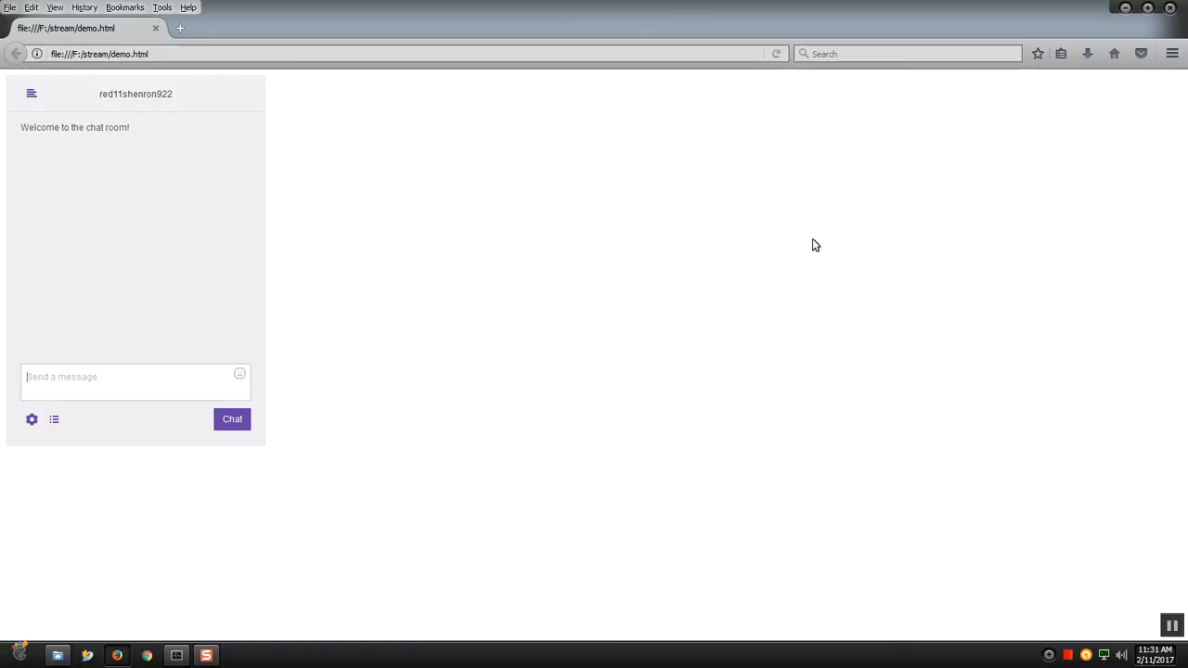
{"action": "mouse_move", "coordinate": [969, 17]}
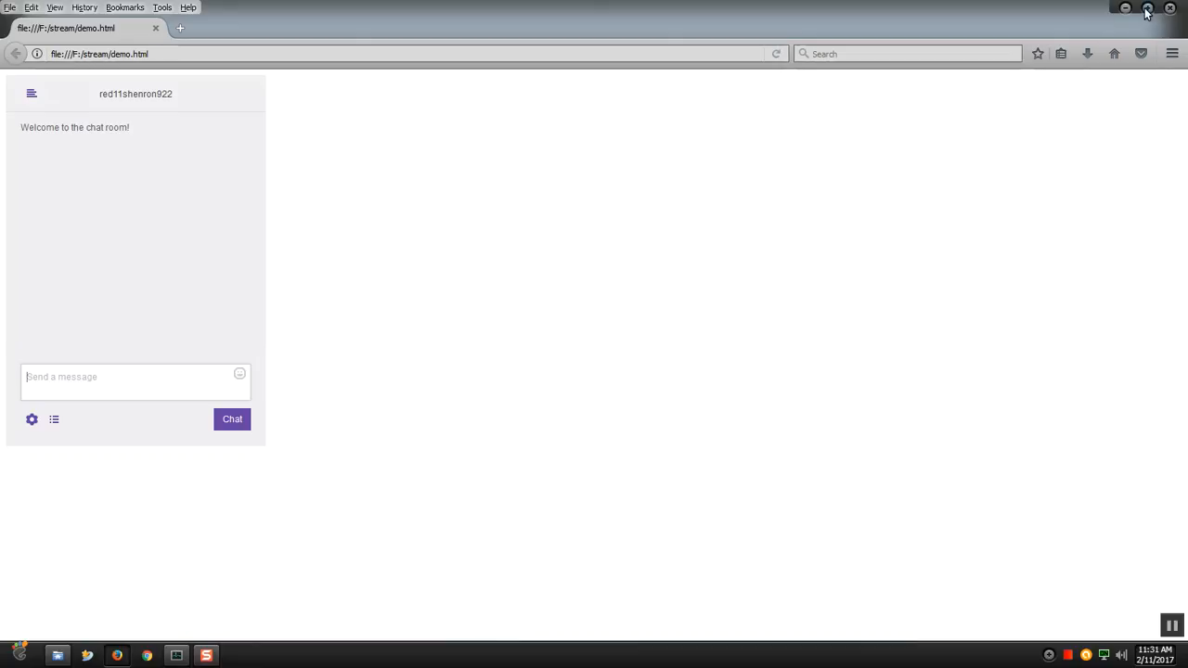
{"action": "mouse_move", "coordinate": [1140, 29]}
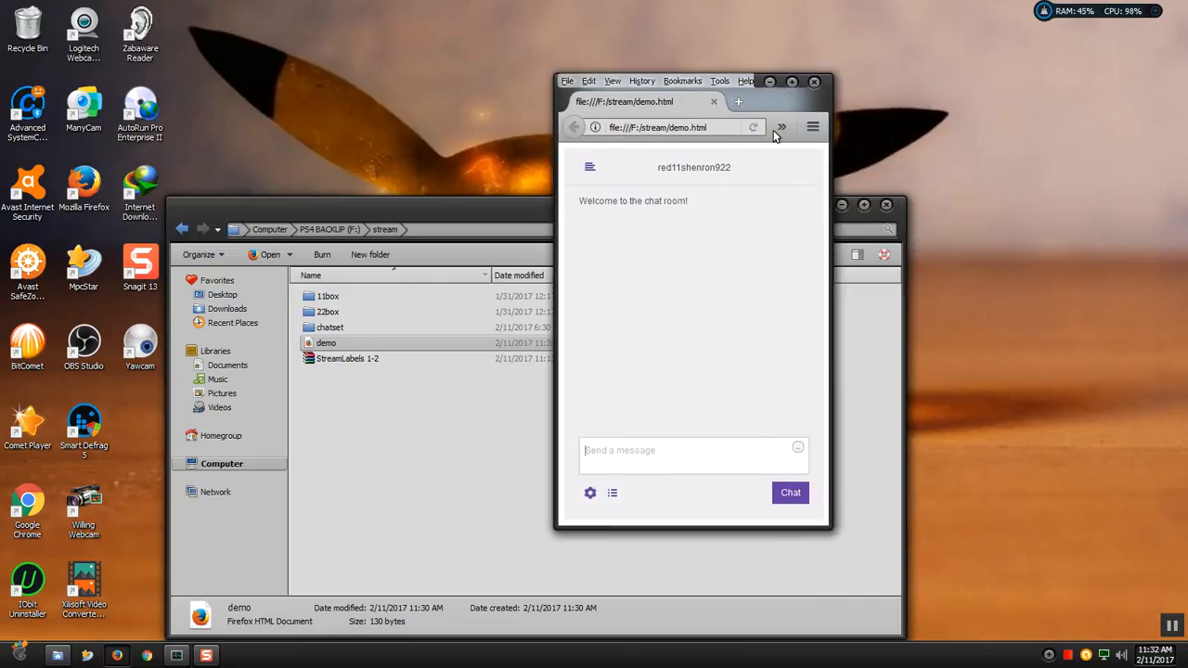
{"action": "mouse_move", "coordinate": [832, 527]}
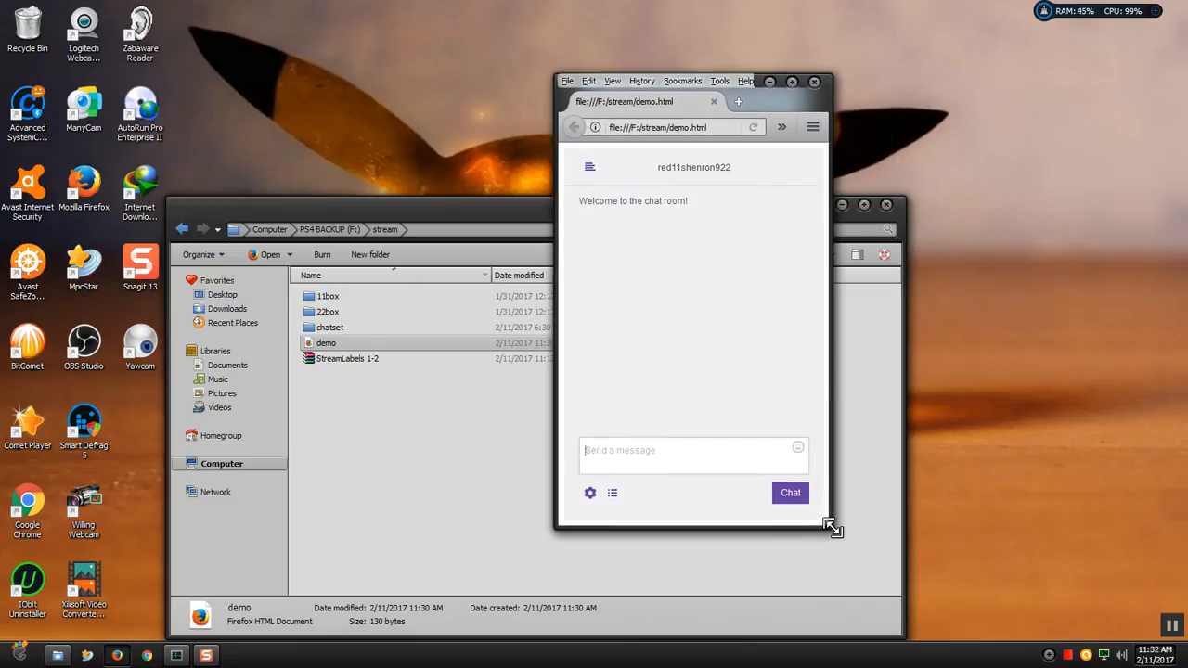
Resize the restored Firefox window into a small chat-sized panel
{"action": "left_click_drag", "start_coordinate": [831, 527], "coordinate": [815, 527]}
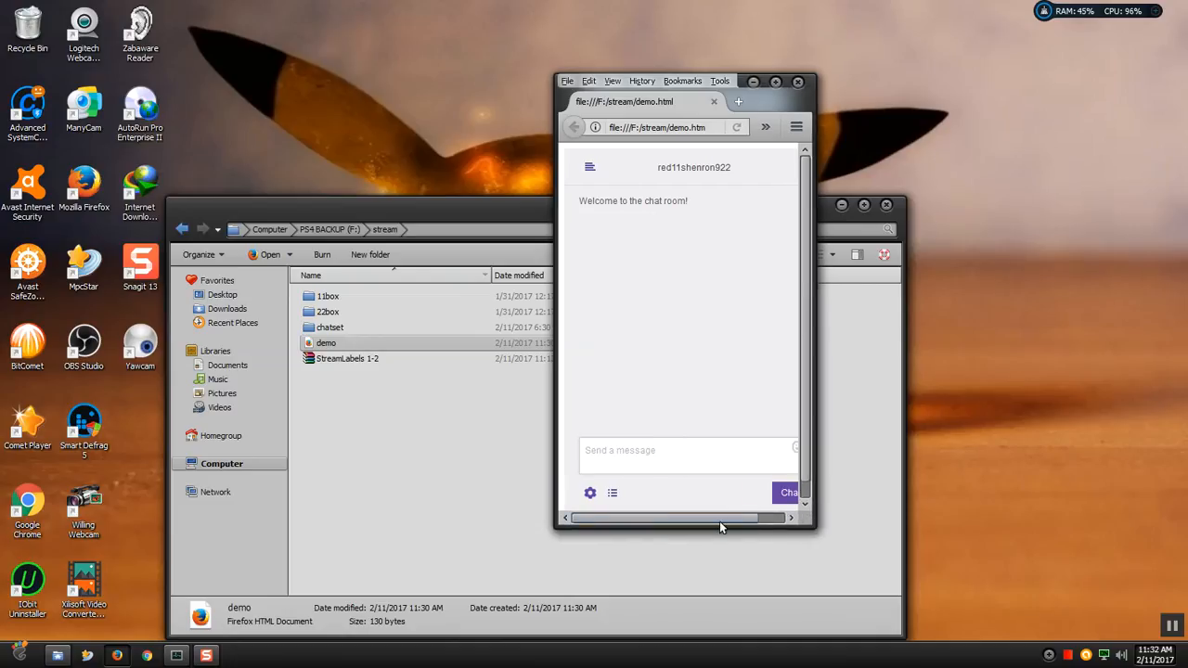
{"action": "mouse_move", "coordinate": [812, 527]}
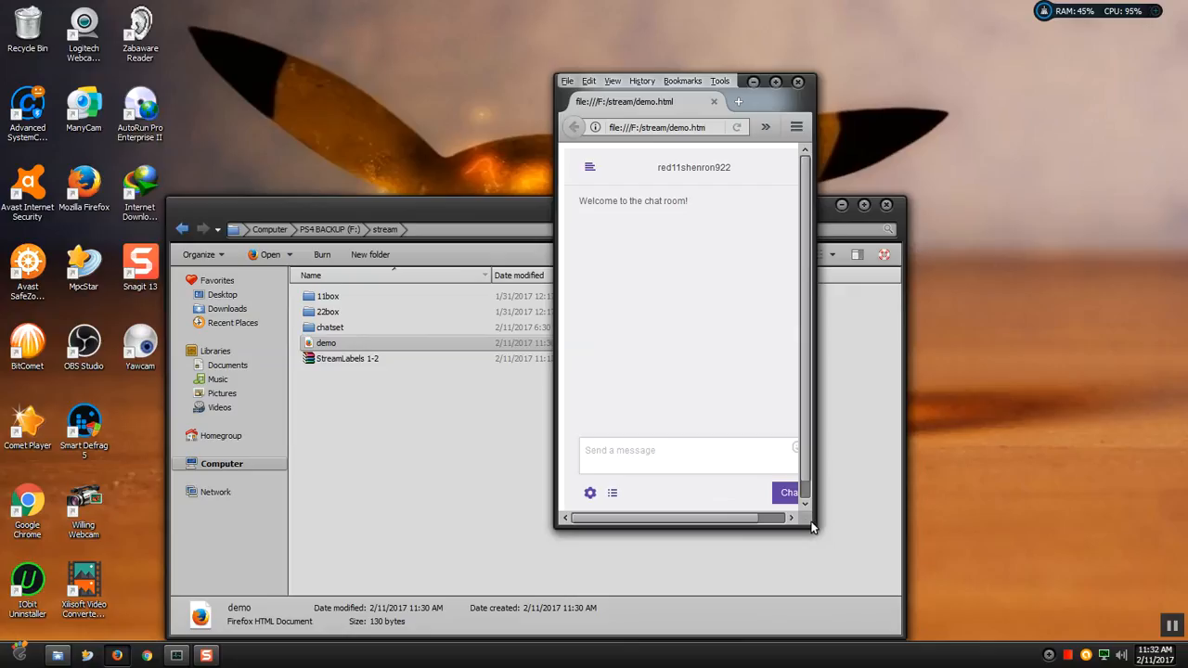
{"action": "mouse_move", "coordinate": [815, 529]}
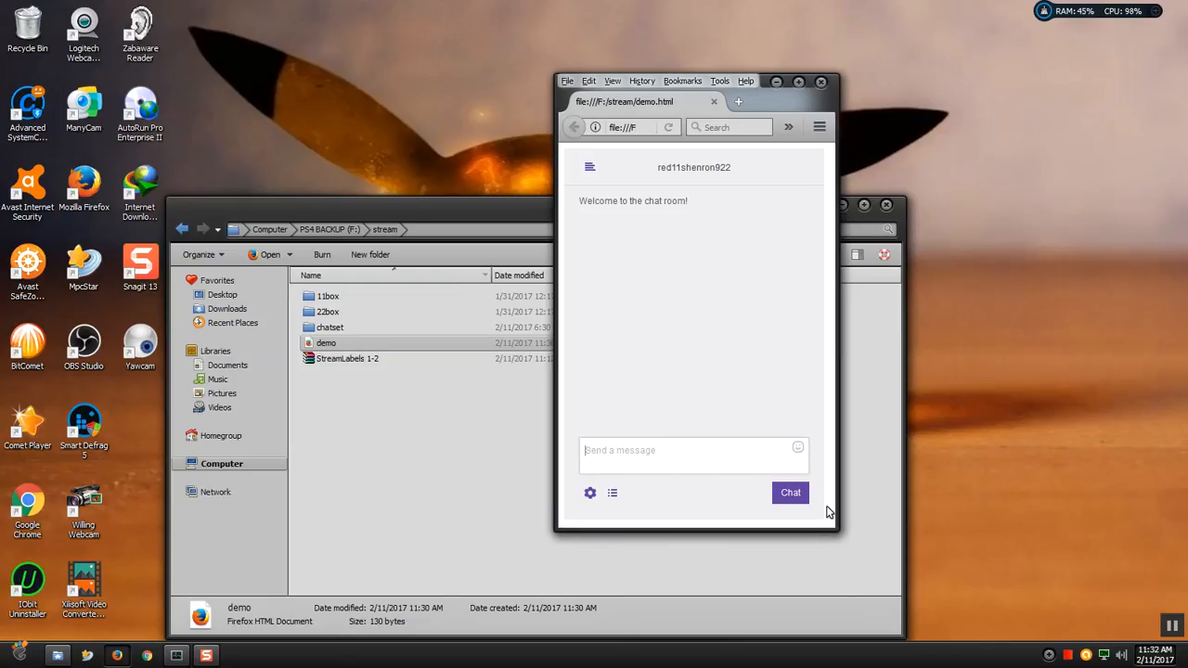
{"action": "mouse_move", "coordinate": [1076, 418]}
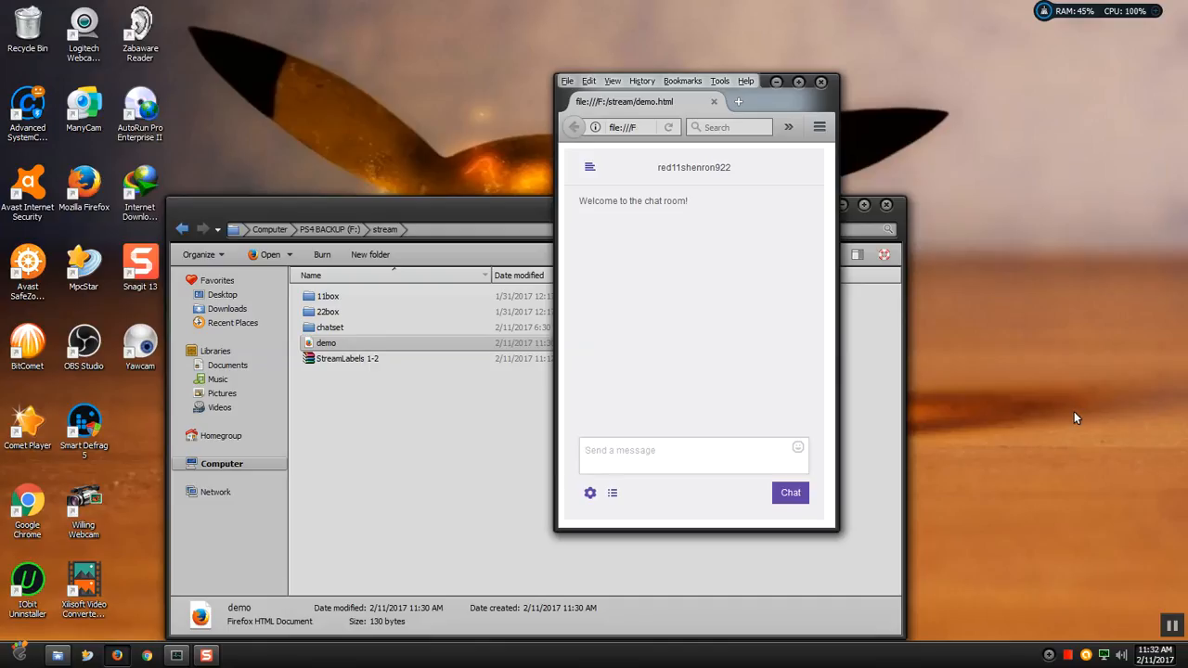
Send the message 'hi chat' so it posts under the welcome line
{"action": "type", "text": "hi"}
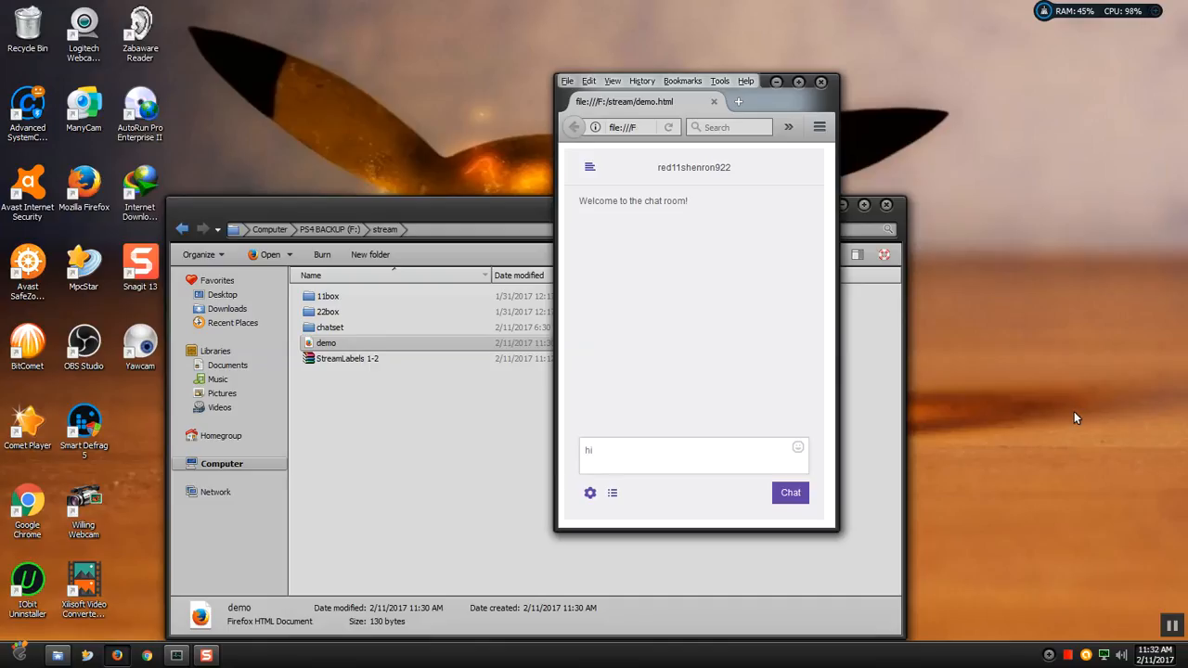
{"action": "type", "text": "ch"}
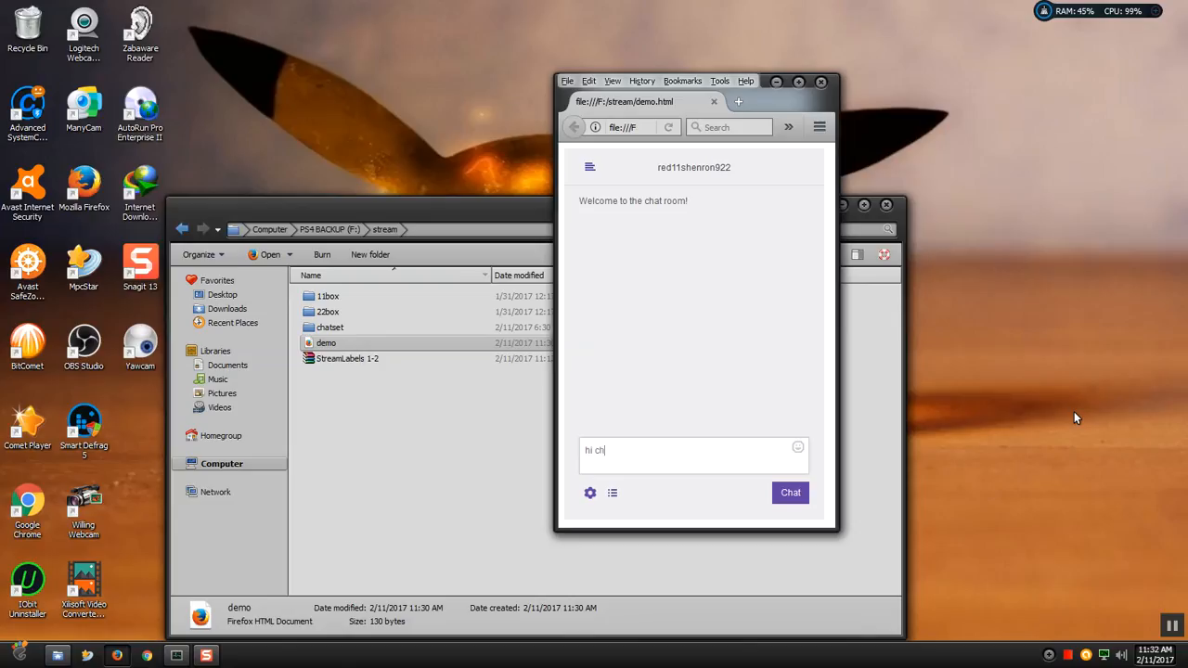
{"action": "type", "text": "at"}
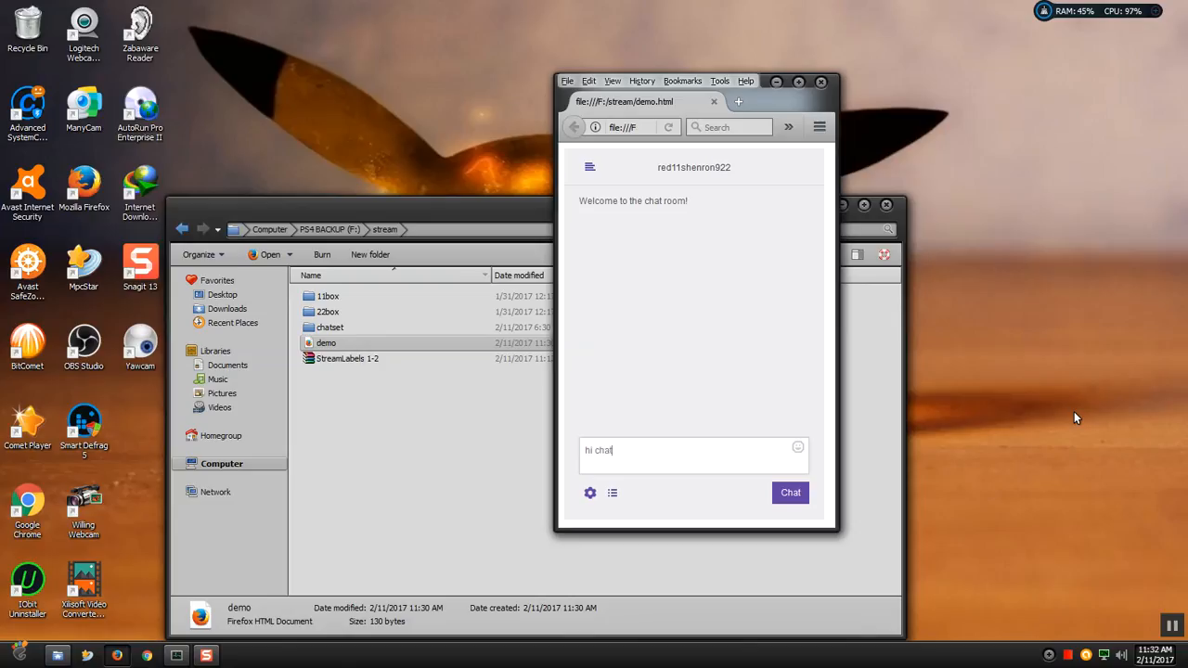
{"action": "left_click", "coordinate": [790, 493]}
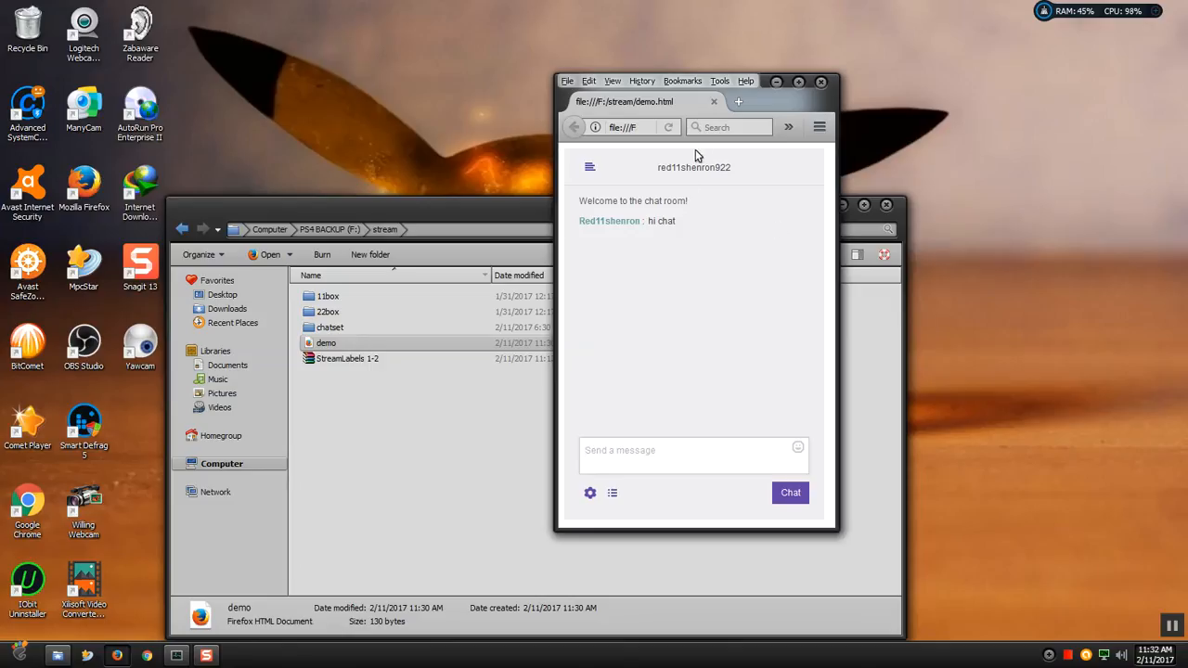
{"action": "mouse_move", "coordinate": [693, 228]}
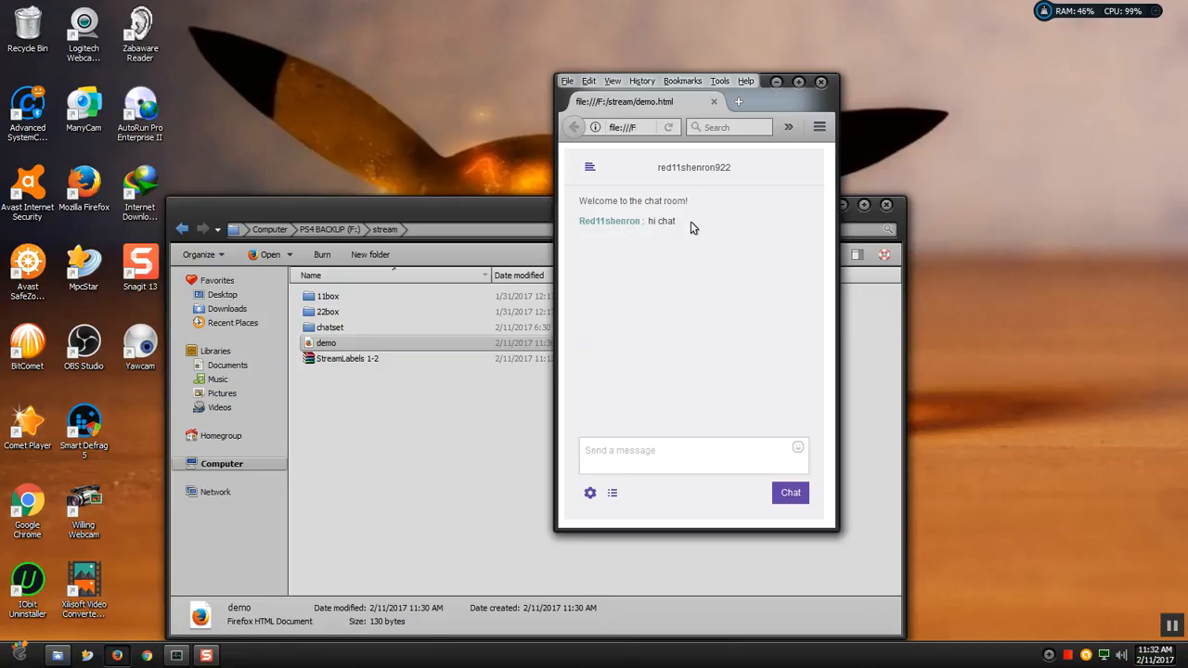
{"action": "mouse_move", "coordinate": [723, 258]}
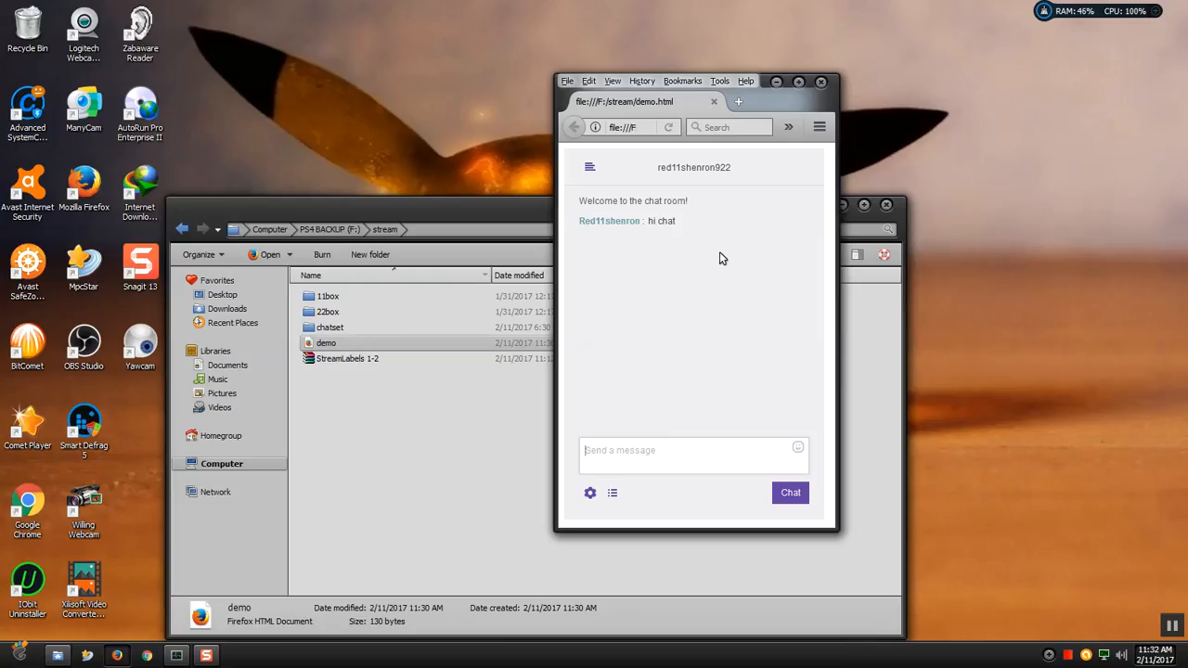
{"action": "mouse_move", "coordinate": [698, 252]}
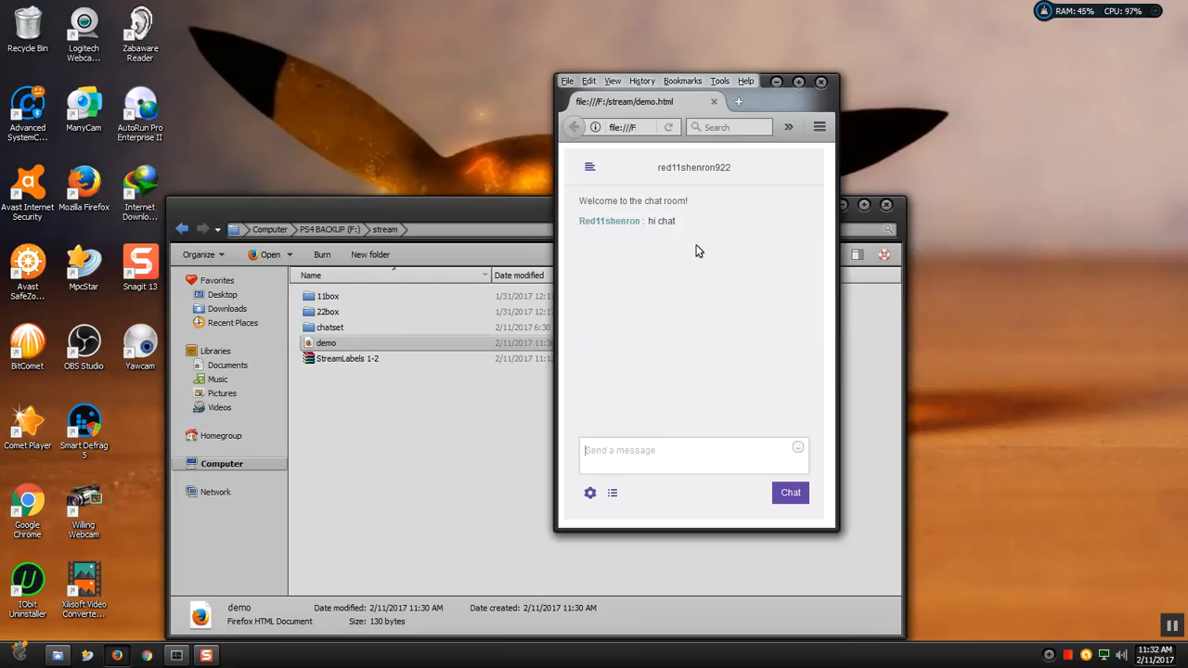
{"action": "mouse_move", "coordinate": [694, 245]}
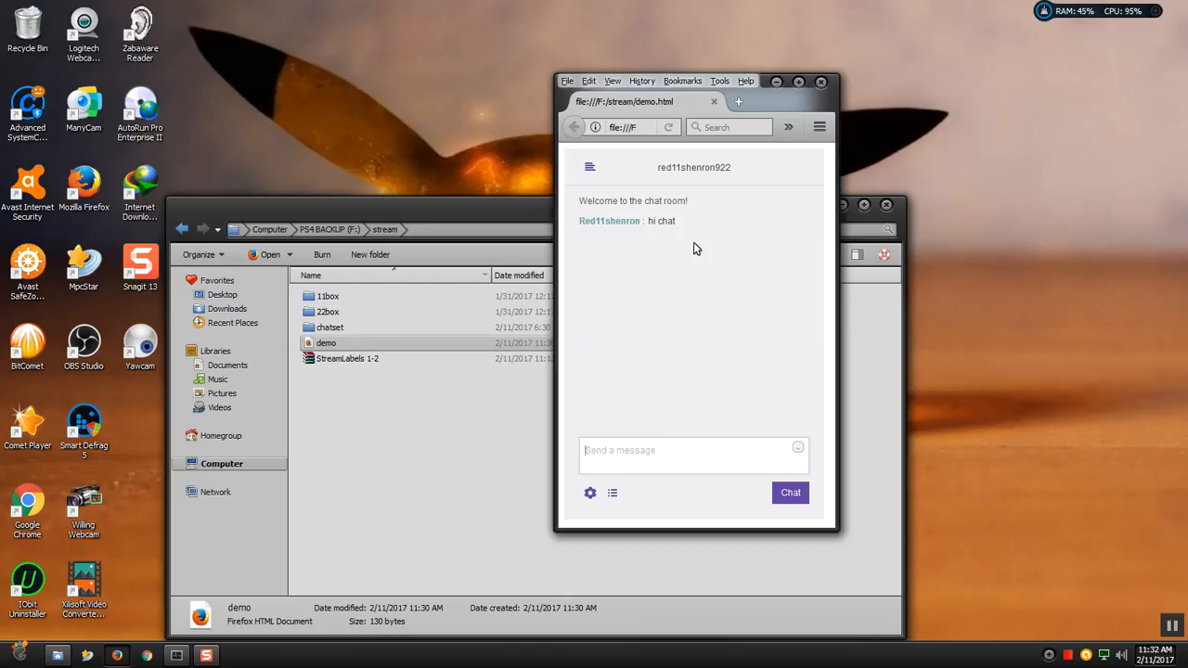
{"action": "mouse_move", "coordinate": [683, 245]}
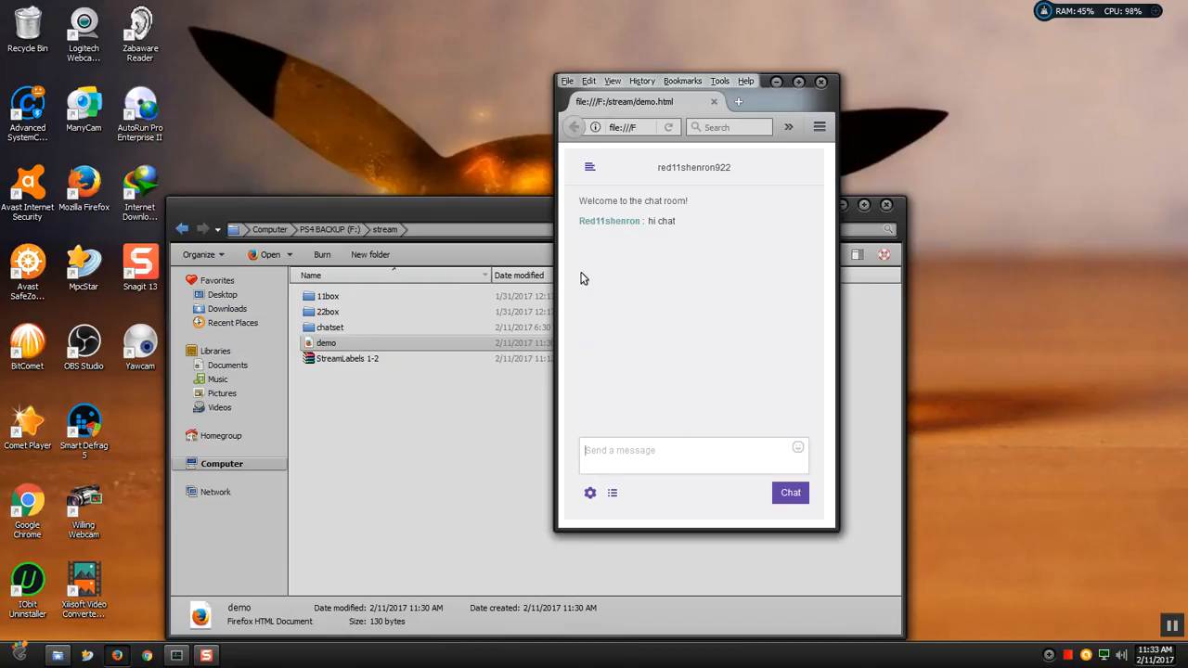
{"action": "mouse_move", "coordinate": [622, 338]}
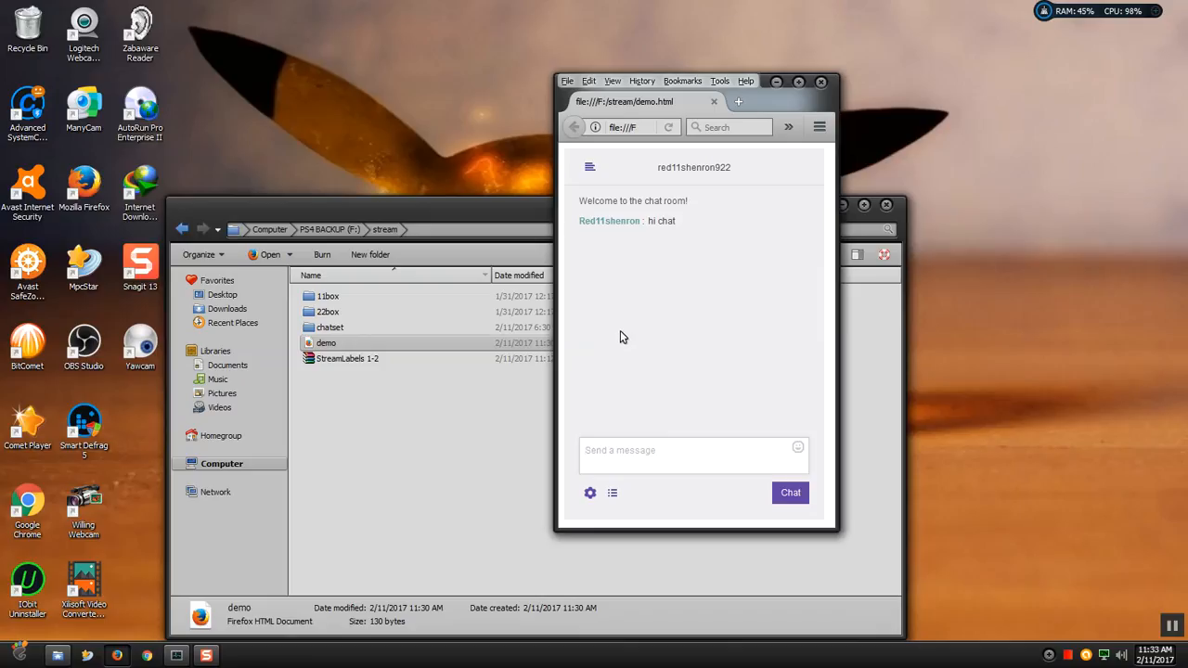
{"action": "mouse_move", "coordinate": [672, 275]}
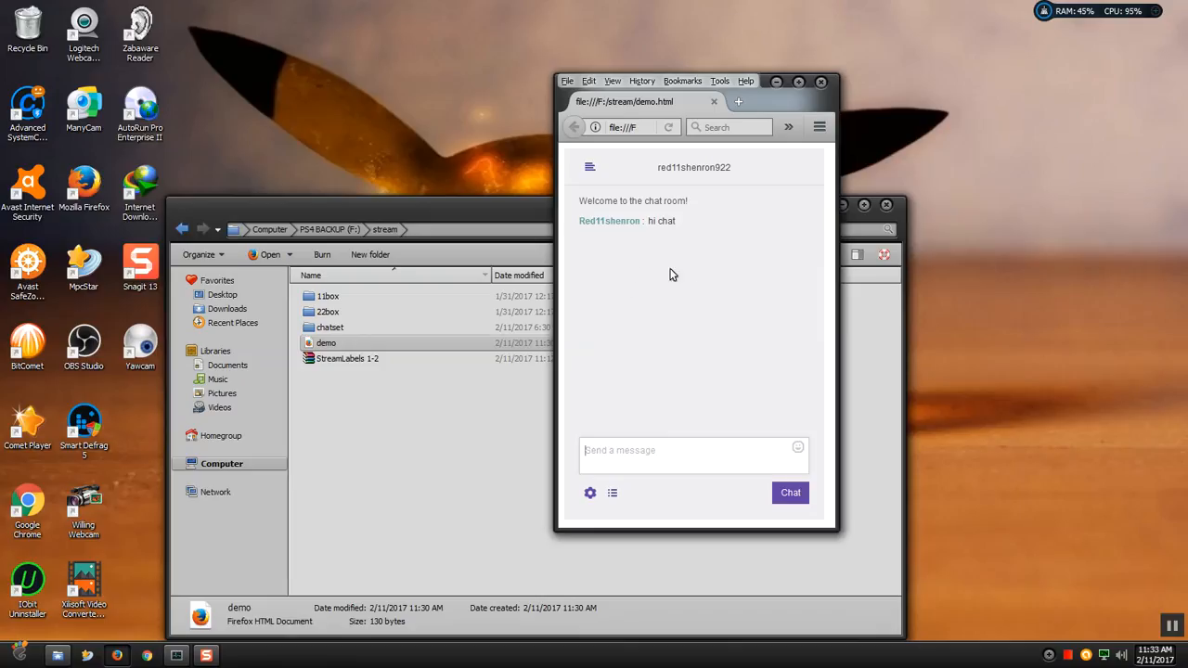
{"action": "mouse_move", "coordinate": [809, 276]}
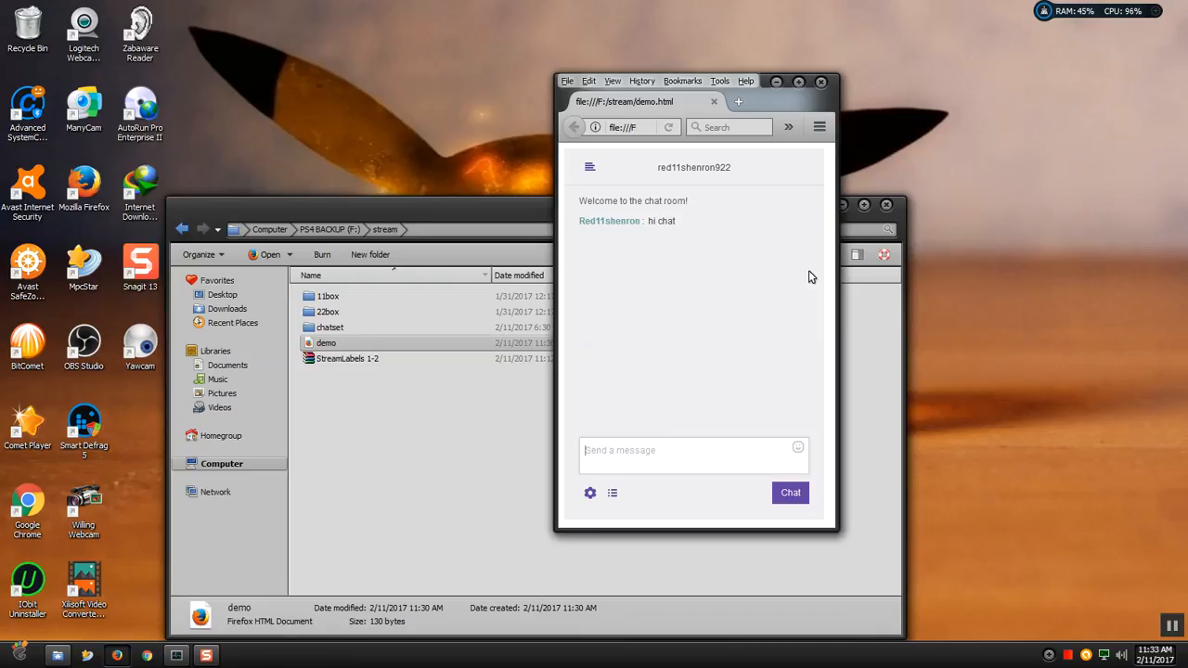
{"action": "mouse_move", "coordinate": [713, 264]}
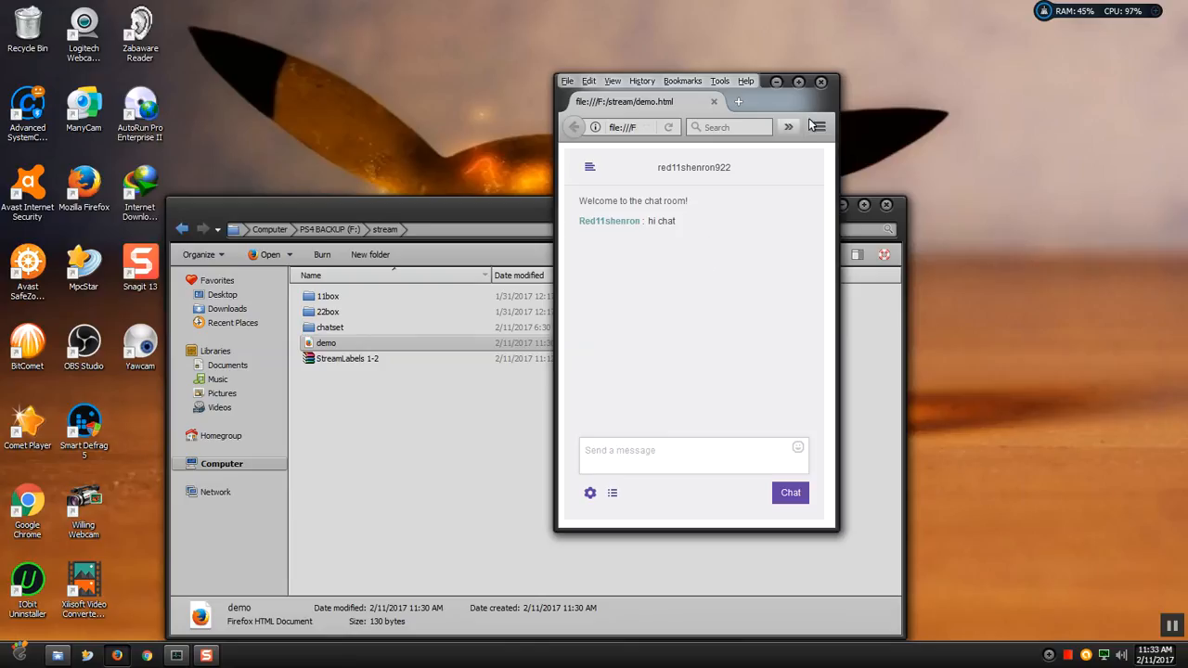
{"action": "mouse_move", "coordinate": [820, 81]}
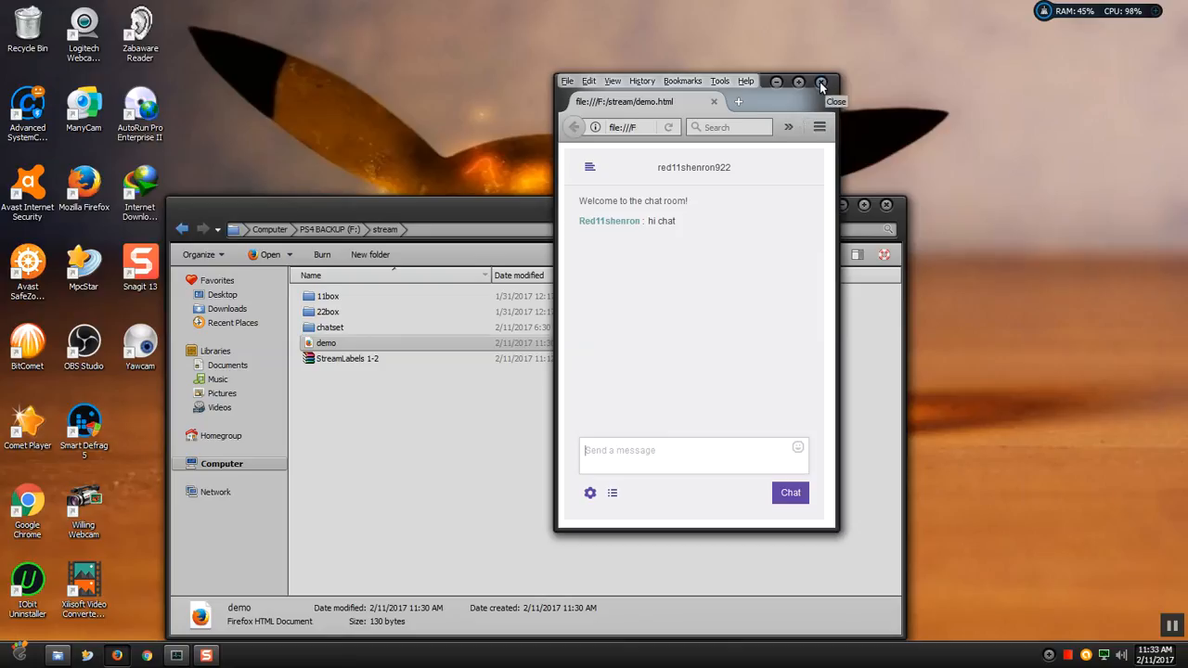
{"action": "mouse_move", "coordinate": [821, 83]}
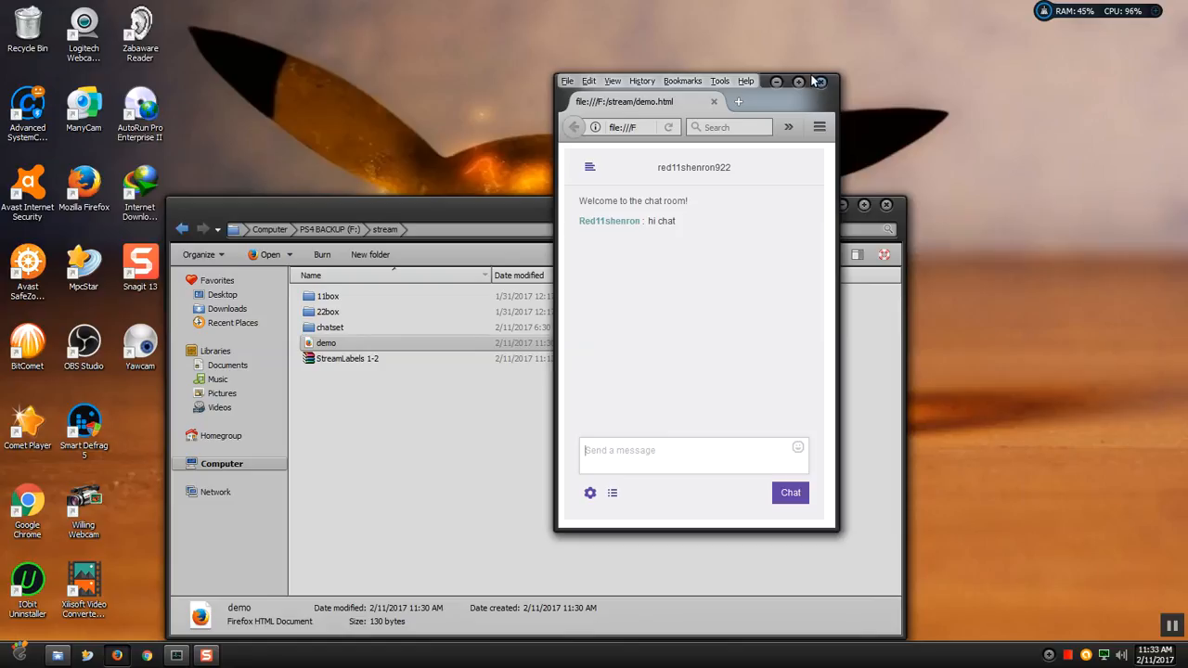
{"action": "mouse_move", "coordinate": [807, 90]}
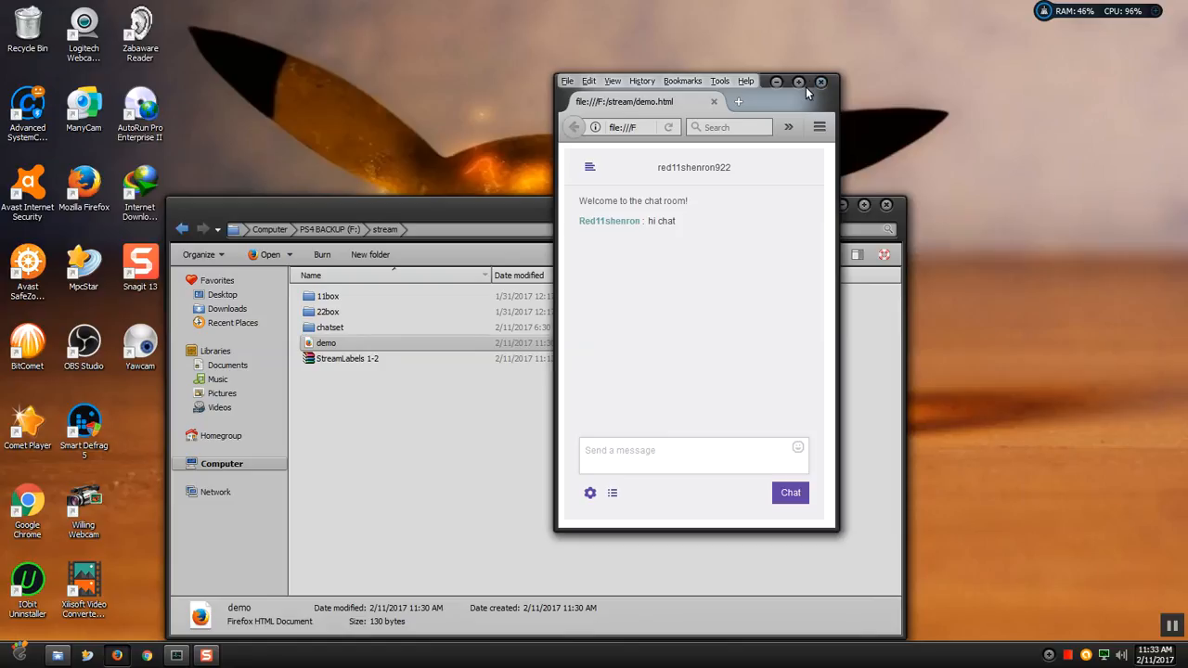